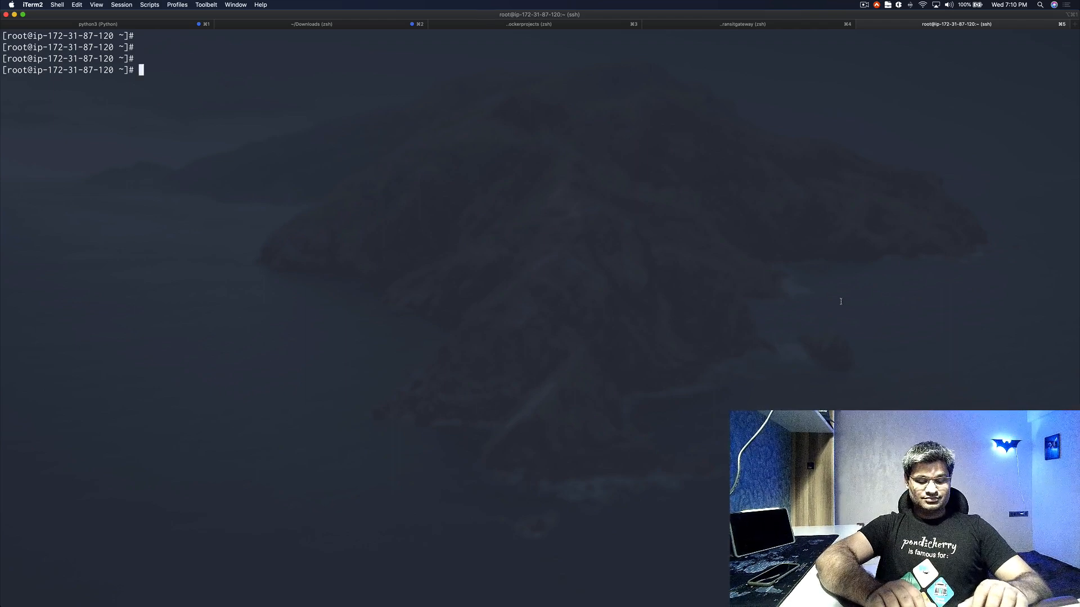
Query installed packages for nginx with rpm -qa | grep nginx after clearing a mistyped attempt
text(rpm -qa | nginx)
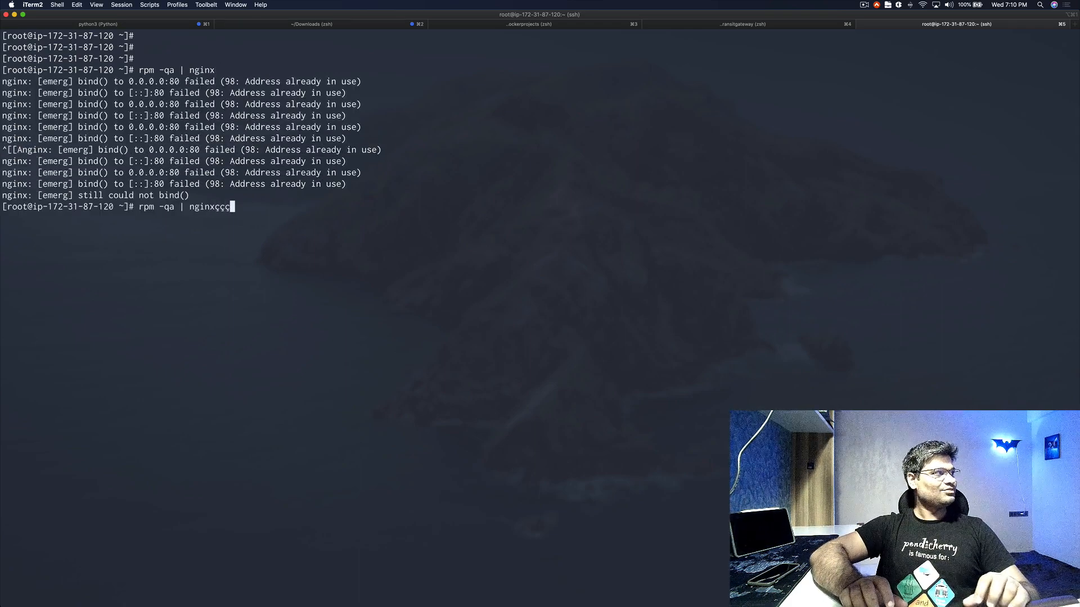
key(ctrl+c)
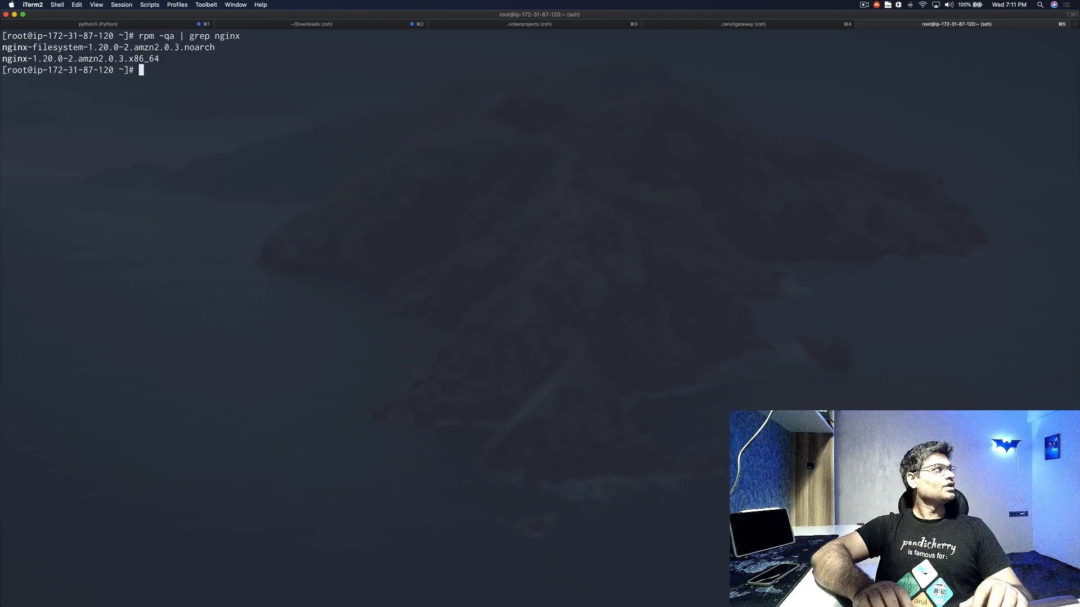
text(rpm -qa | grep nginx)
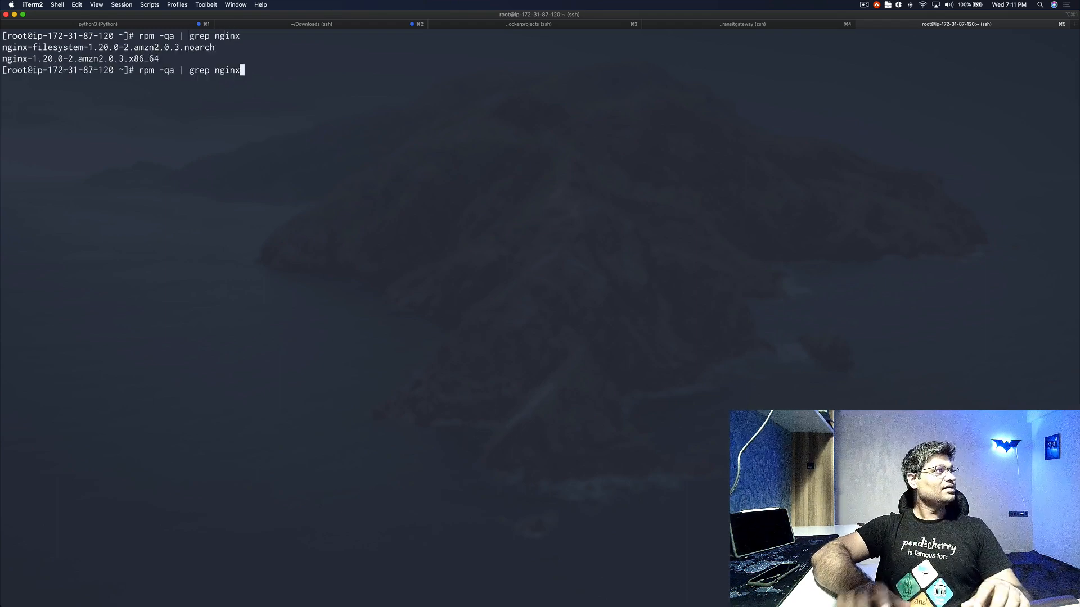
Query installed packages for docker with rpm -qa | grep docker
key(Backspace)
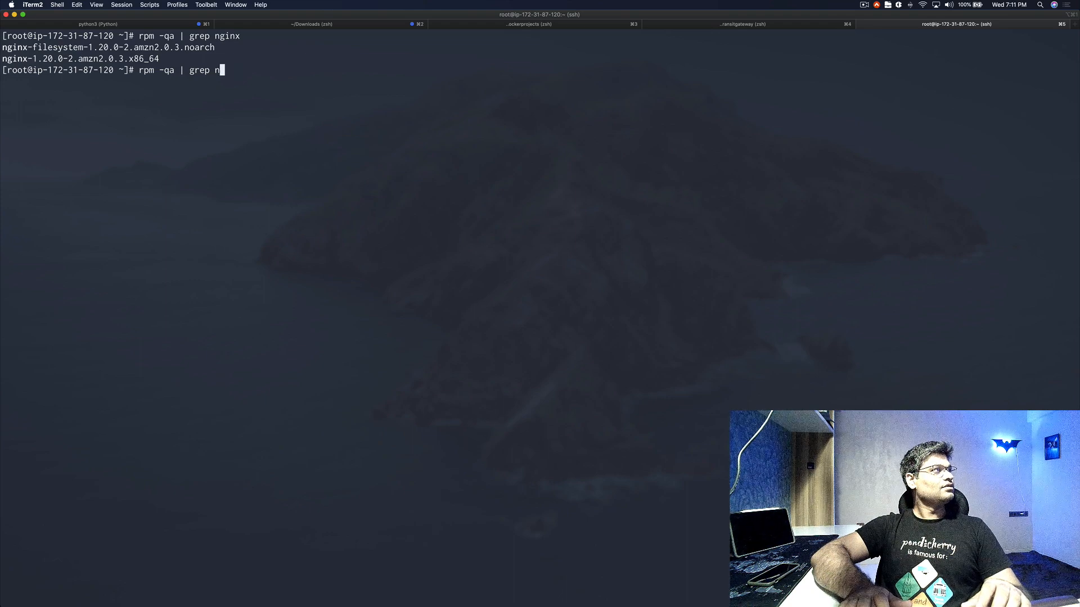
text(docker)
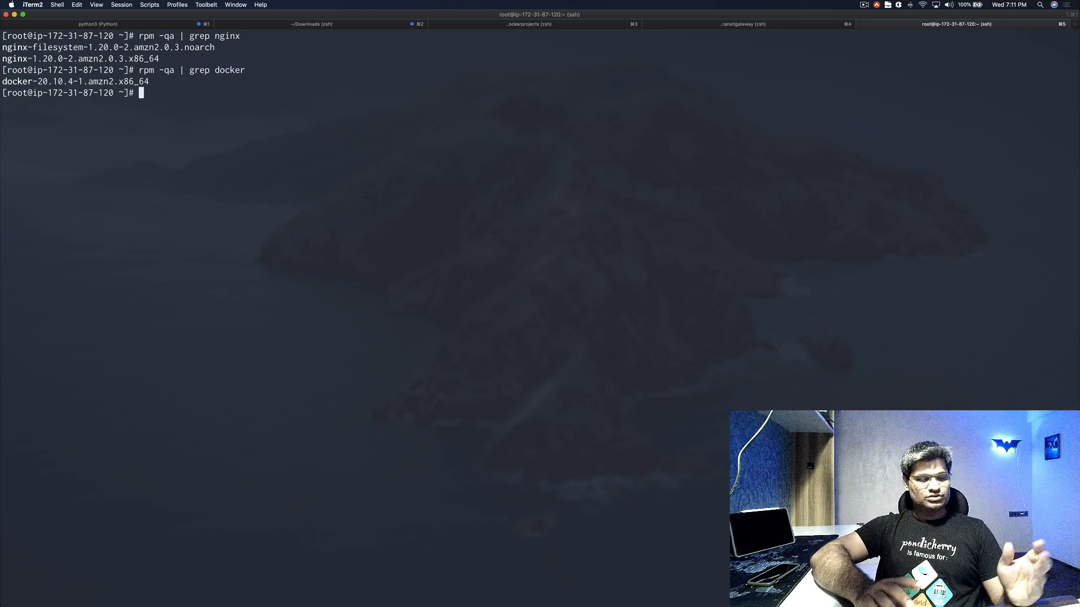
text(doc)
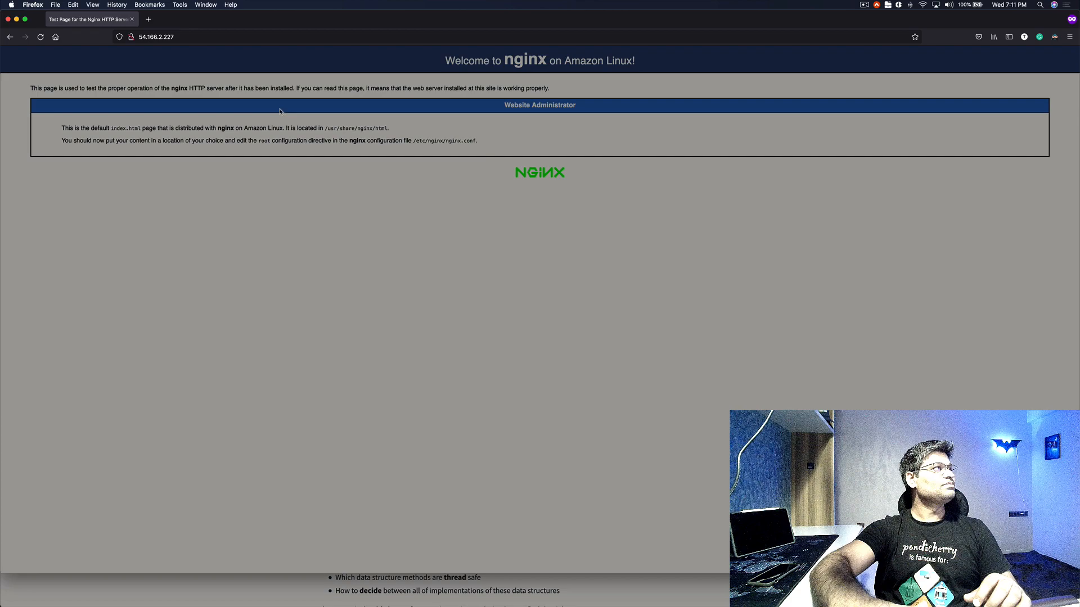
mouse_move(399, 124)
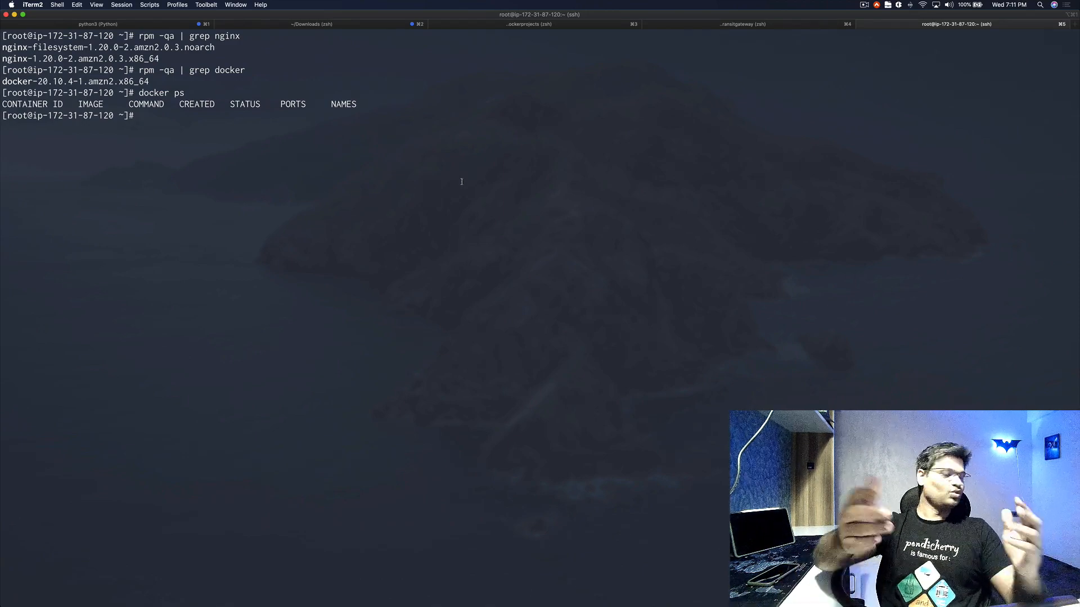
Open /etc/nginx/nginx.conf in vi for editing
text(vi)
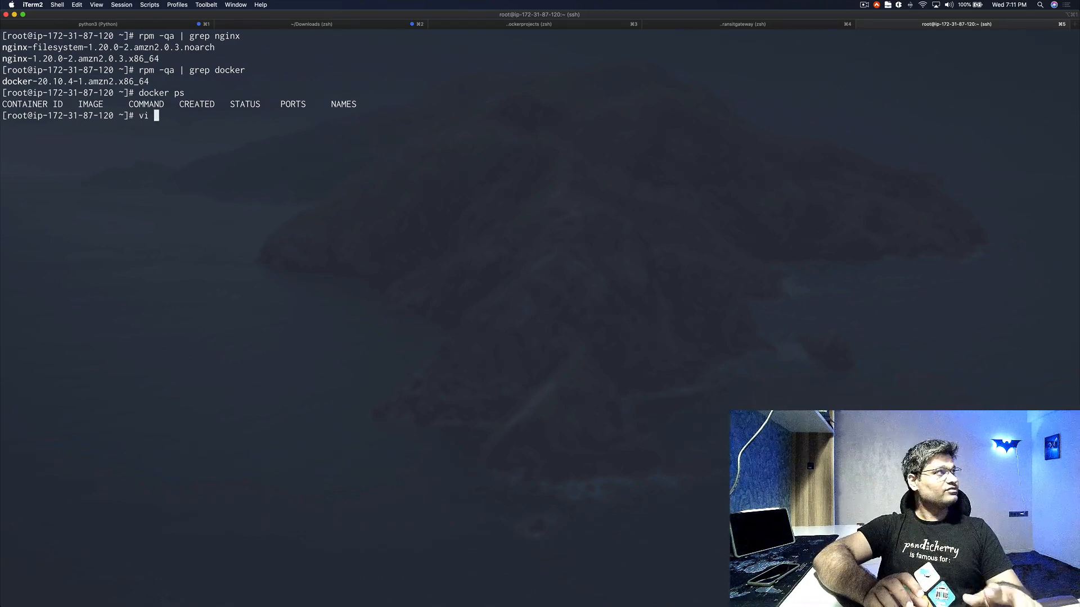
text(/etc/)
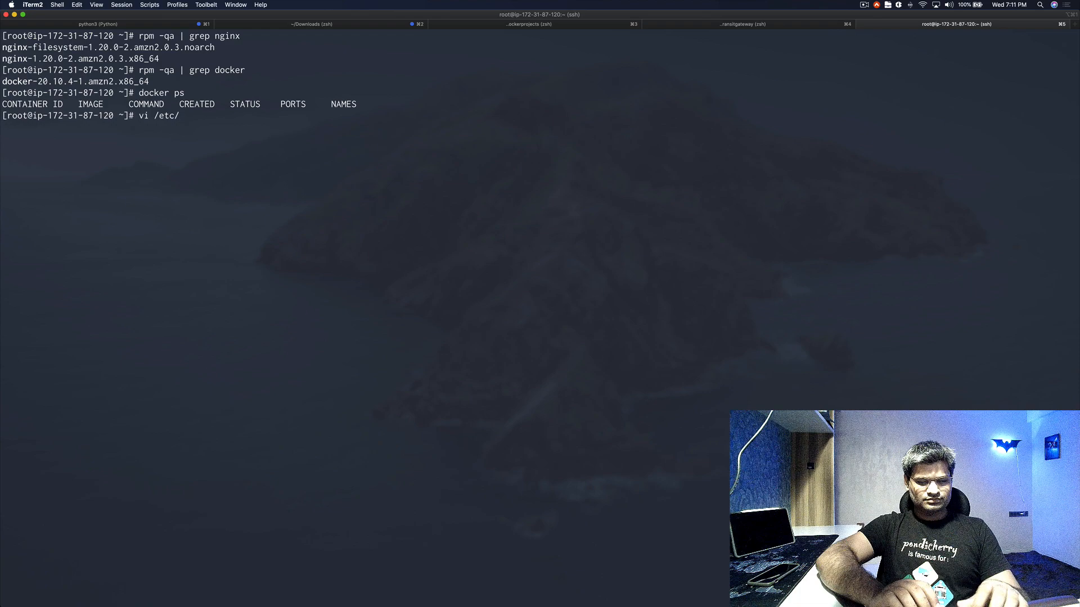
text(nginx/n)
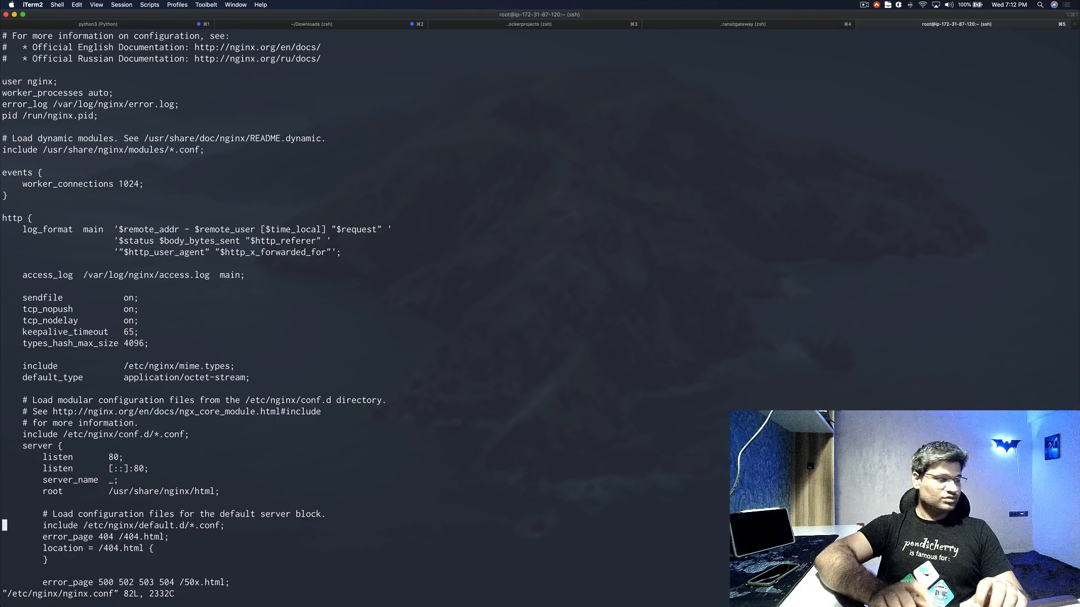
key(i)
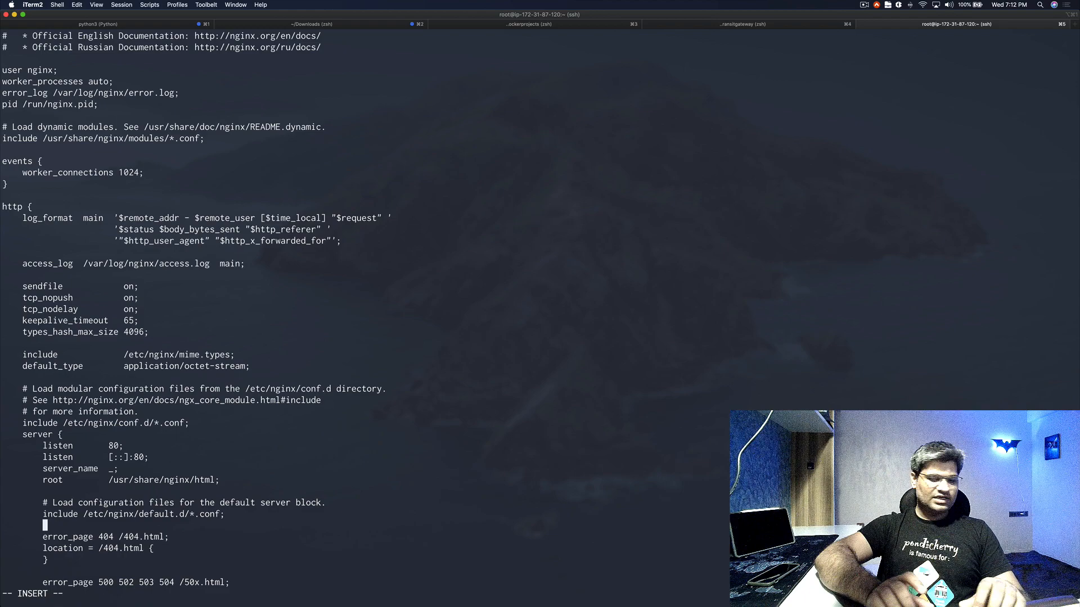
text(location)
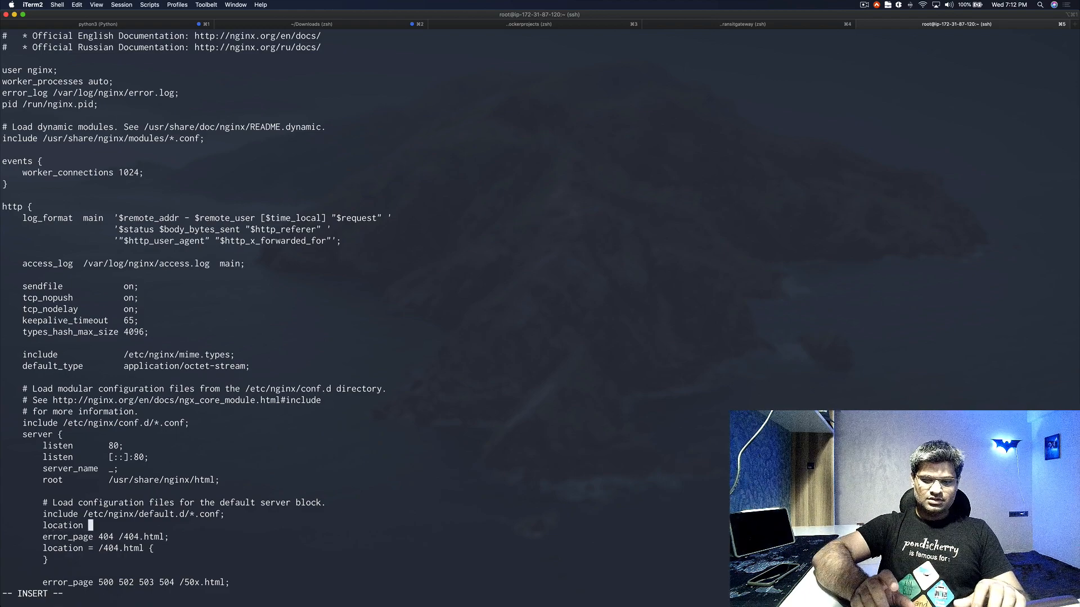
text({)
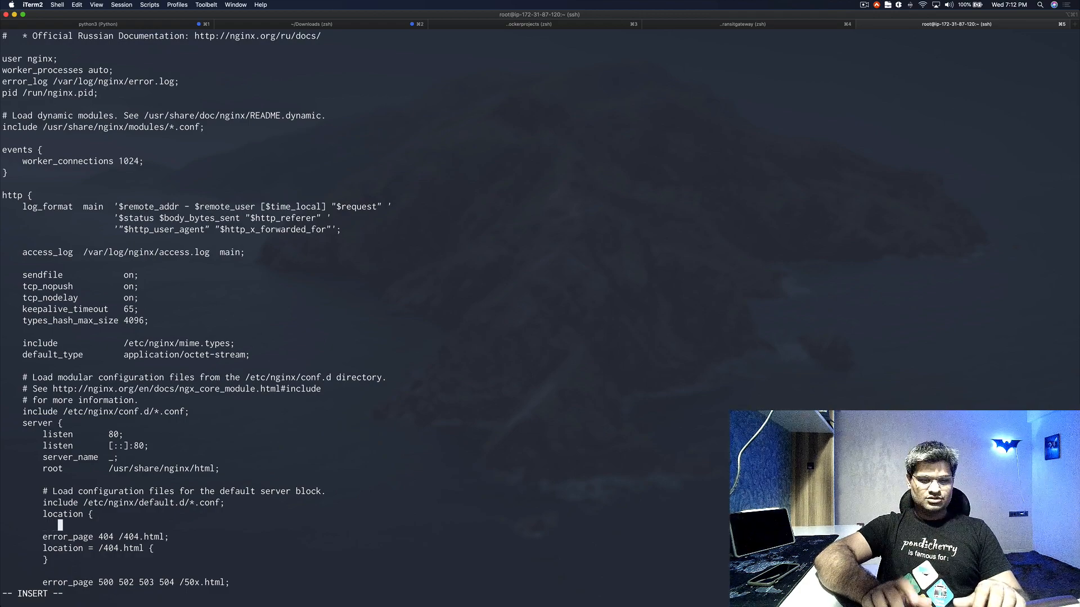
text(proxy)
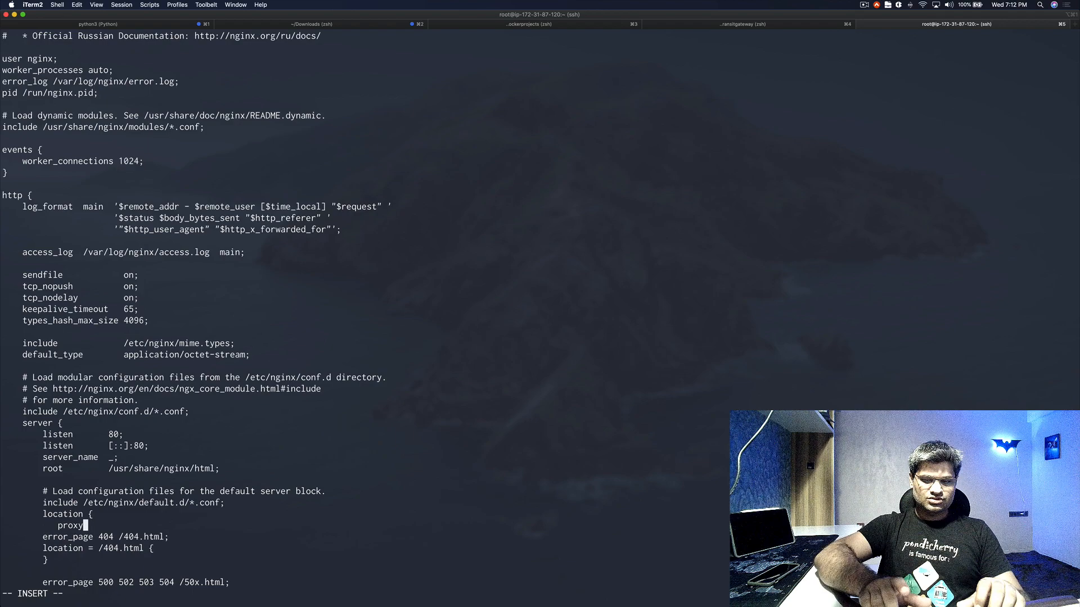
text(_pass)
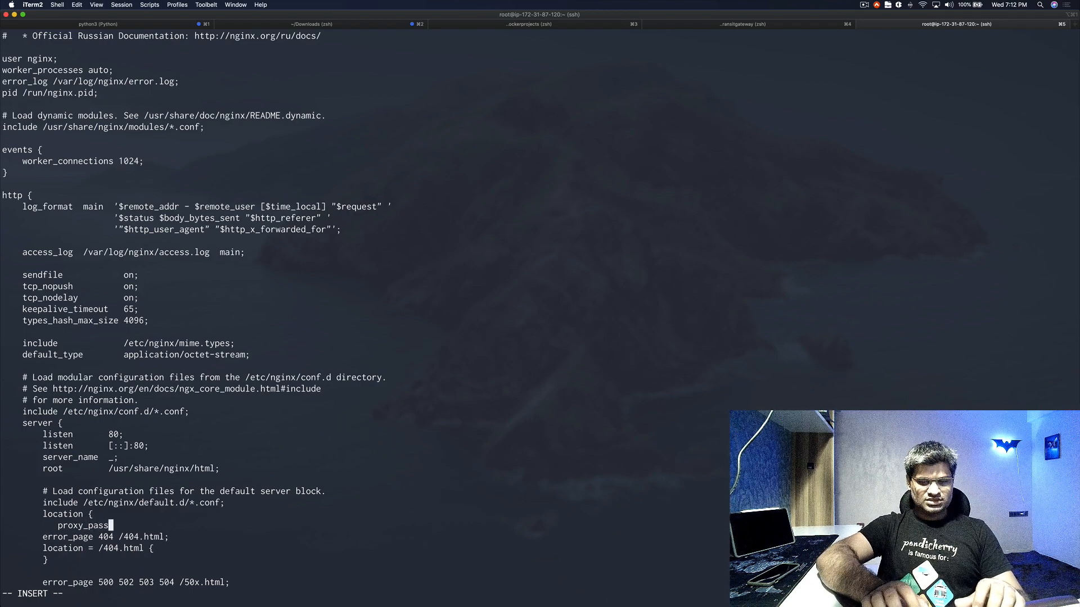
text(http)
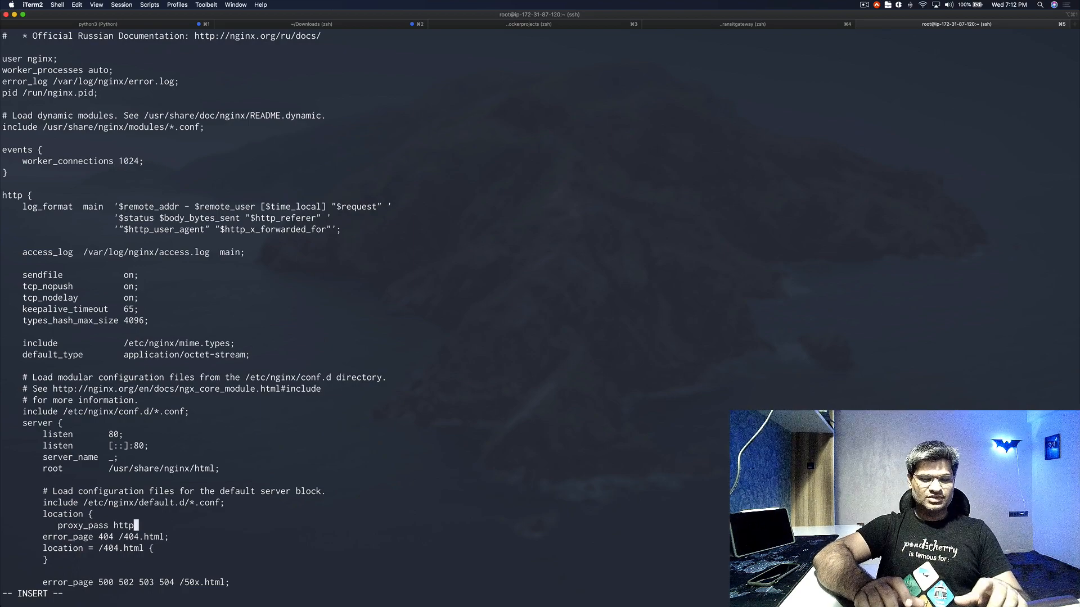
text(:)
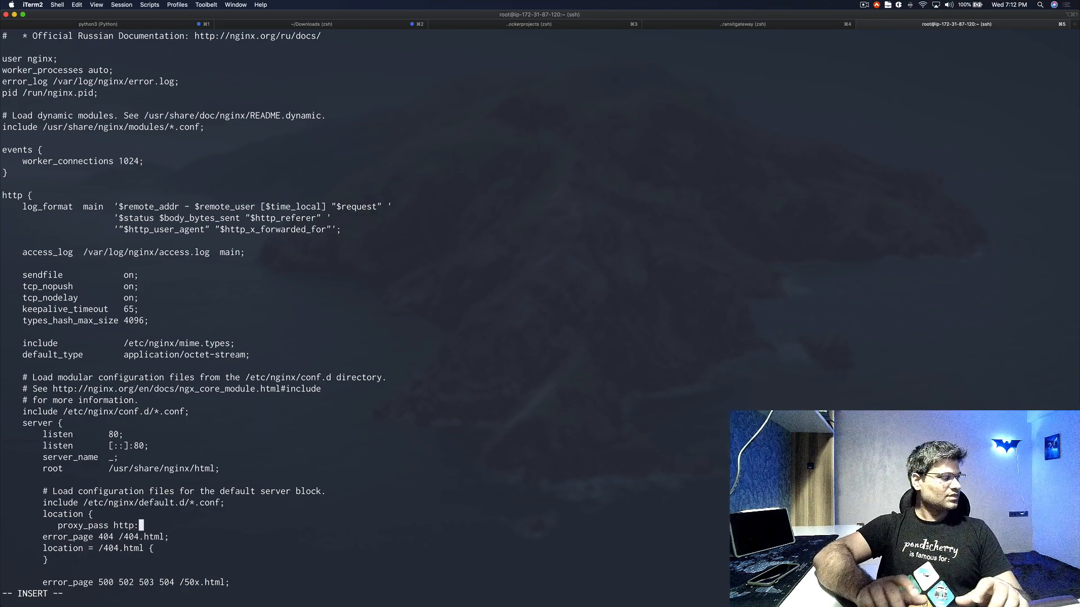
text(:)
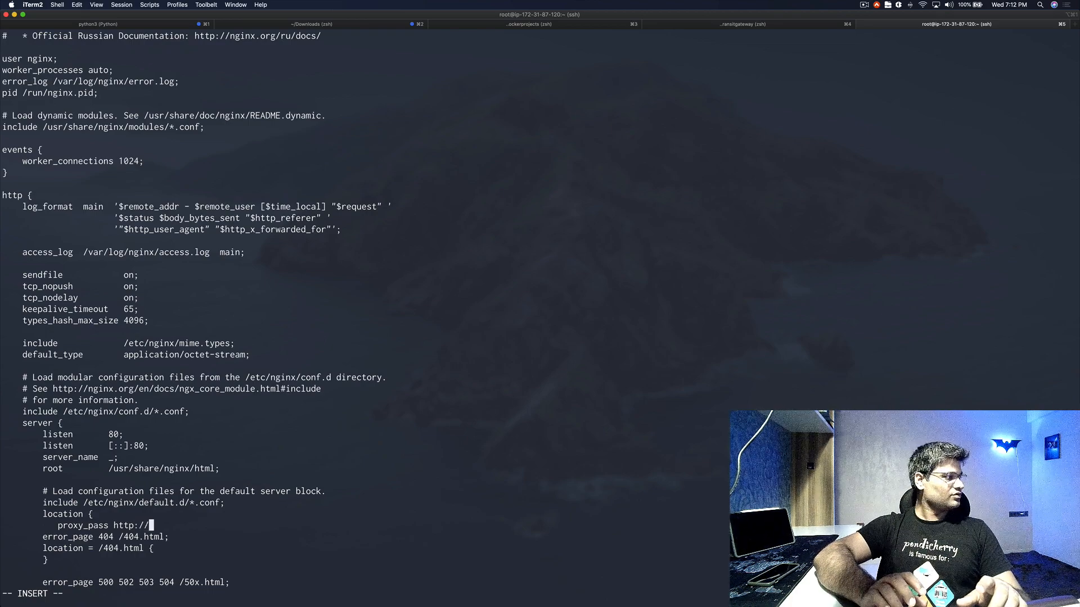
Complete the proxy target as 127.0.0.1:8000/, close the block, and start a second location
text(12)
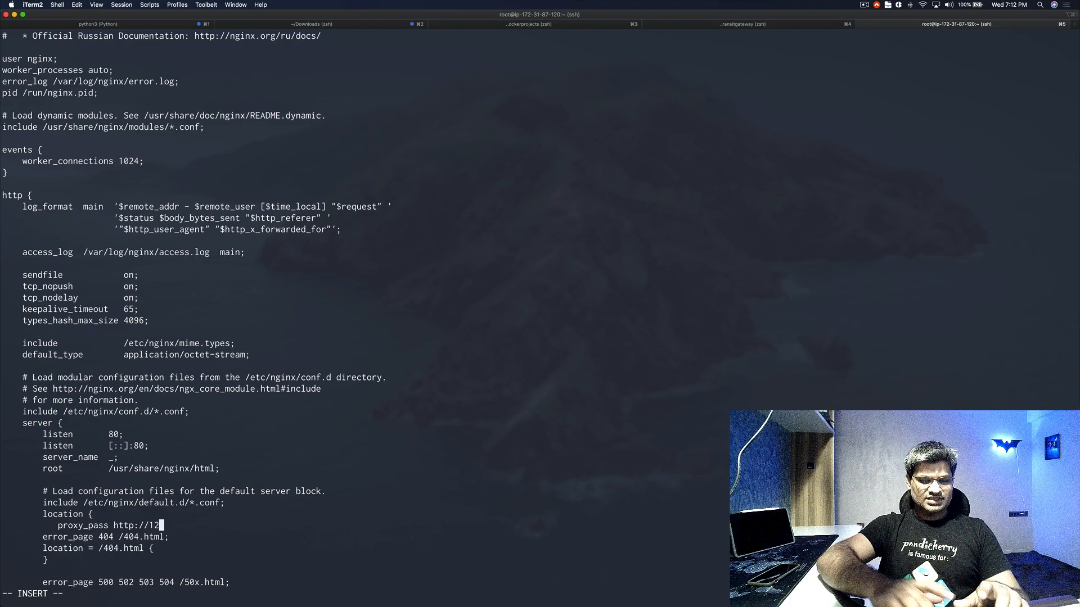
text(7.0.0)
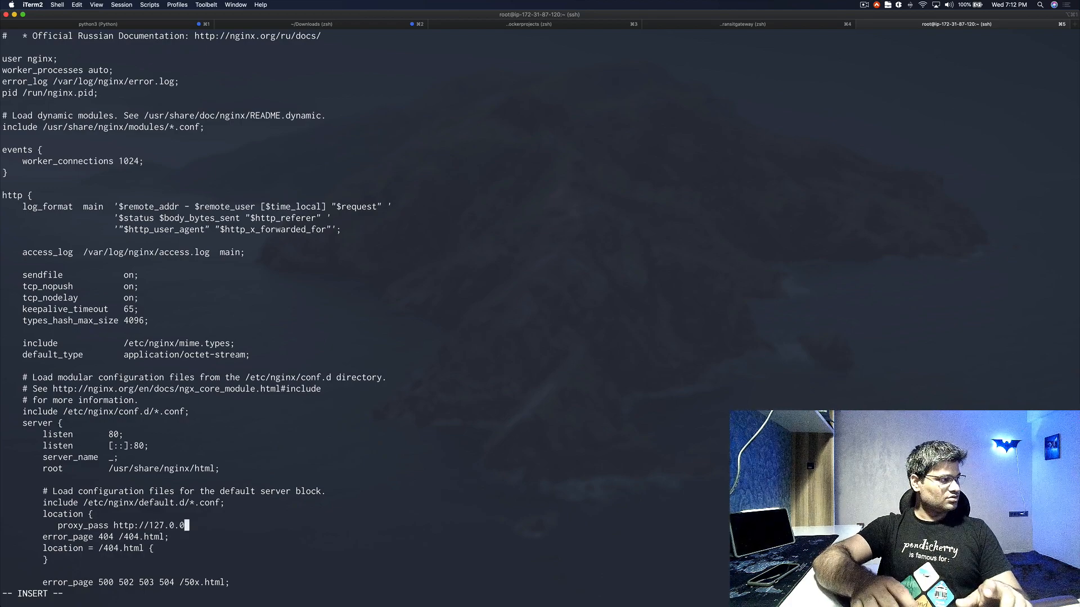
text(.1:)
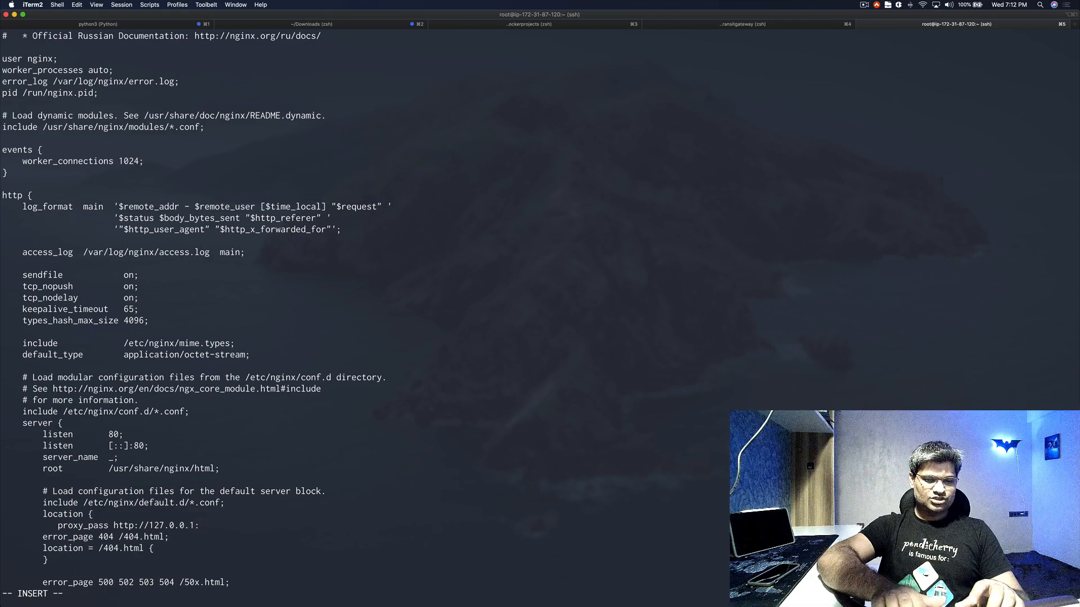
text(800)
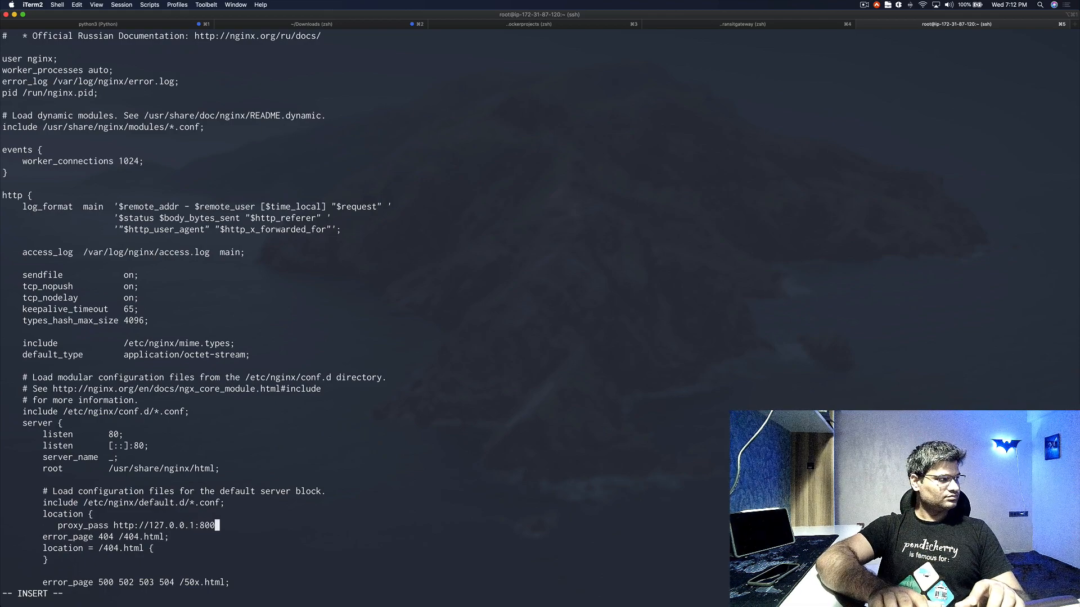
text(0/)
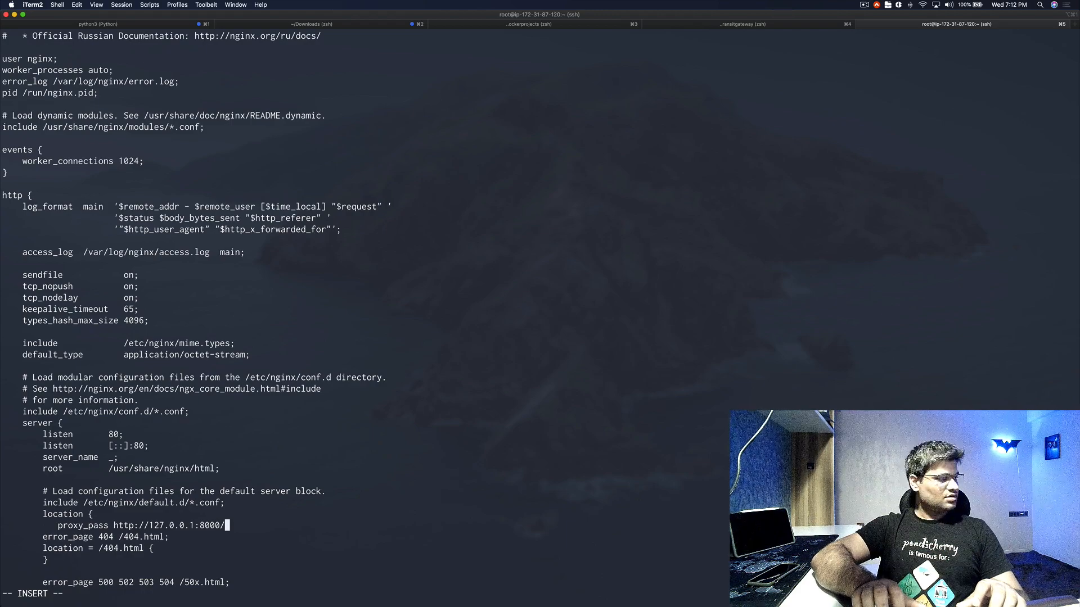
text(/)
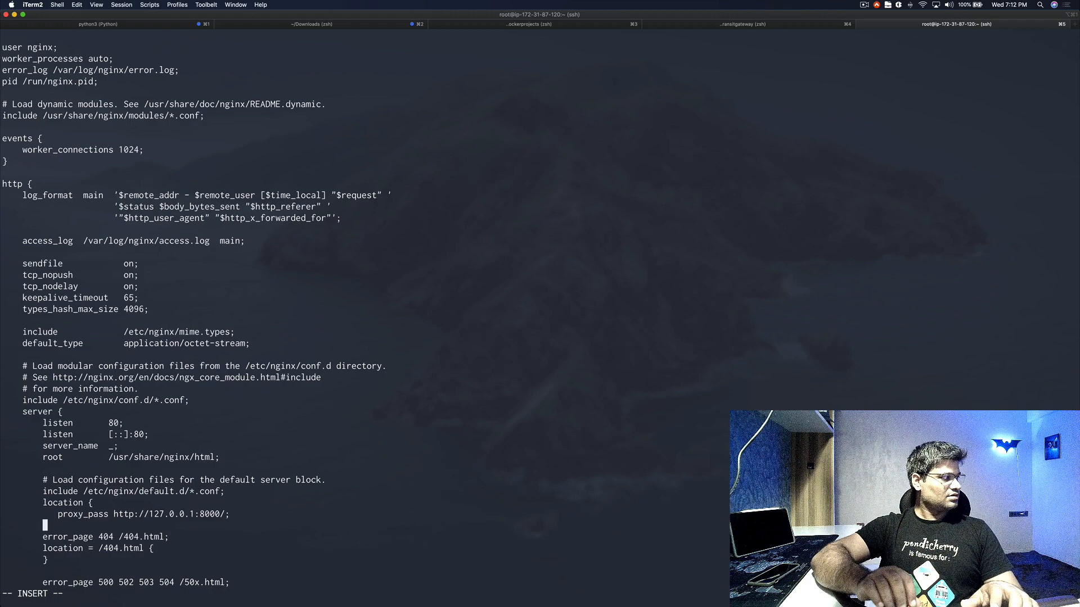
text(})
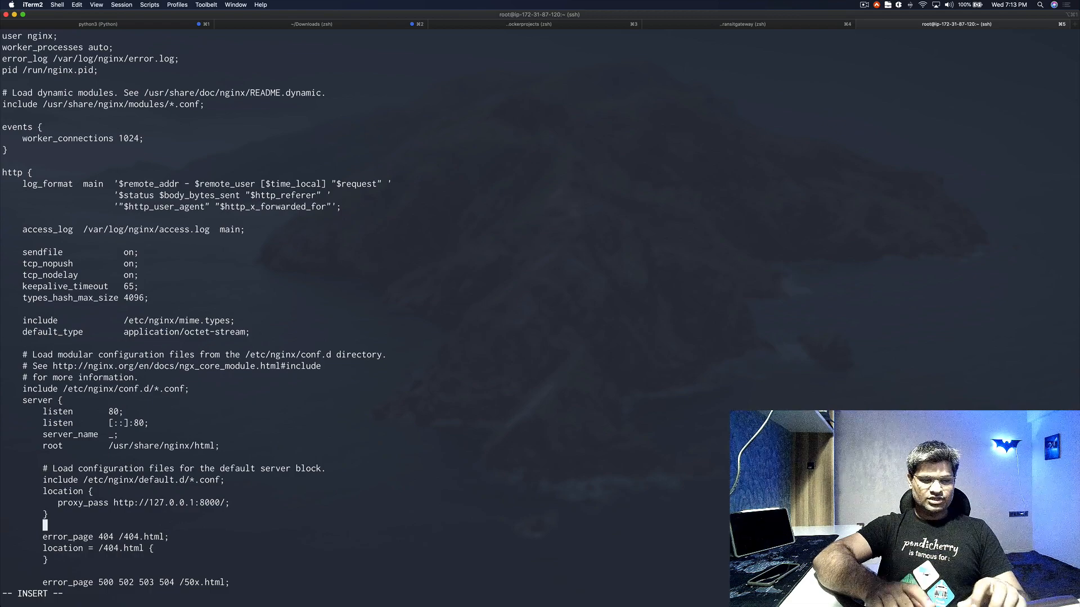
text(location {)
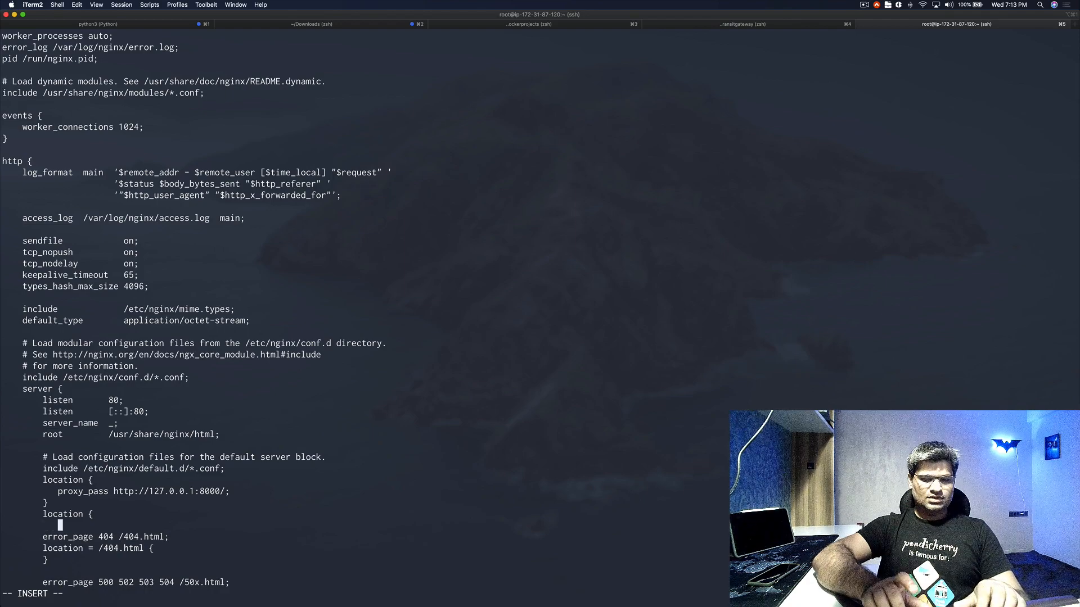
text(pro)
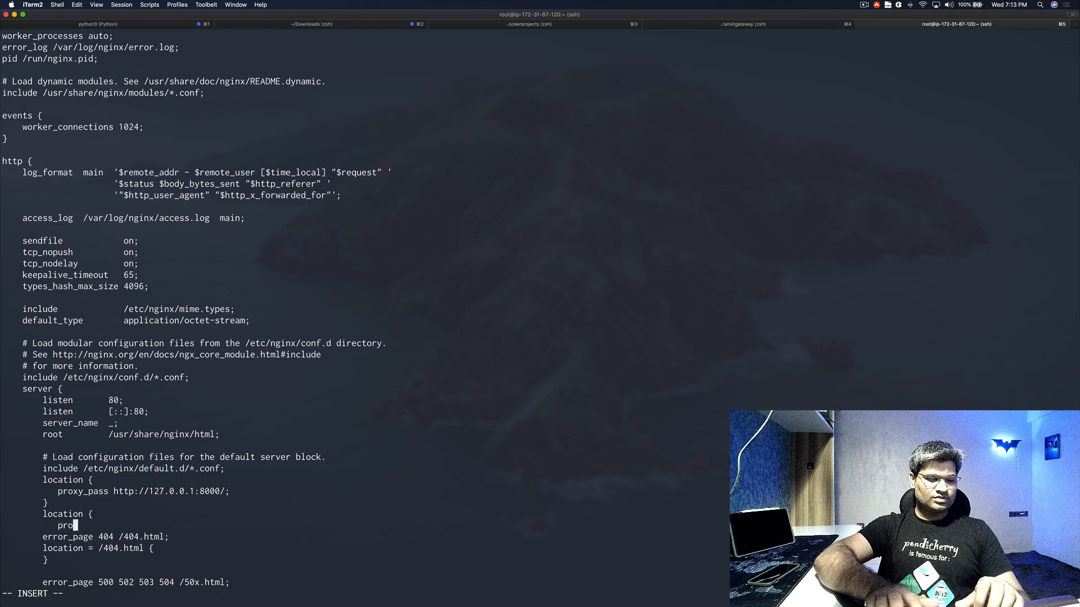
text(xy_pas)
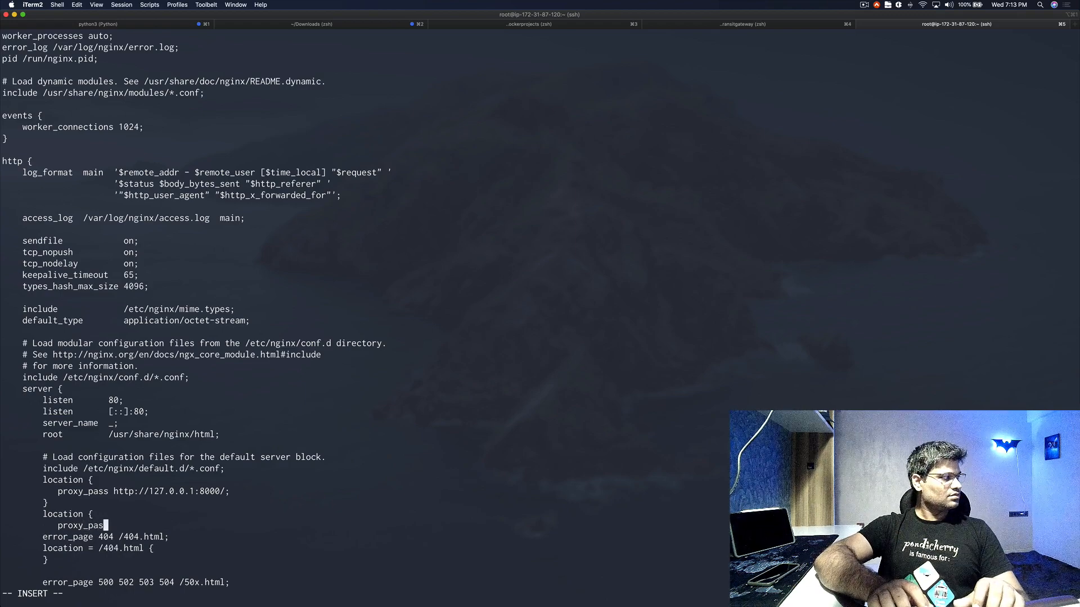
text(httop)
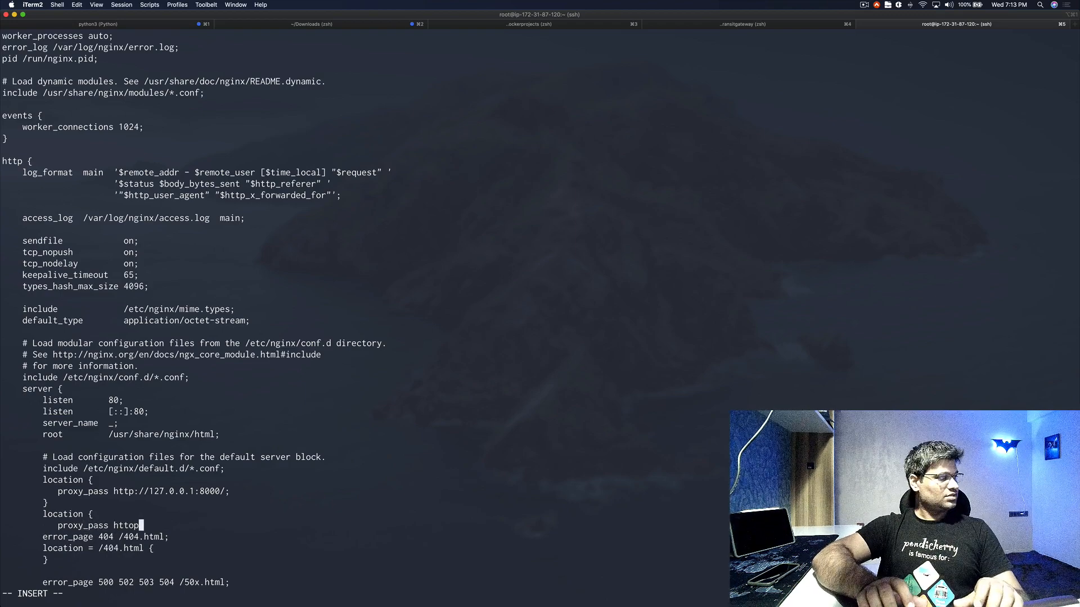
key(Backspace)
text(://)
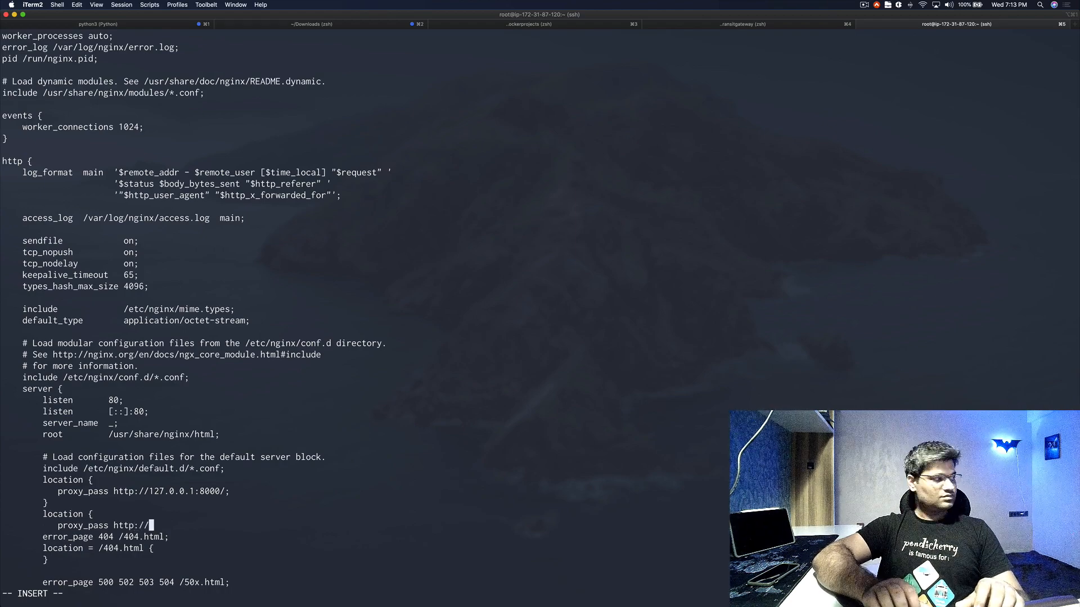
text(127)
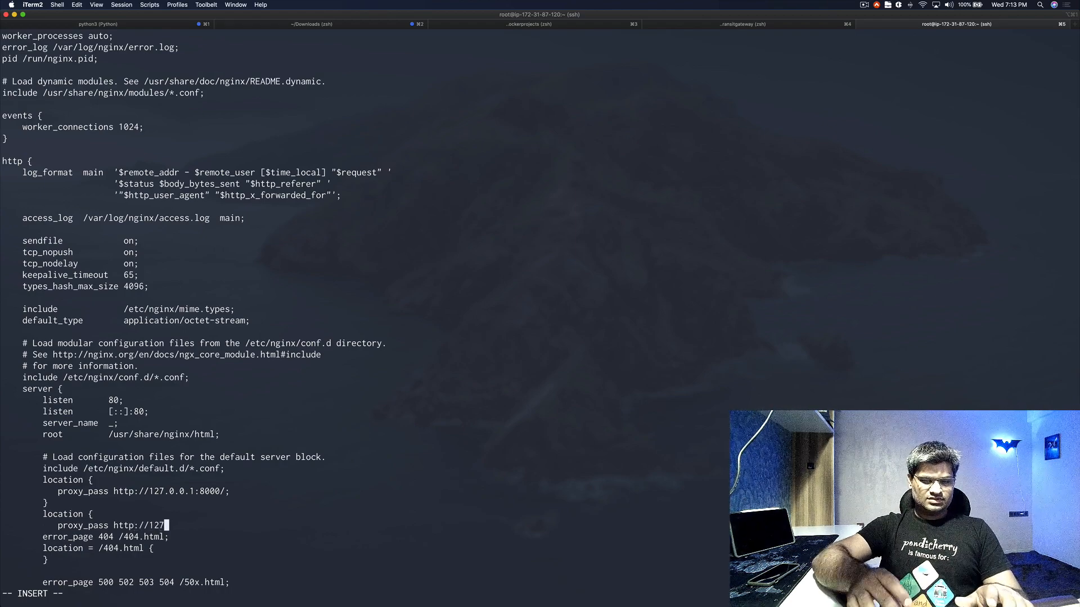
text(.0.0)
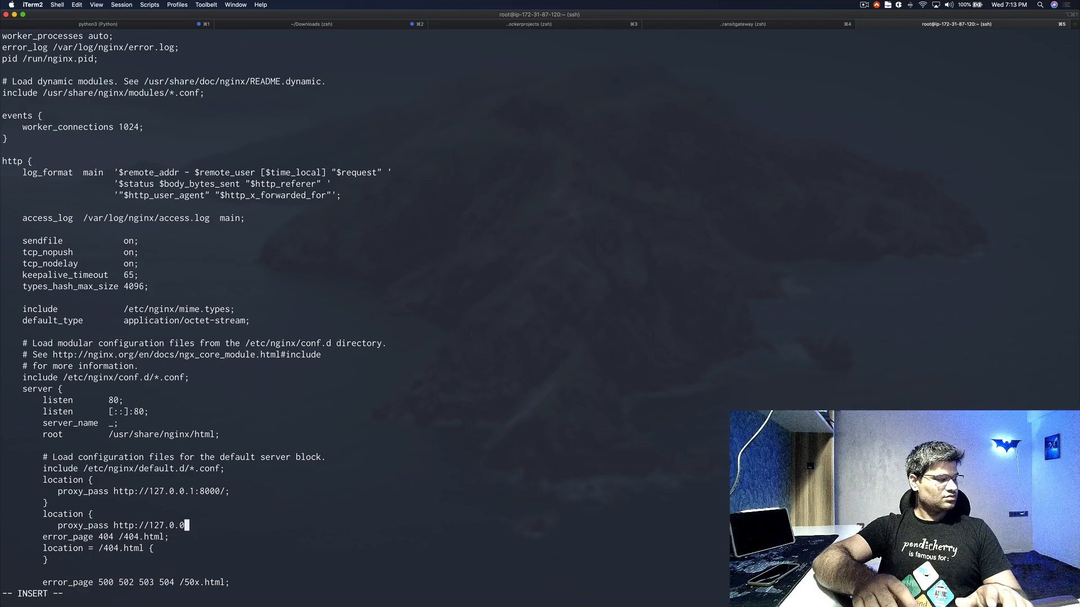
text(1:)
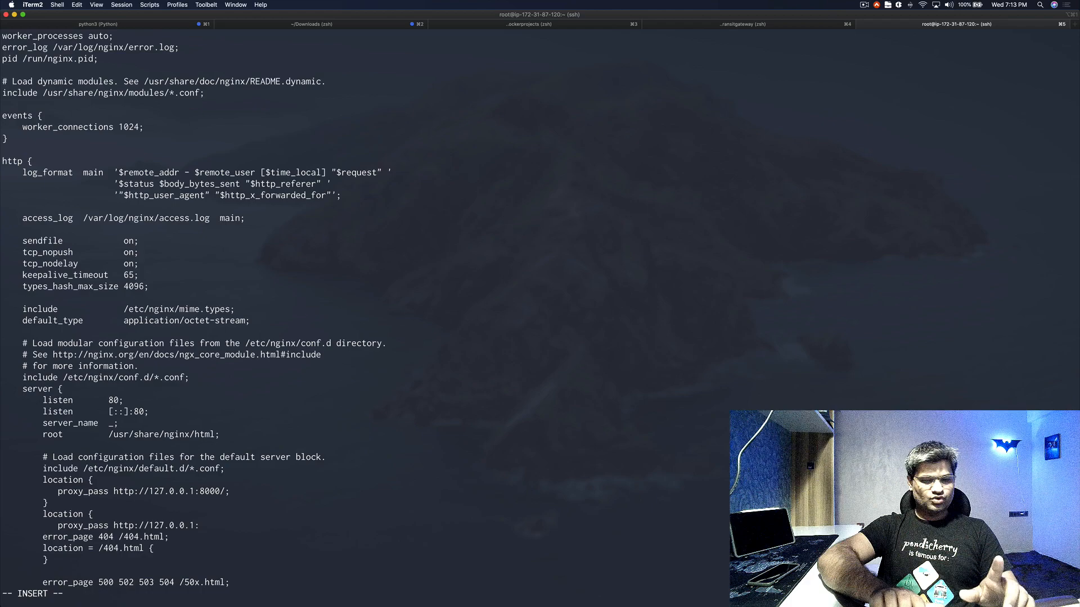
text(7)
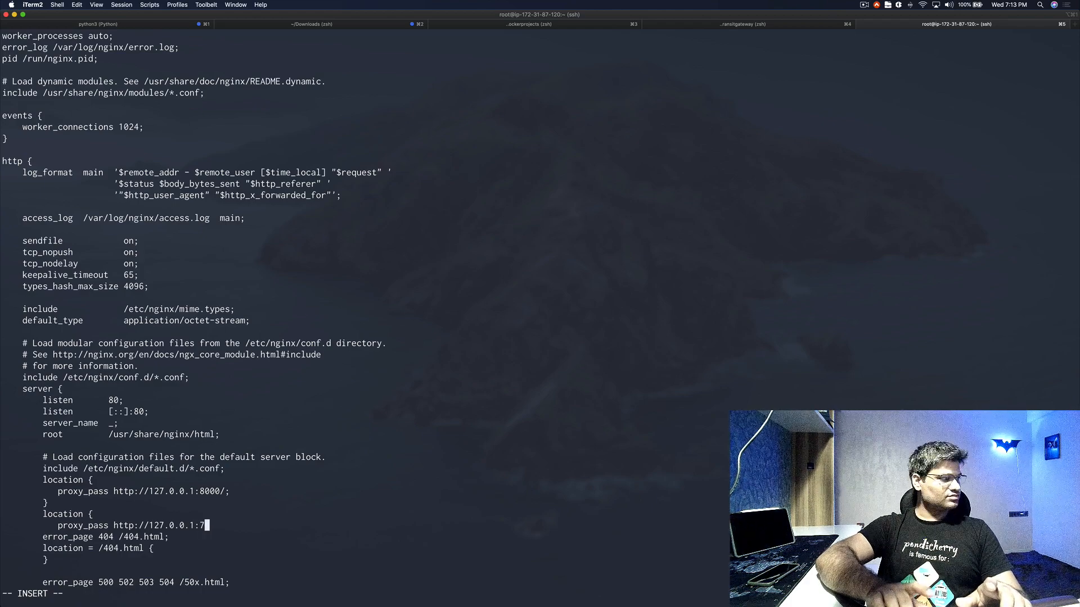
text(000/;)
text(})
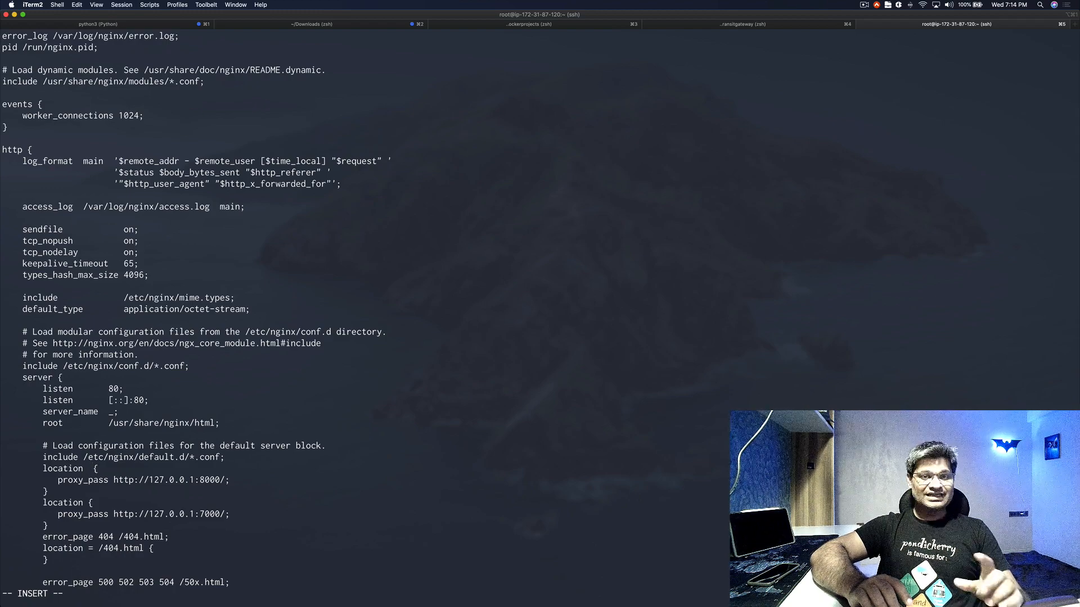
Set the location paths to /config and /hello, then save nginx.conf with :wq! and exit vi
text(/)
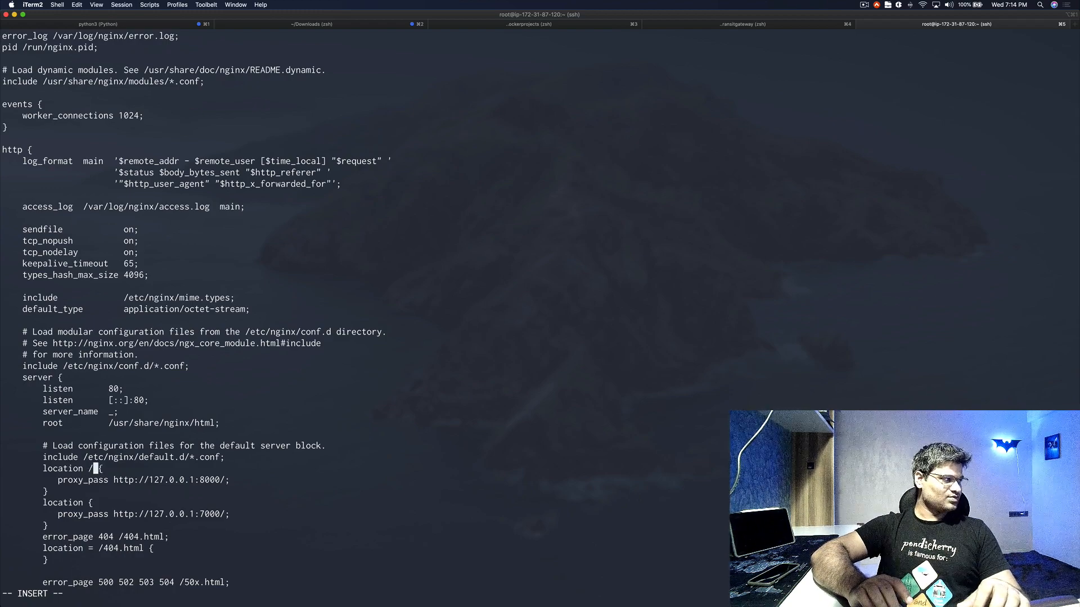
text(config)
click(68, 502)
text(/hello )
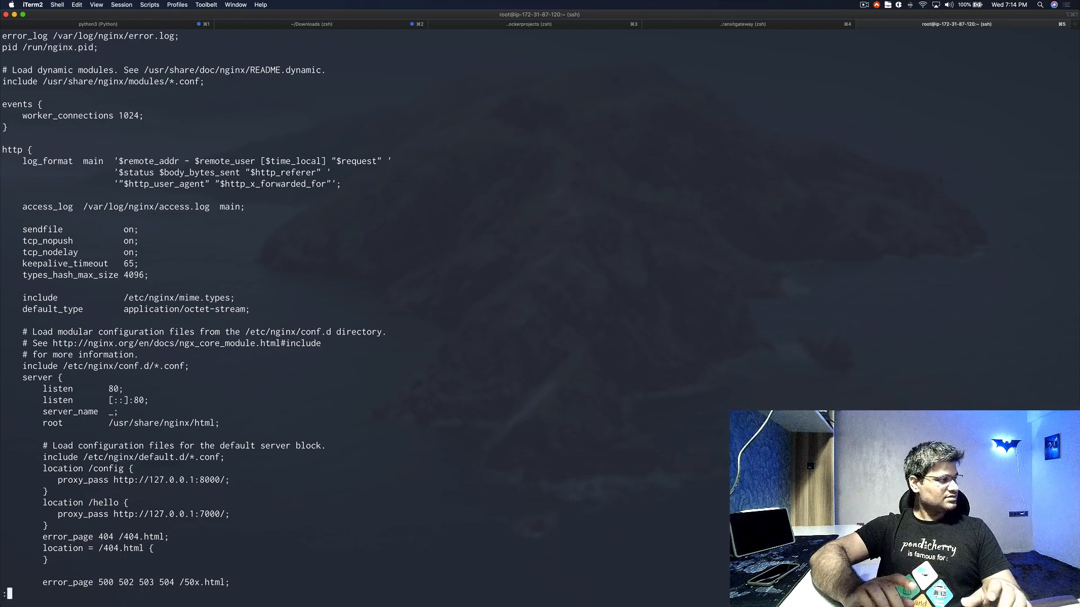
text(:wq)
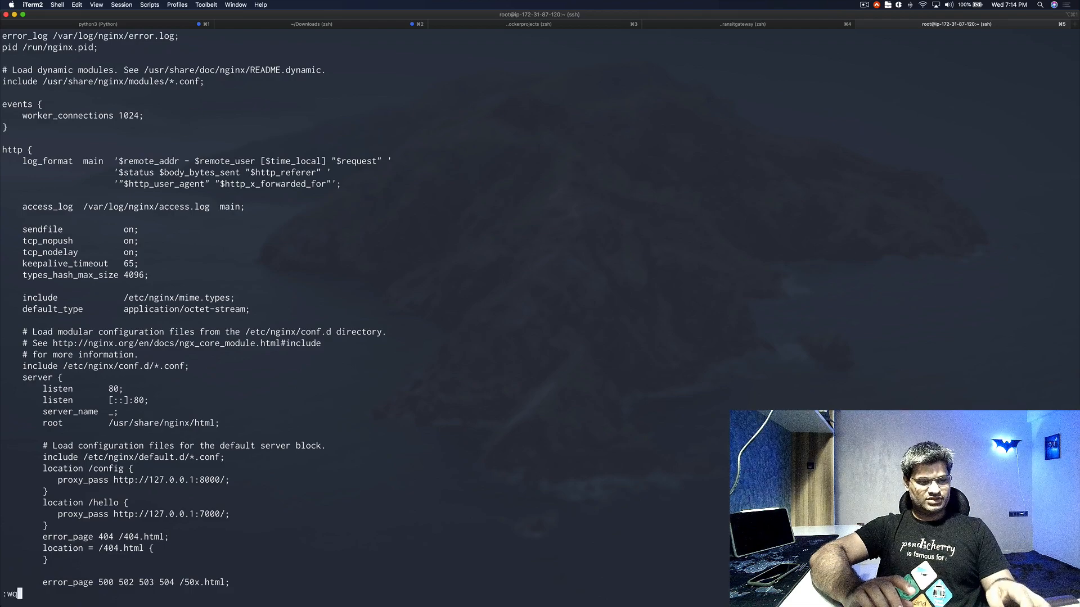
text(!)
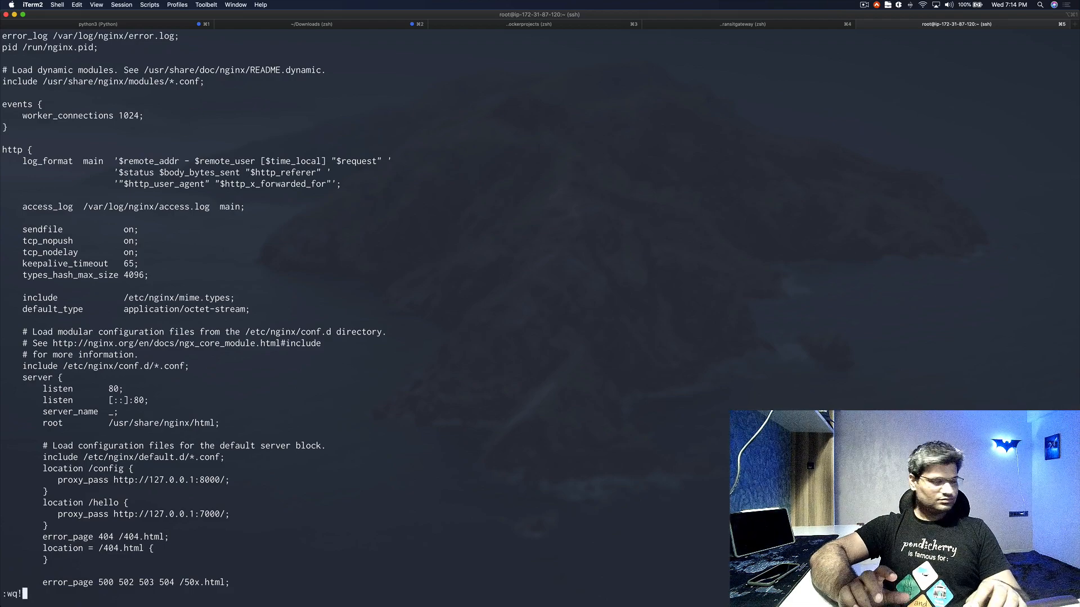
key(enter)
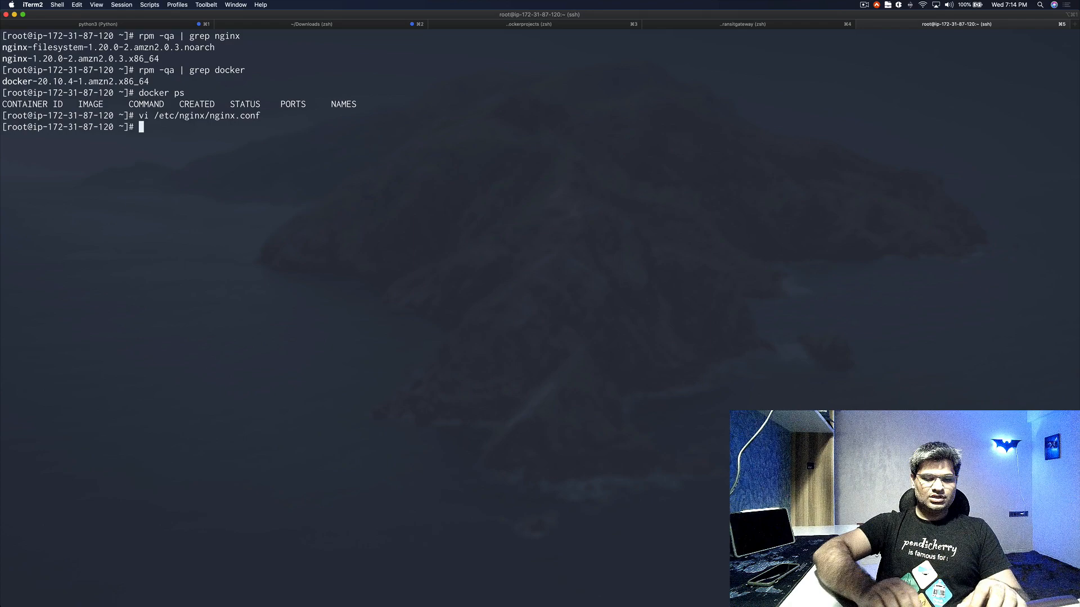
List docker images and run a yeasy/simple-web container published on 8000:80
text(docker)
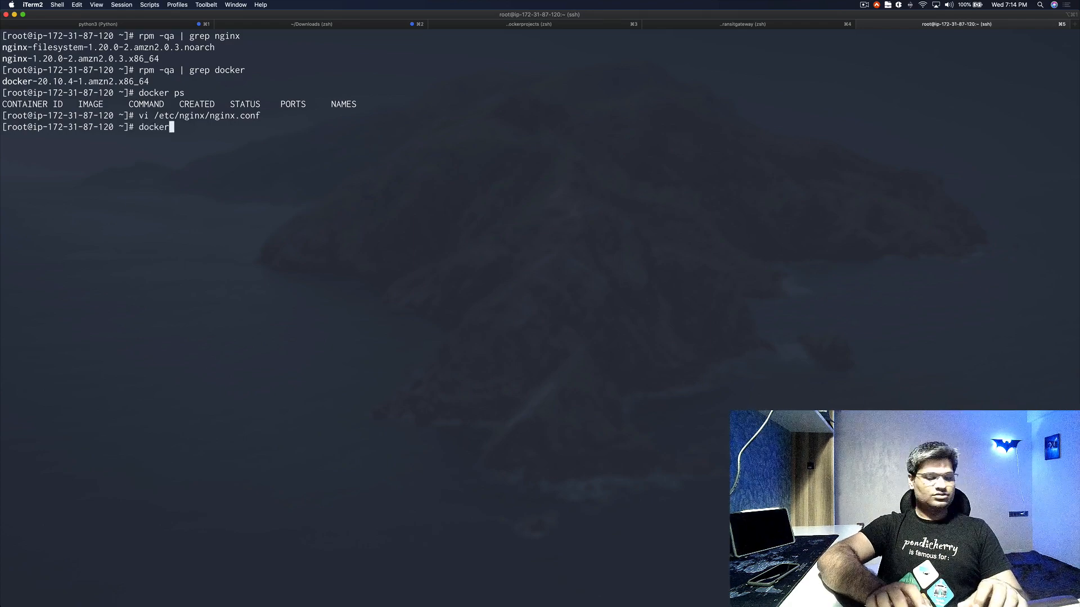
text(images)
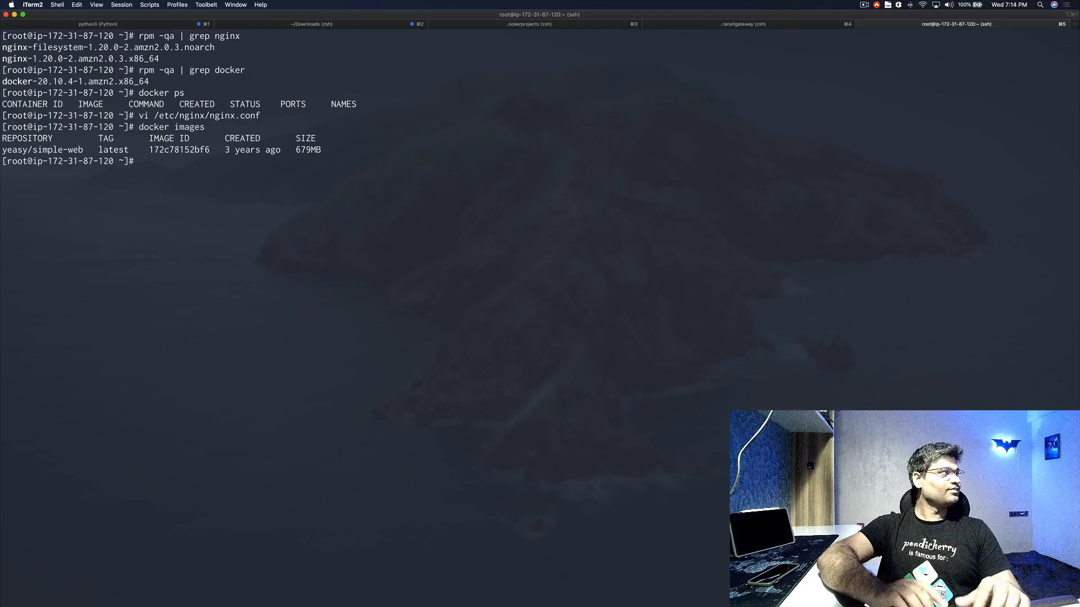
text(docker)
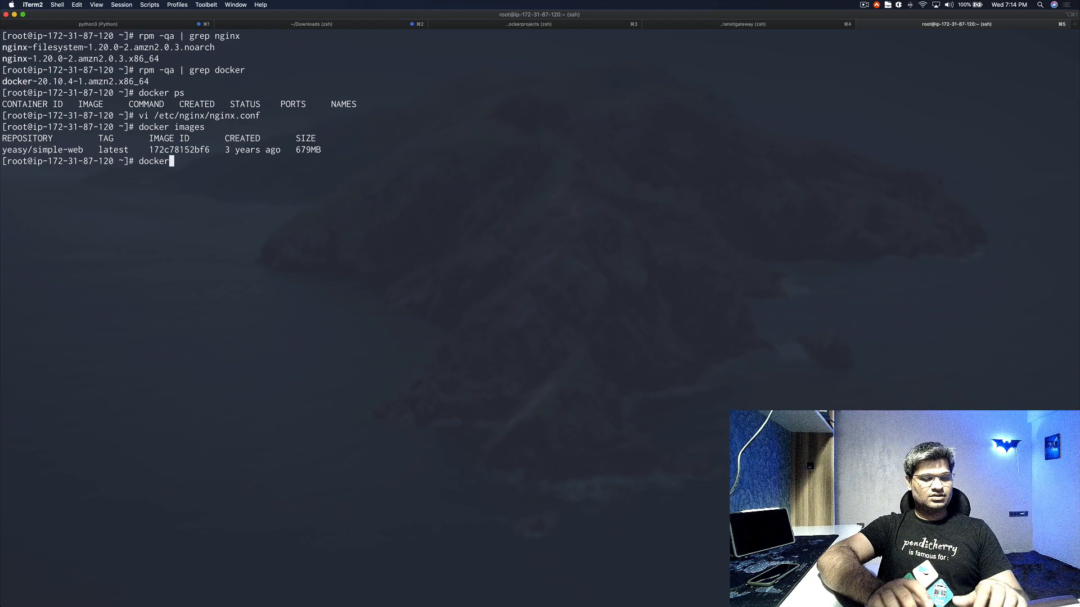
text(run -d)
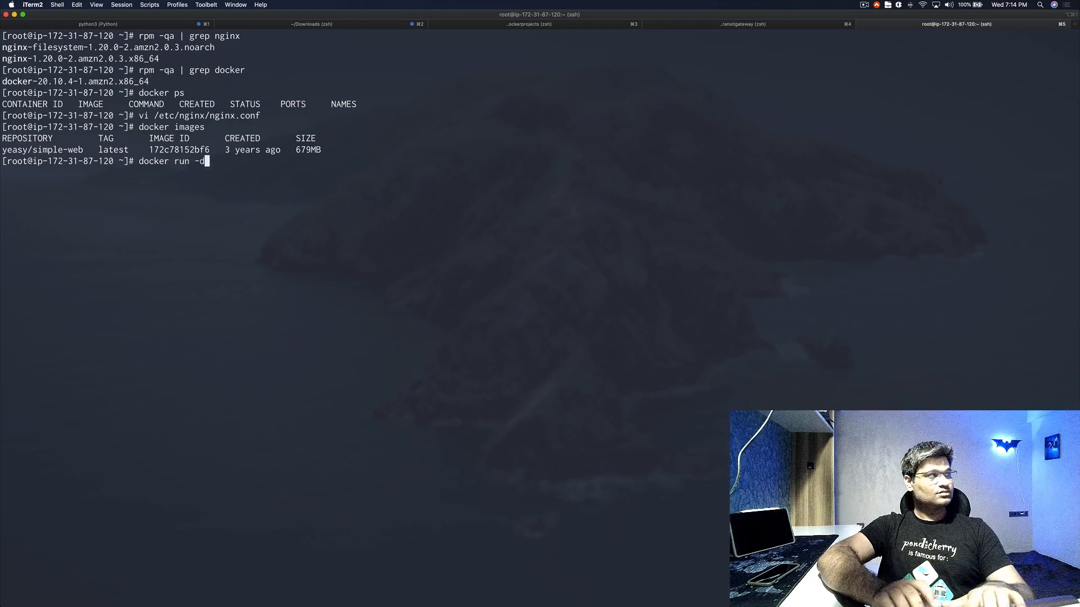
text(it -p)
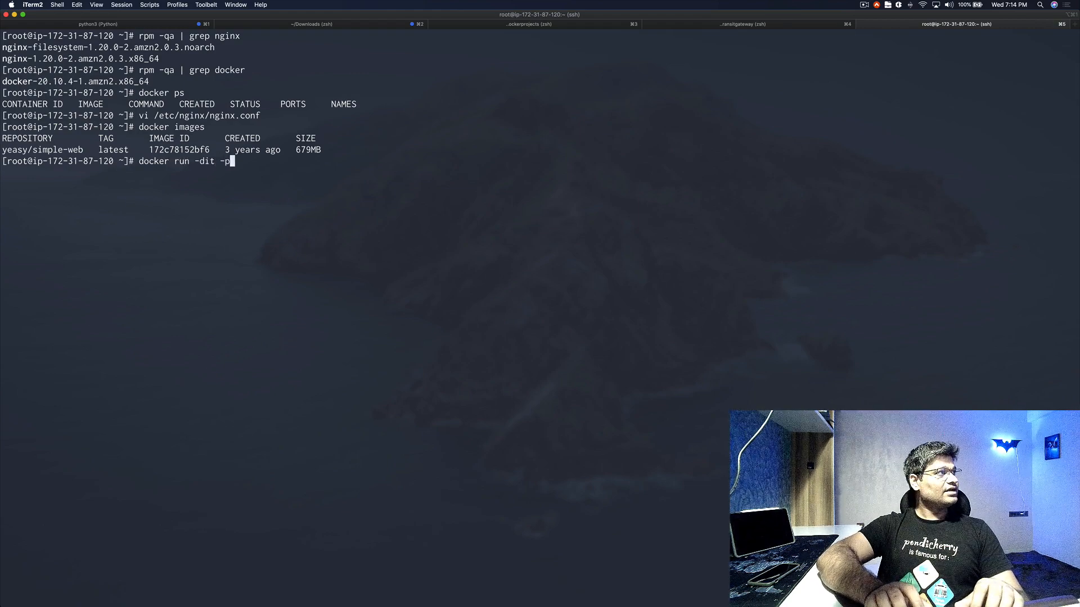
text(800)
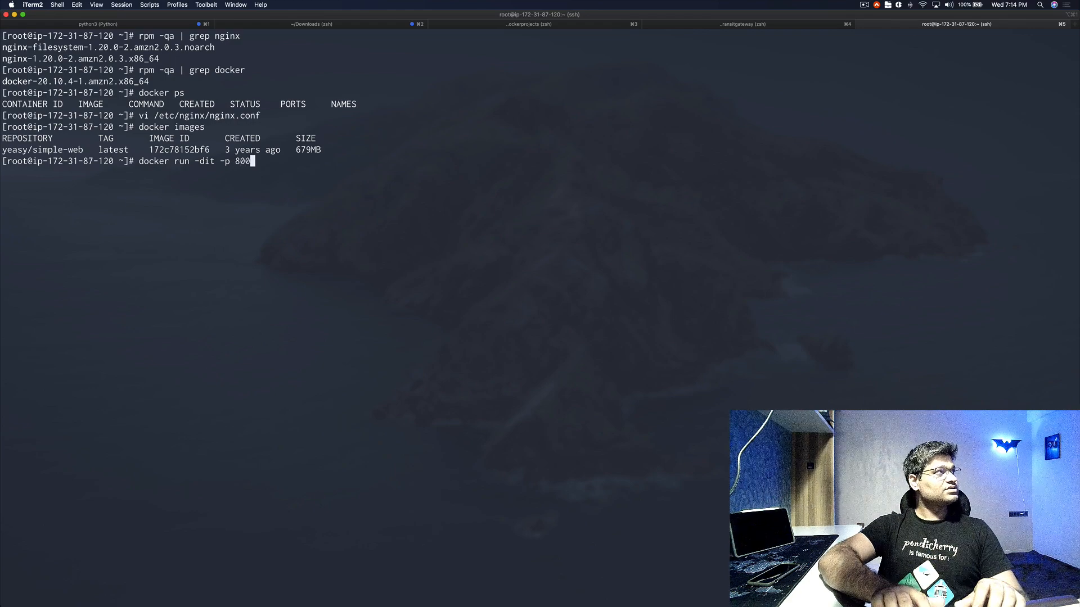
text(0)
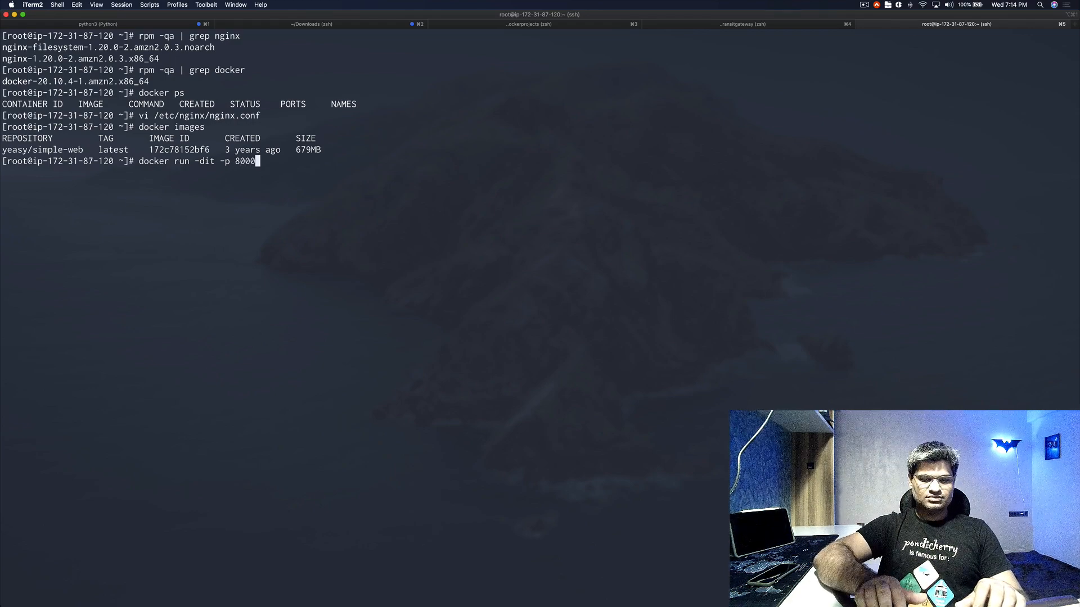
text(:80)
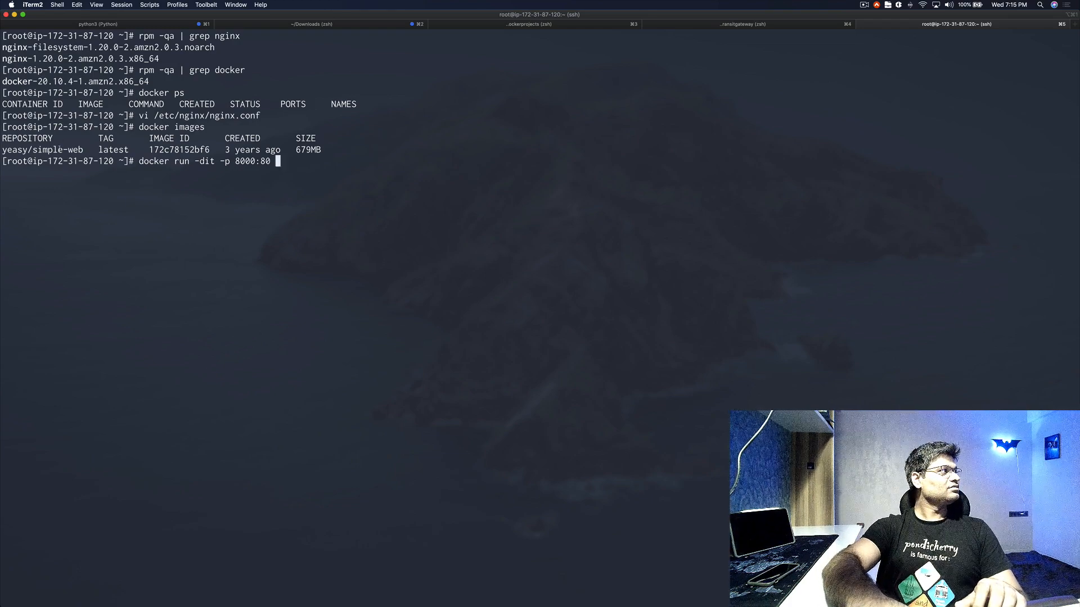
text(yeasy/simple-web)
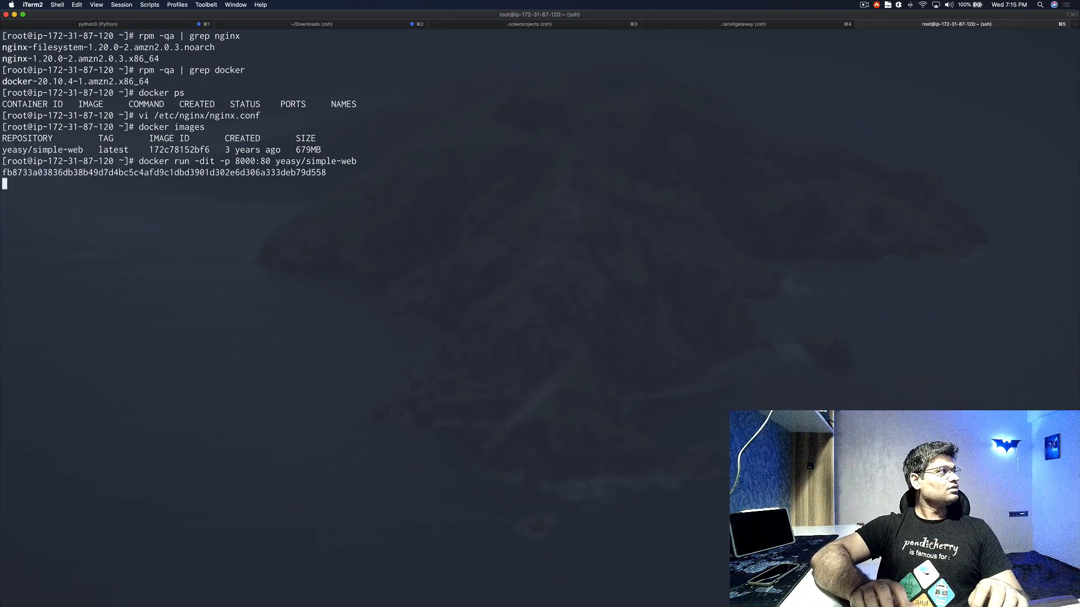
Run a second yeasy/simple-web container on 7000:80 and list running containers
text(docker)
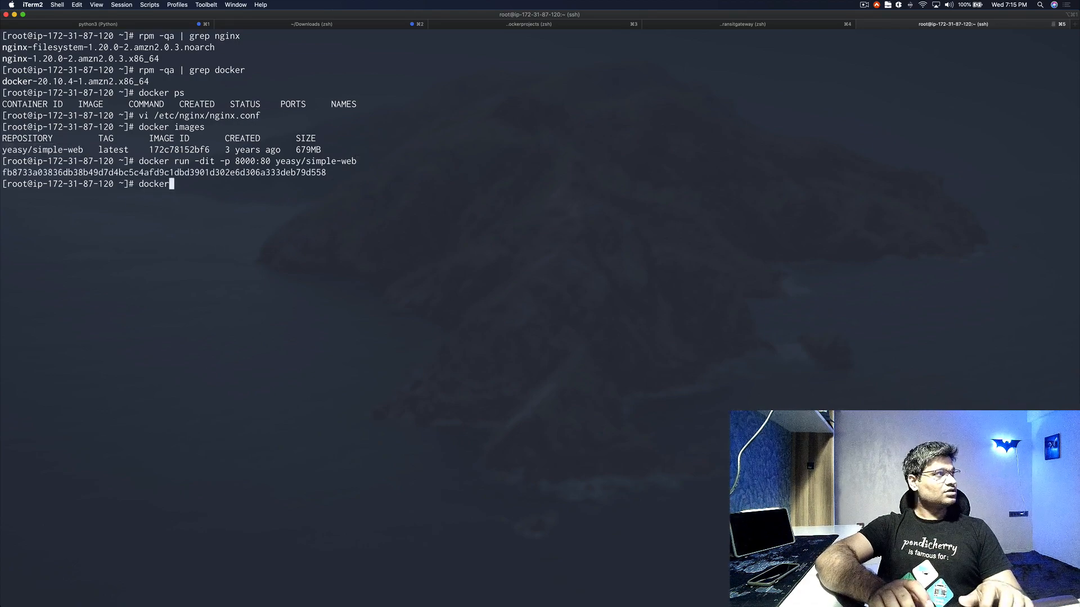
text(run)
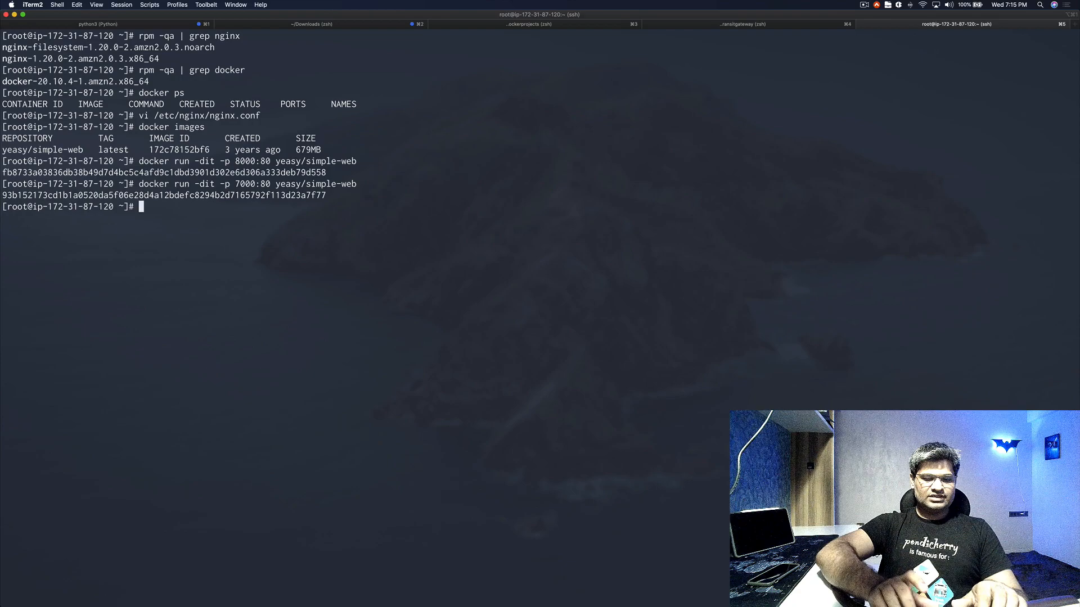
text(docker ps)
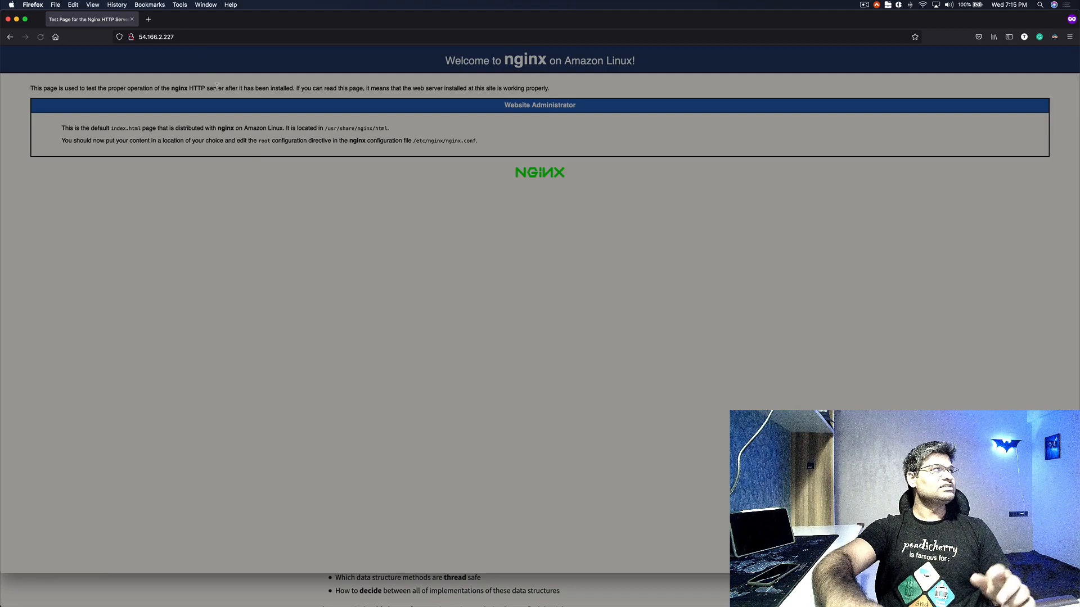
Recall systemctl restart nginx from shell history and run it
click(156, 37)
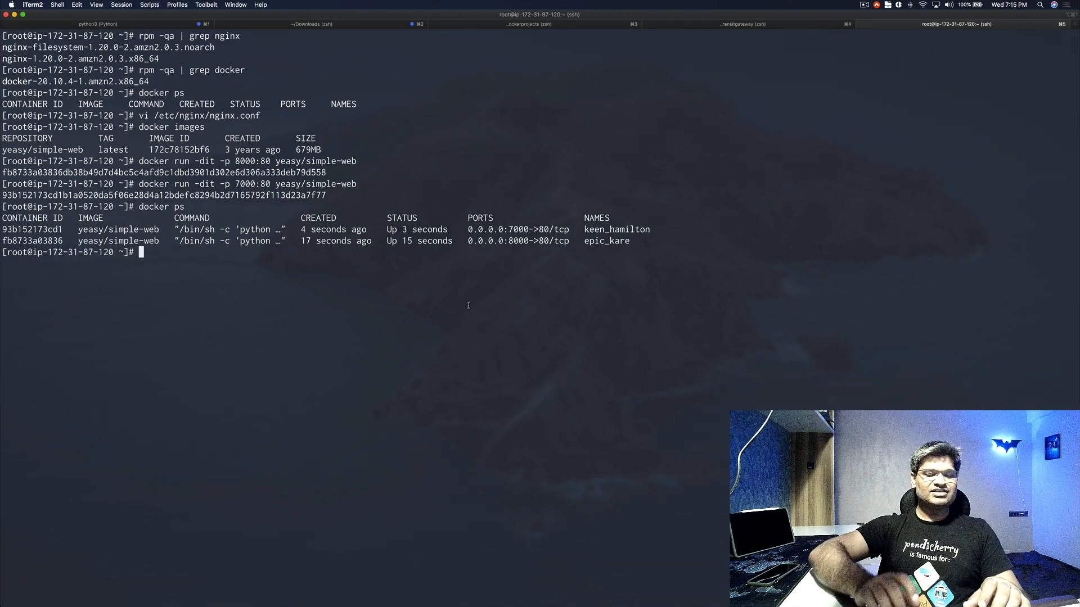
text(s)
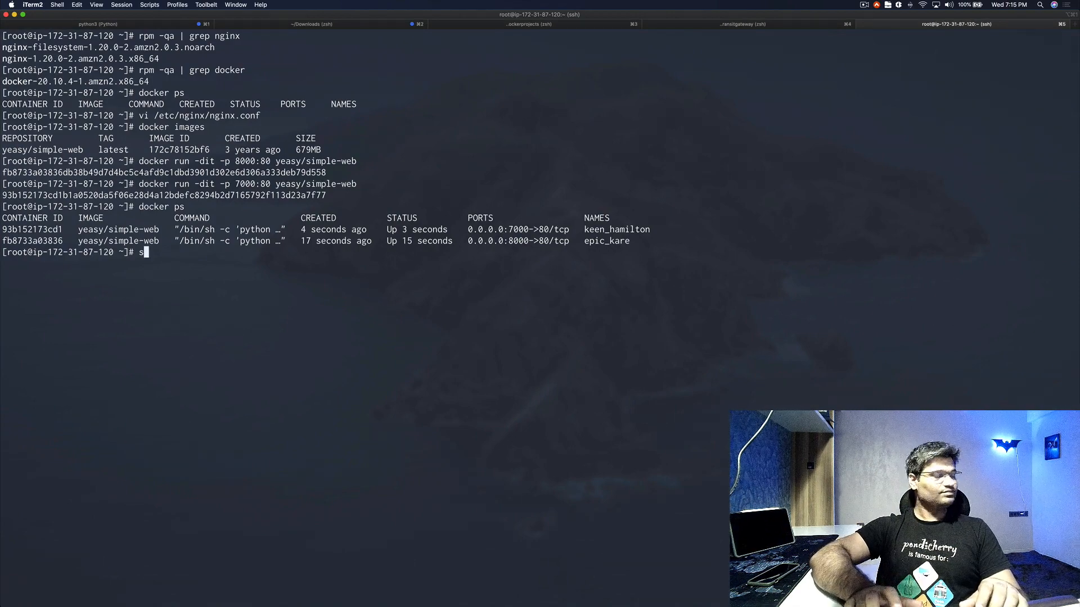
key(backspace)
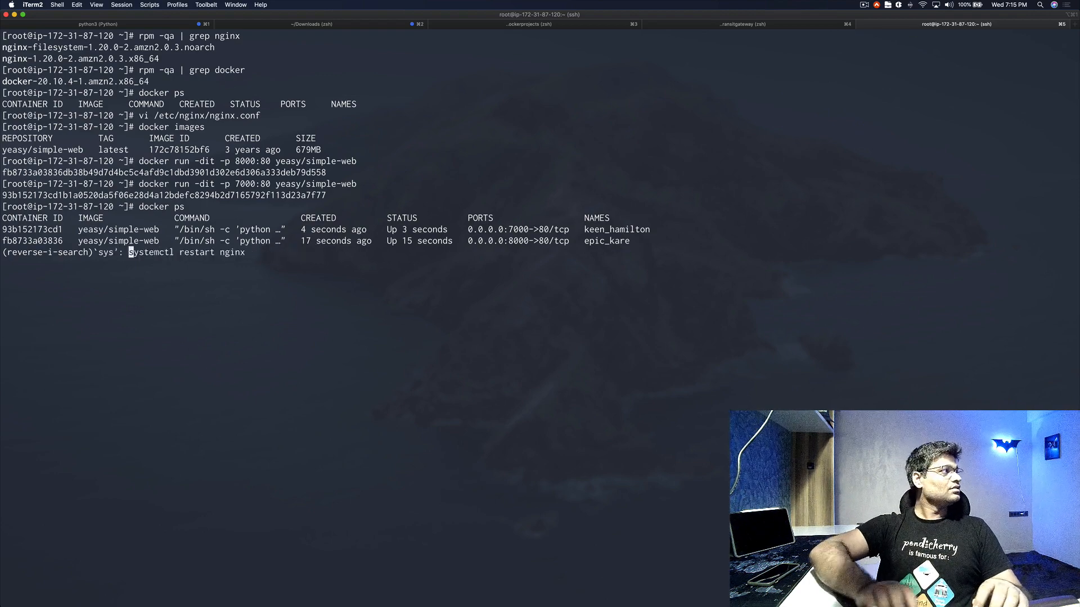
key(enter)
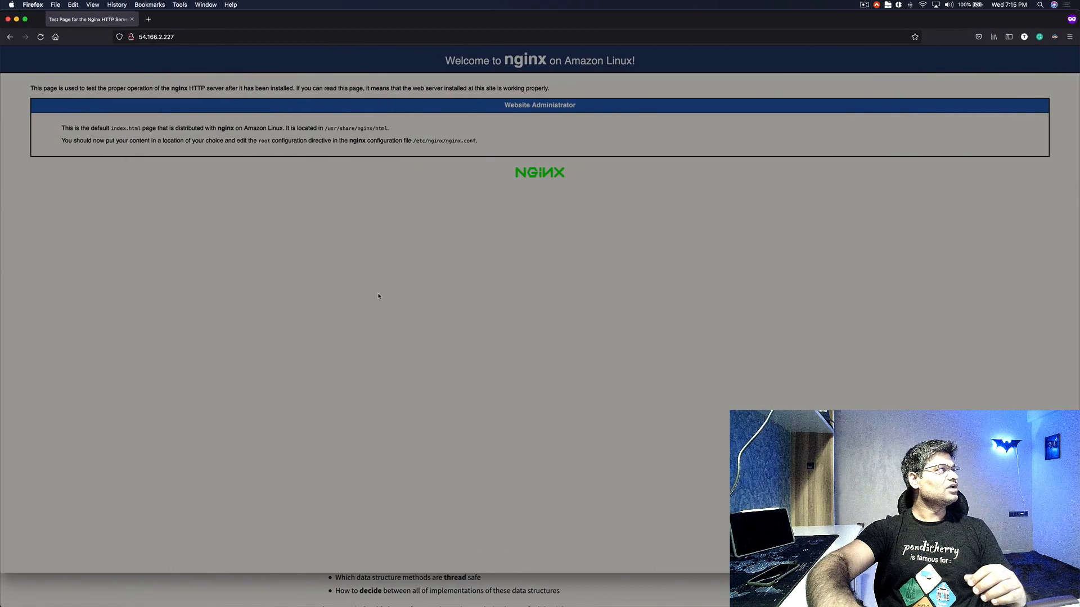
Load the /config path on the server in Firefox
click(40, 37)
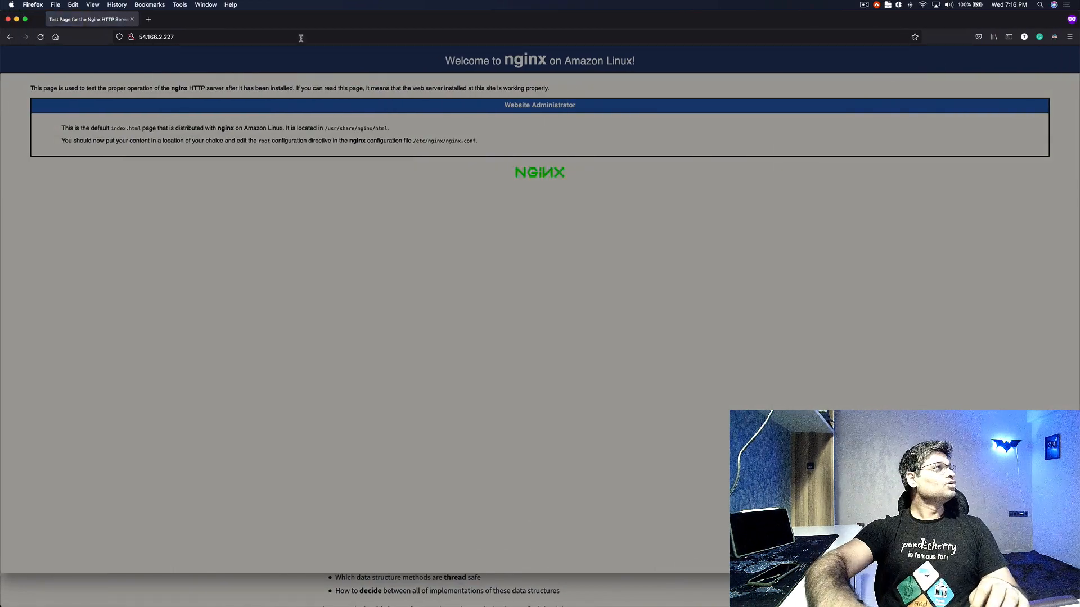
click(206, 37)
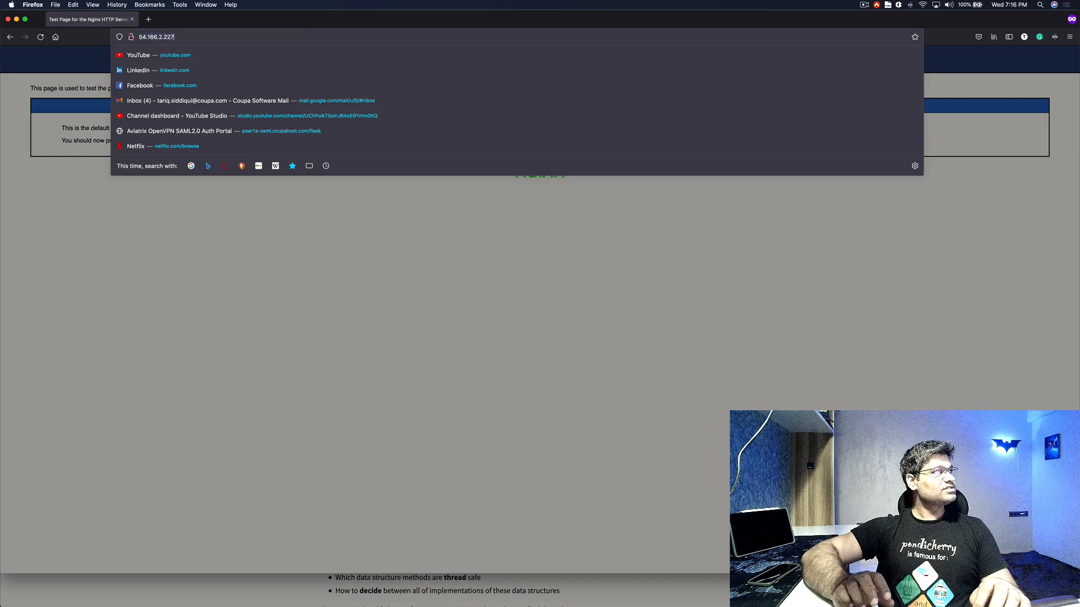
text(/con)
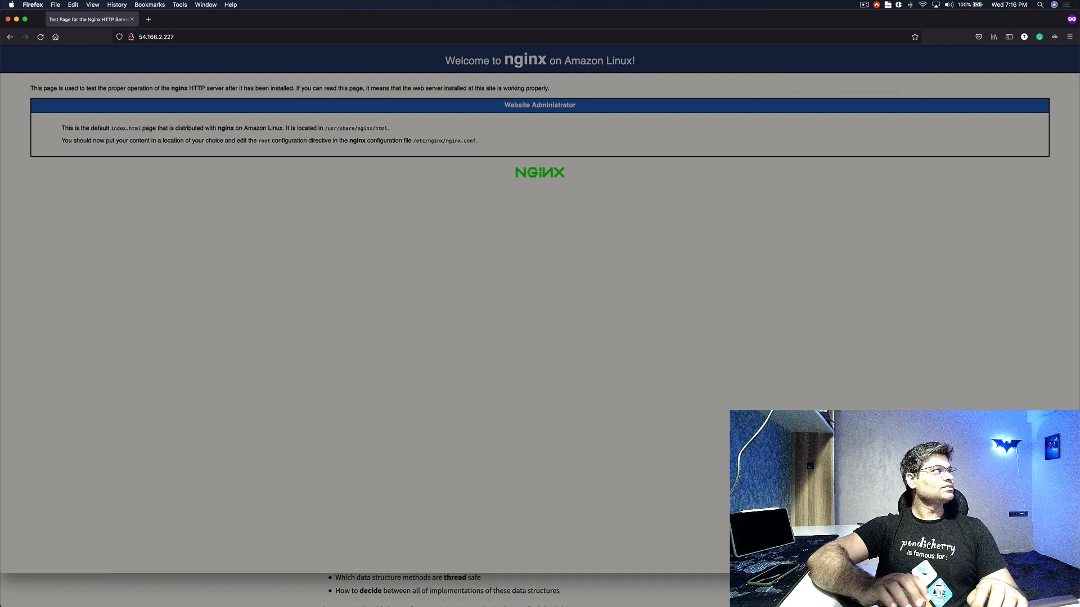
click(156, 37)
text(/)
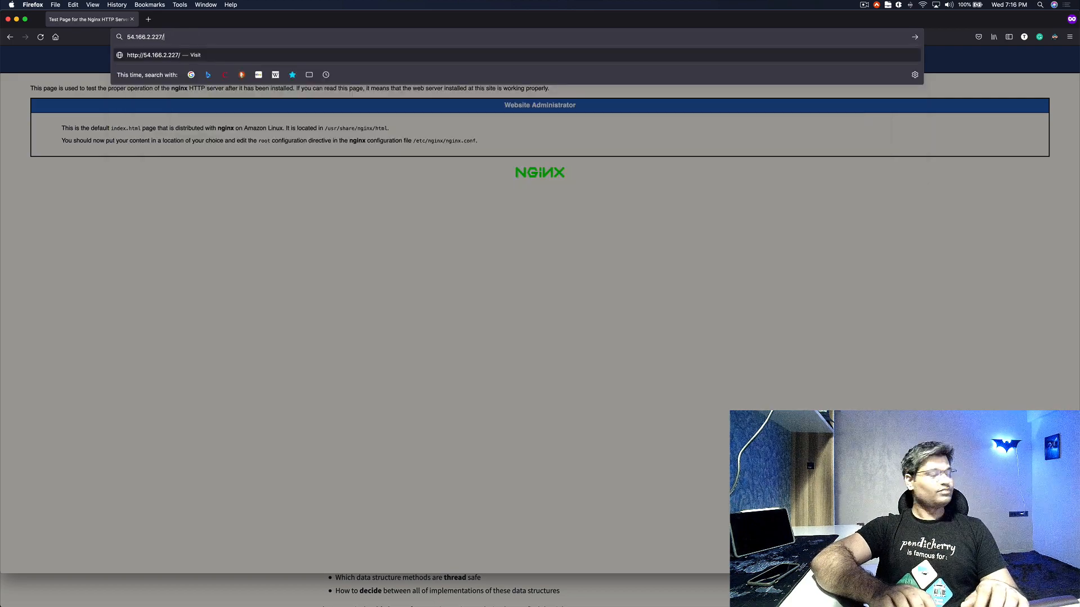
text(config)
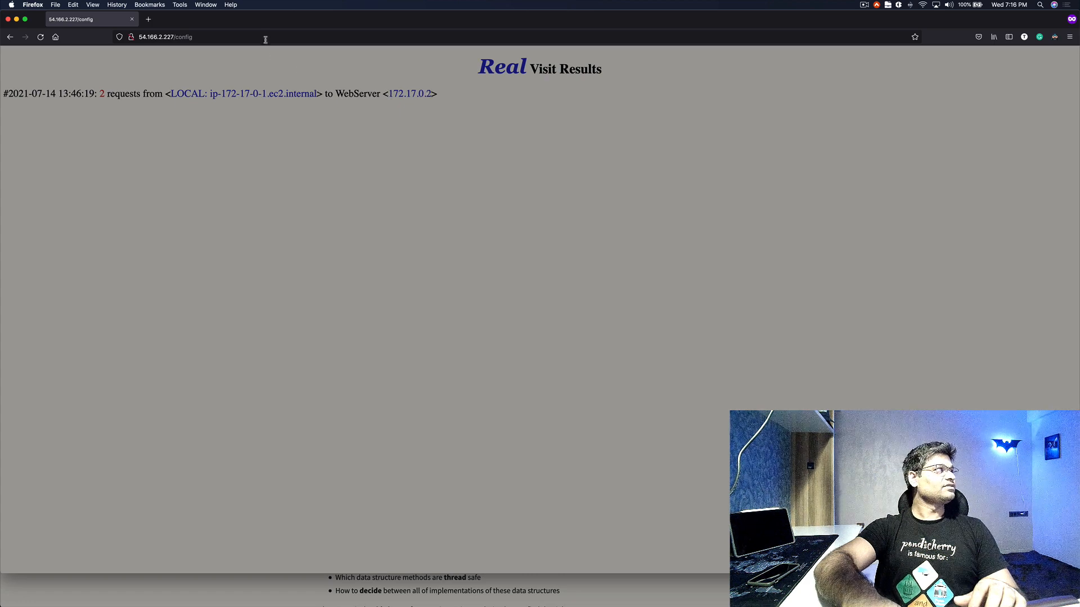
Load 54.166.2.227/hello in Firefox and check the request count and WebServer address
click(165, 36)
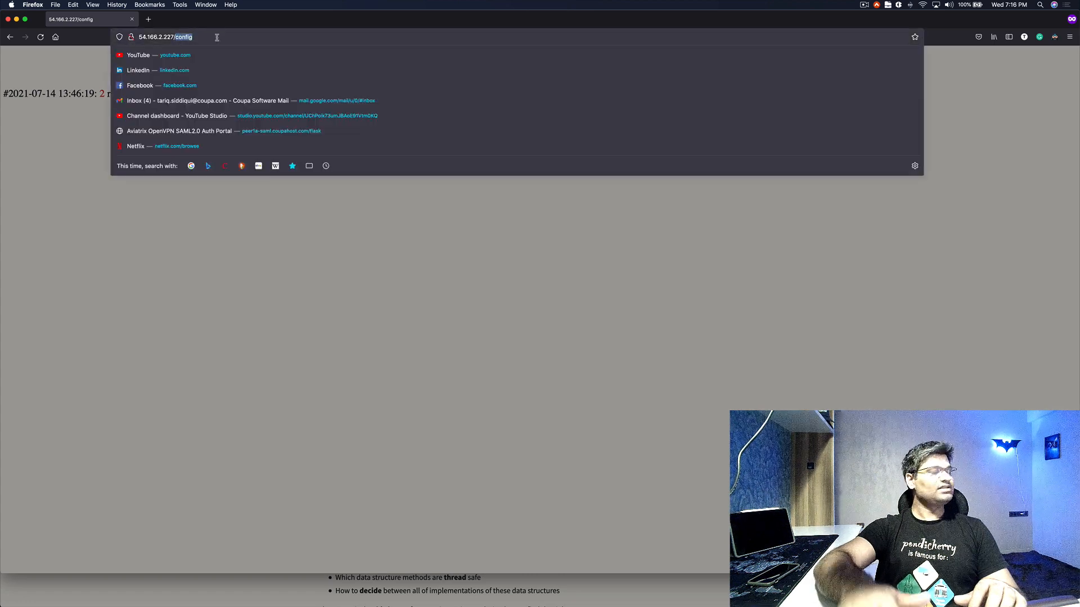
text(54.166.2.227/he)
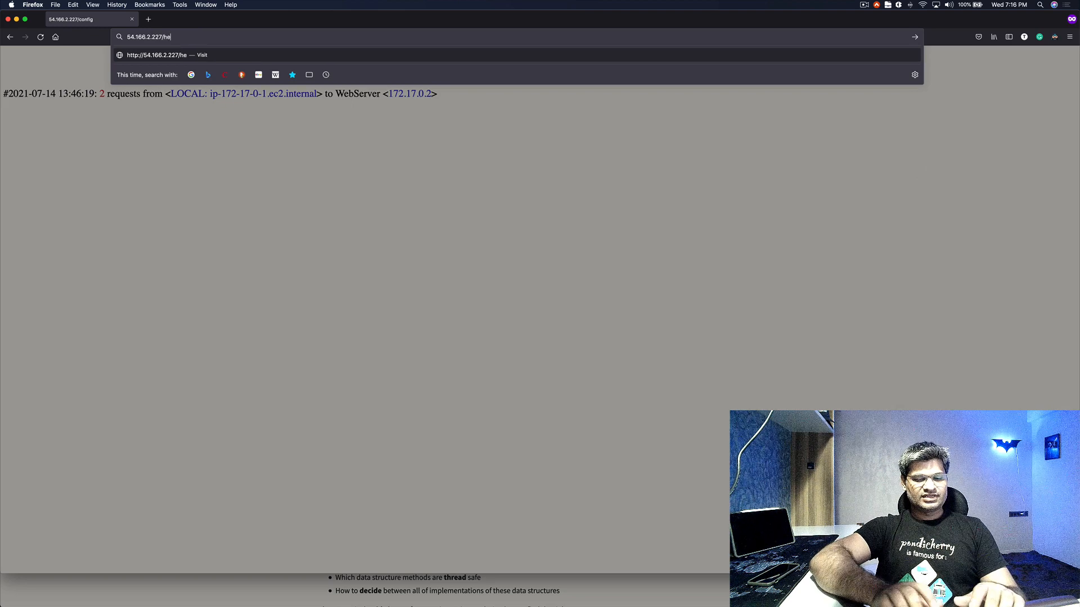
text(llo)
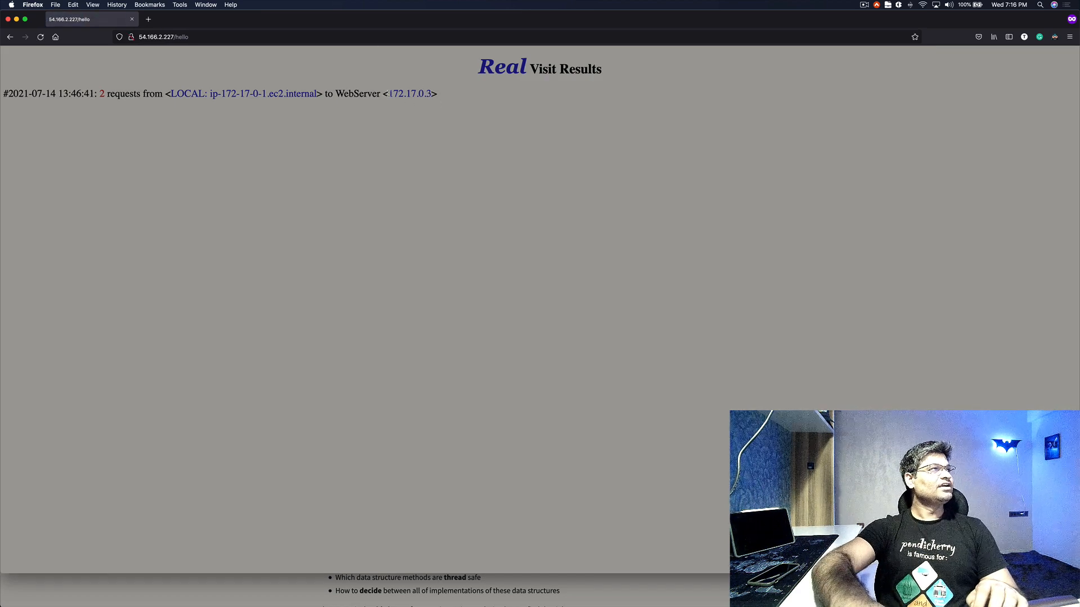
double_click(409, 94)
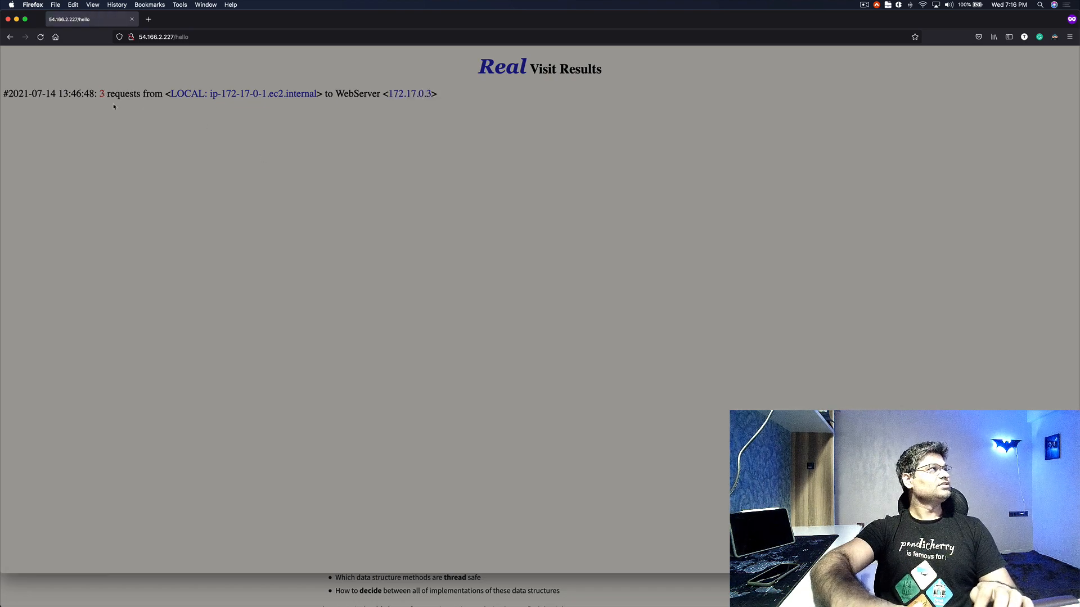
mouse_move(369, 108)
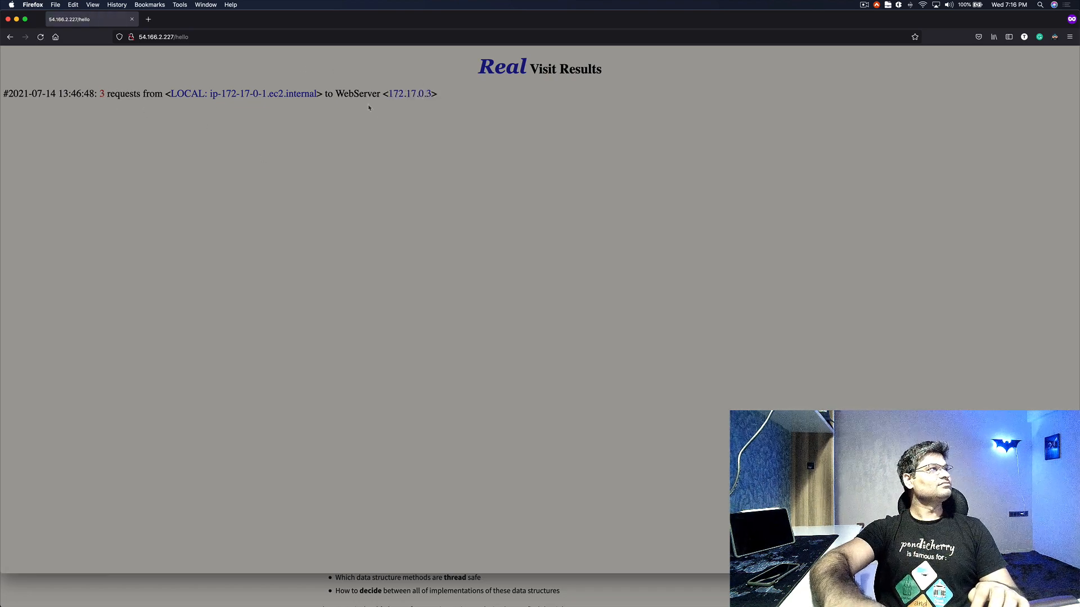
mouse_move(601, 163)
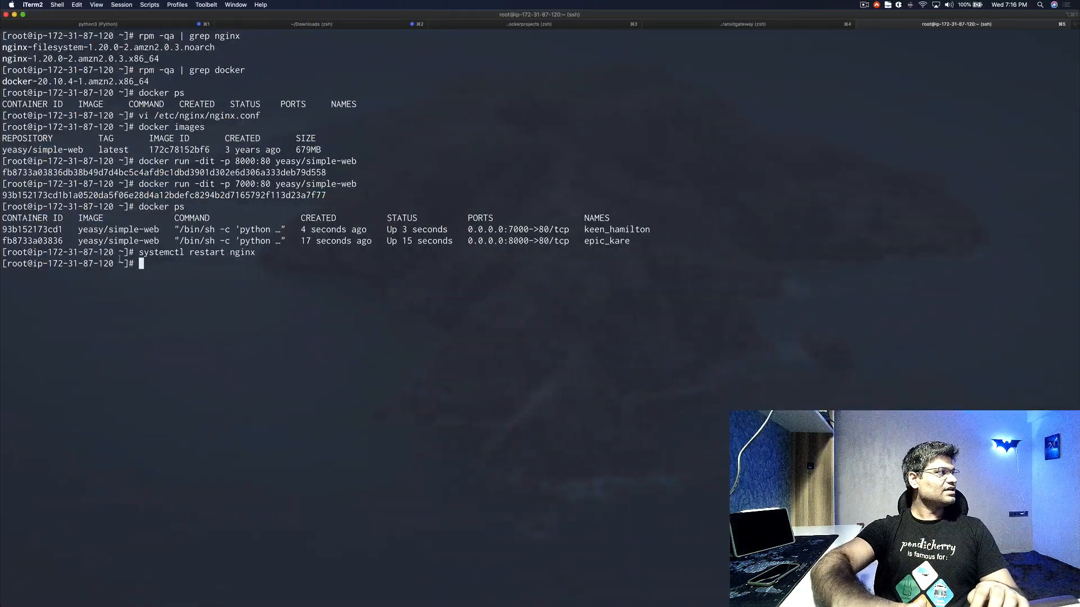
Copy container ID fb8733a03836 and stop it with docker stop
double_click(32, 240)
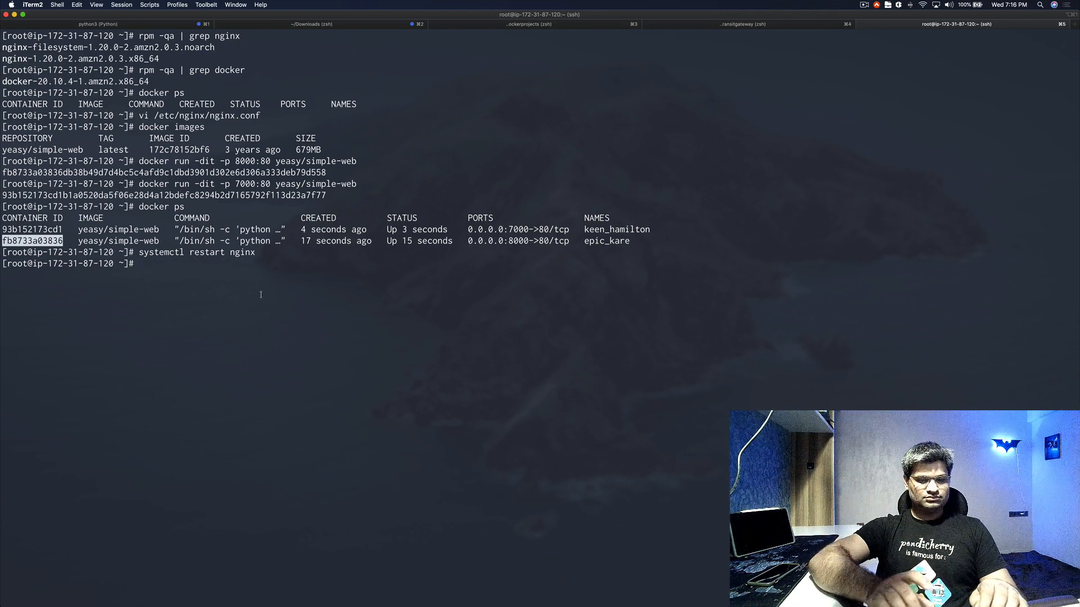
text(docker)
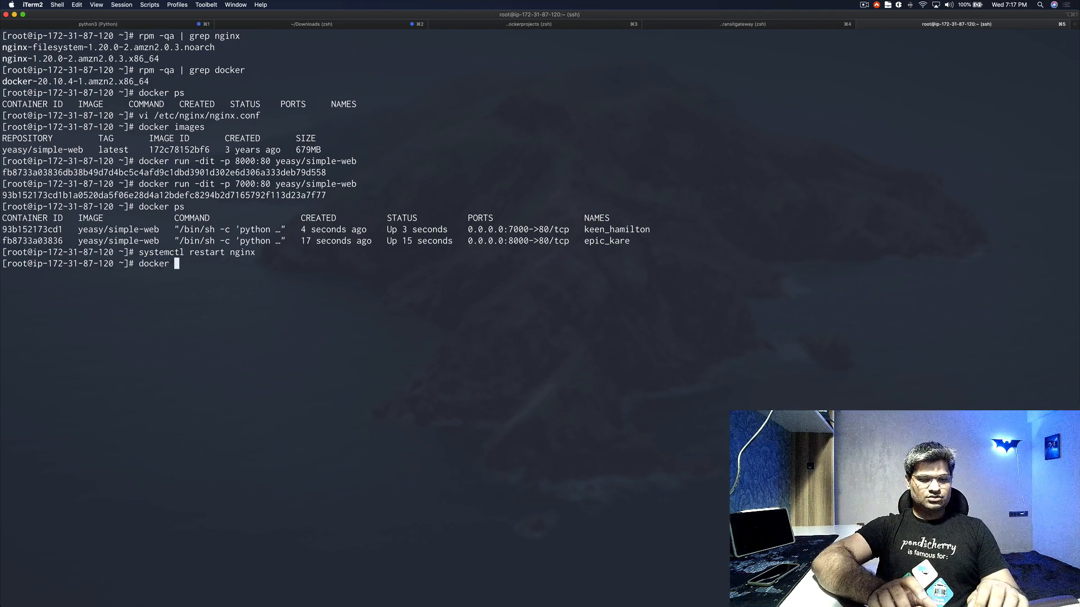
text(stop fb8733a03836)
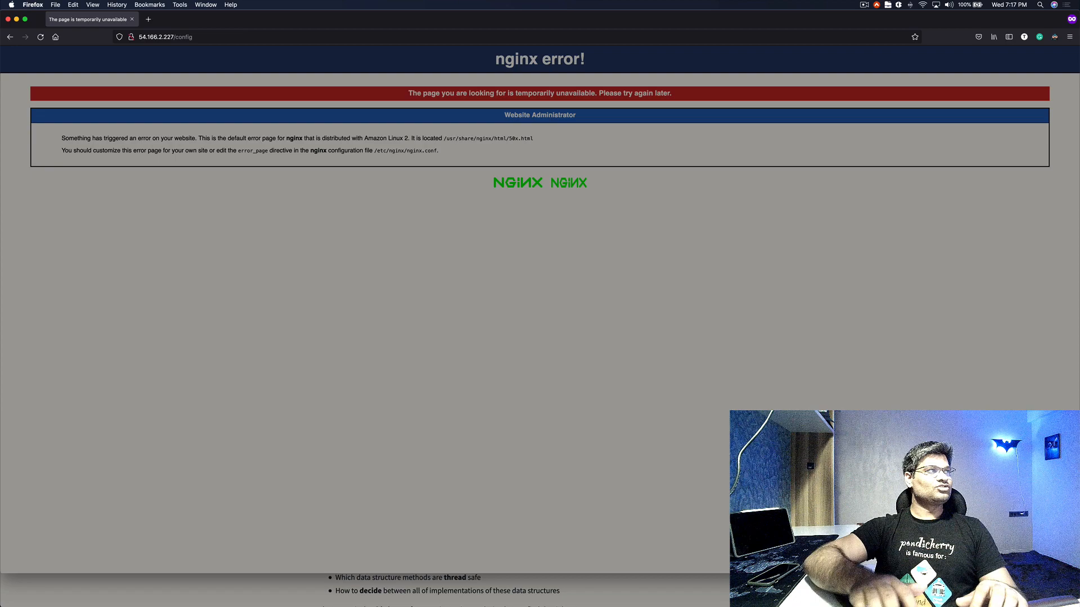
mouse_move(502, 157)
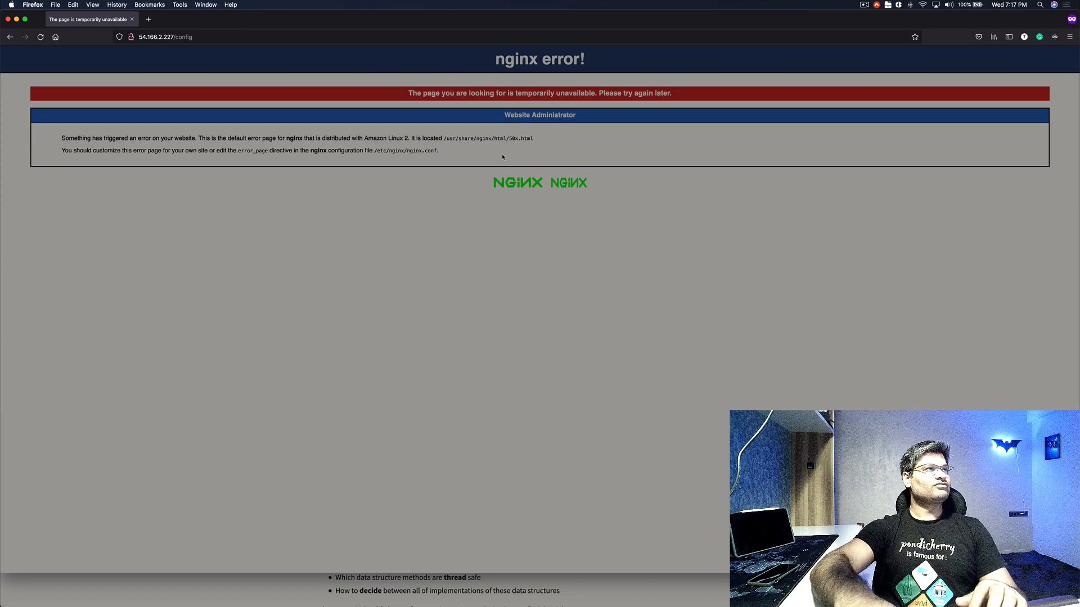
mouse_move(564, 157)
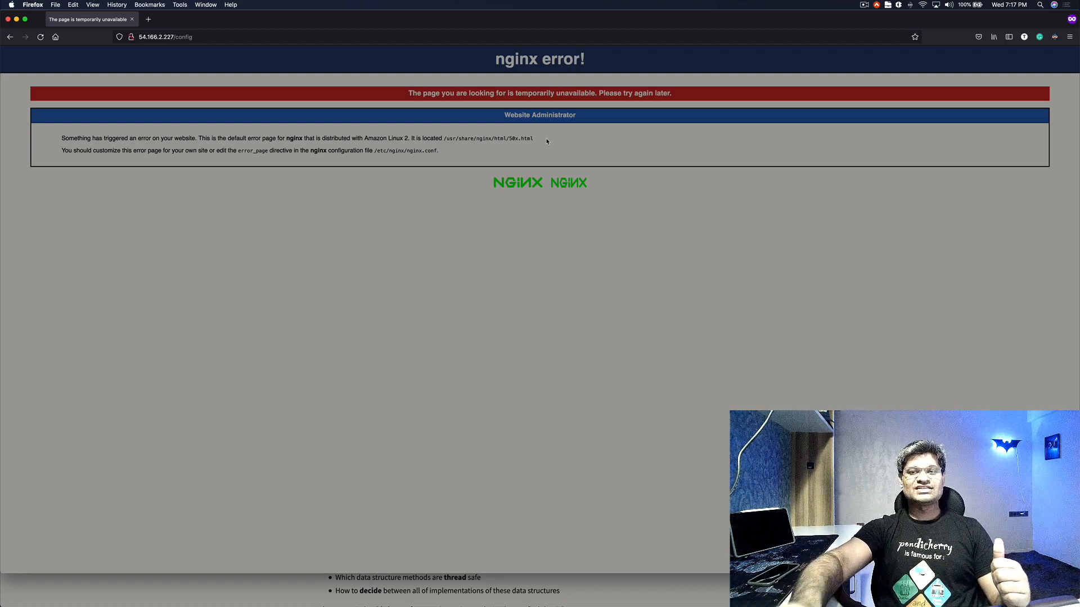
mouse_move(396, 105)
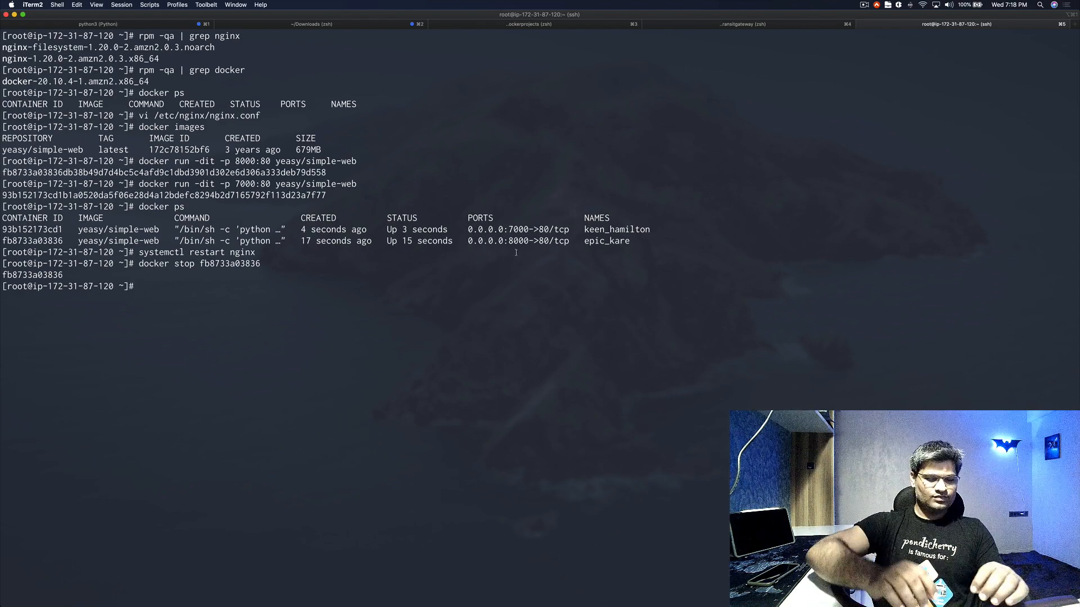
Reopen /etc/nginx/nginx.conf in vi and begin an upstream block
text(vi)
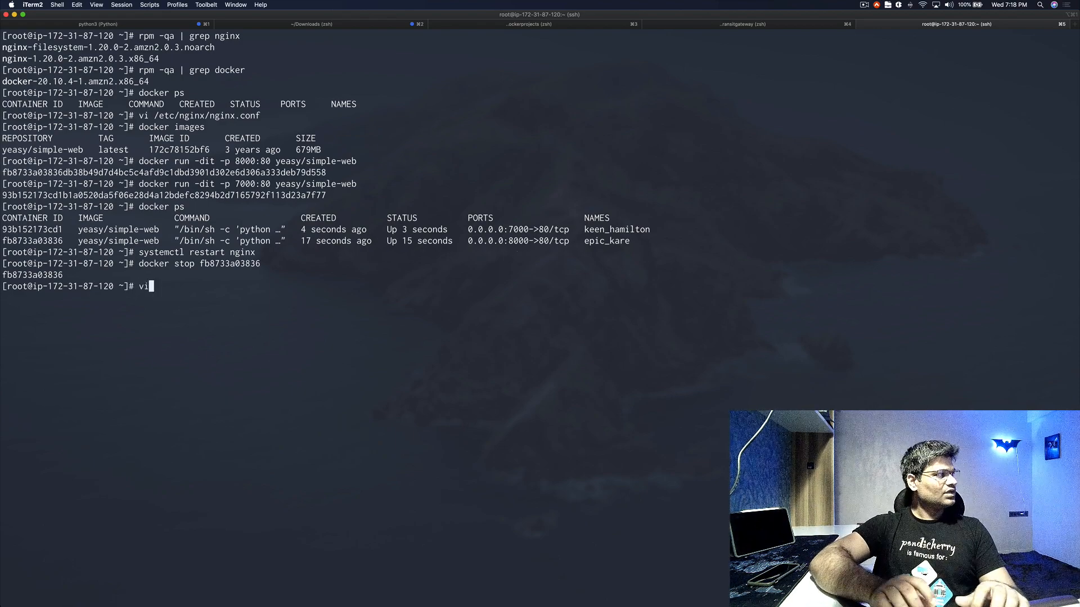
text(/etc/)
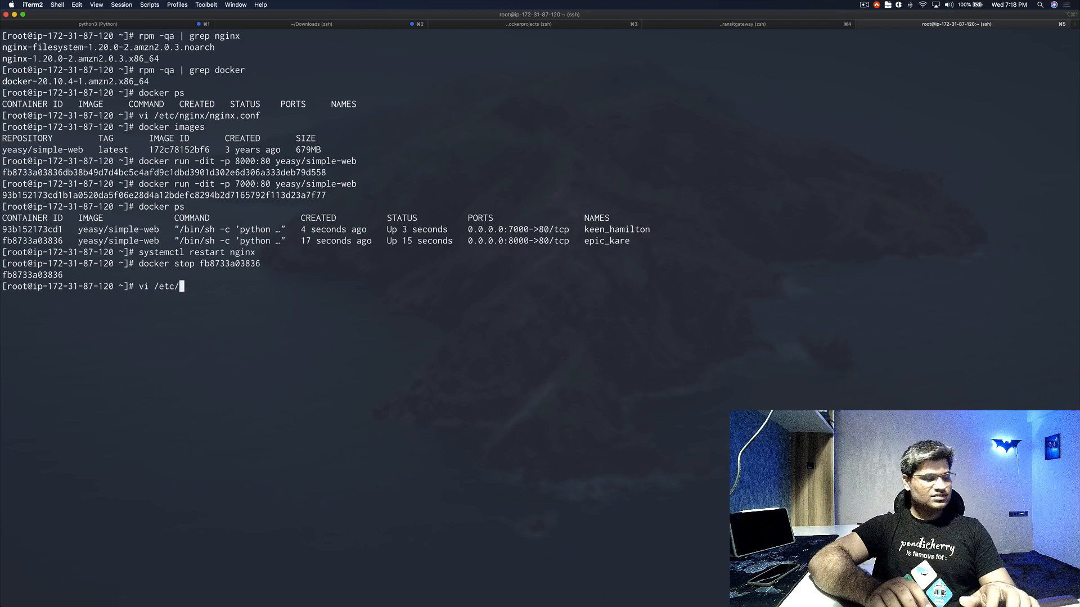
text(nginx/)
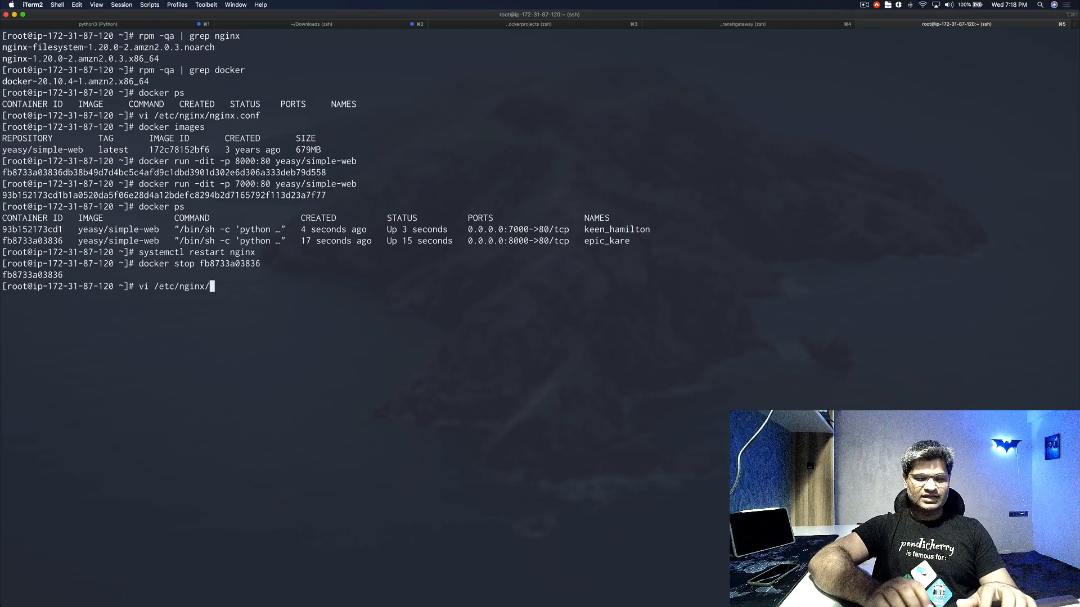
text(nginx.conf)
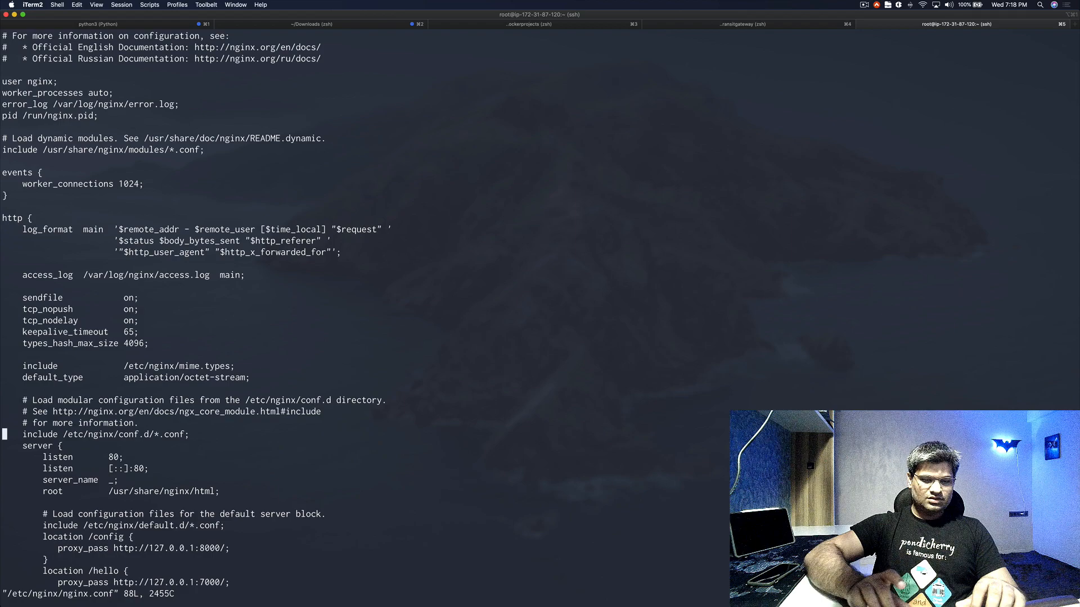
key(i)
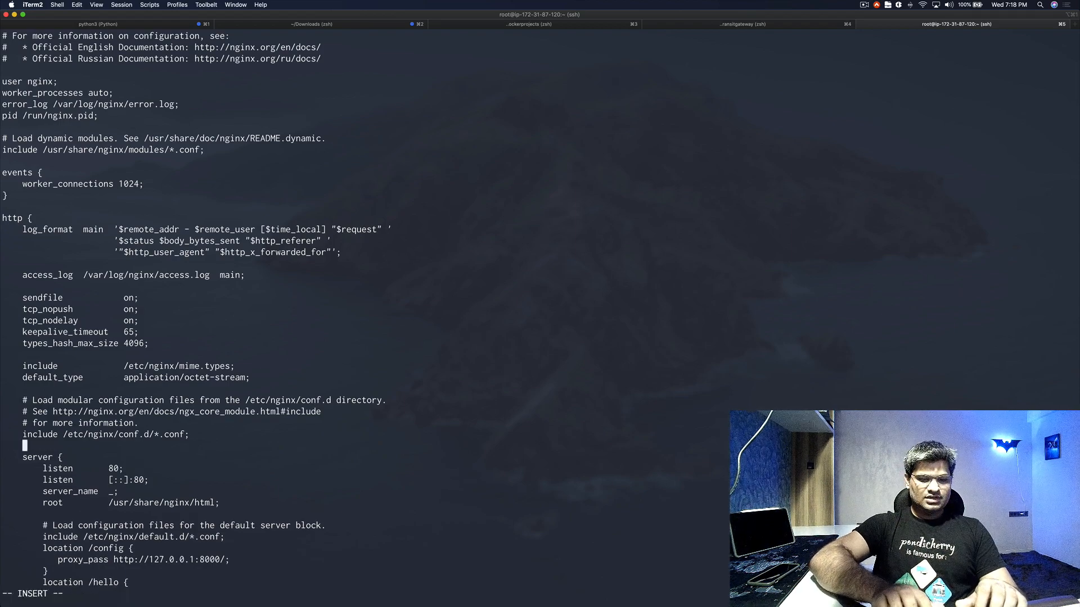
text(upstream {)
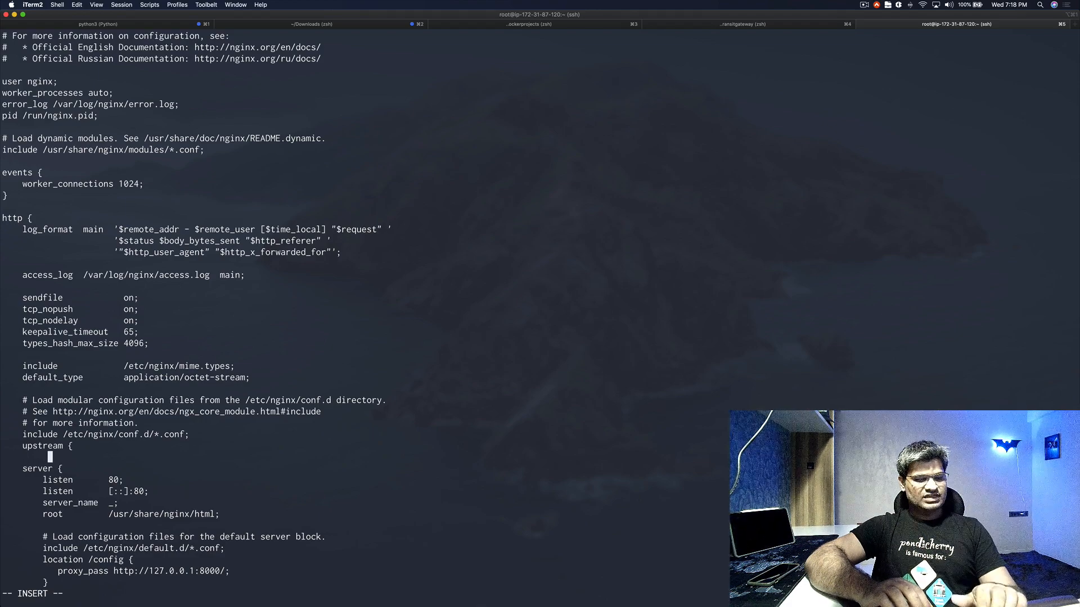
text(server)
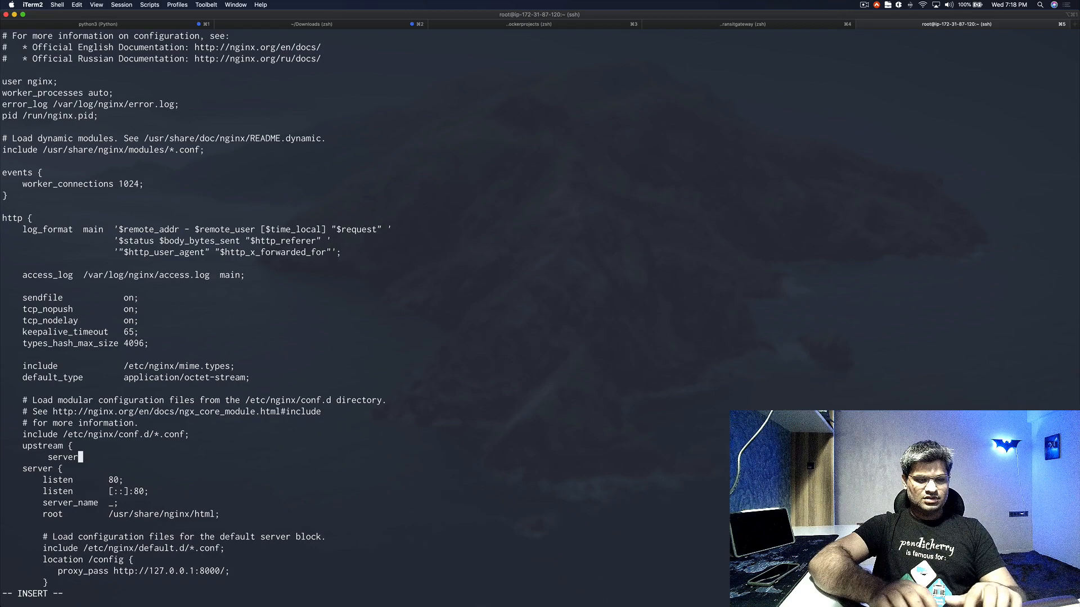
text(http)
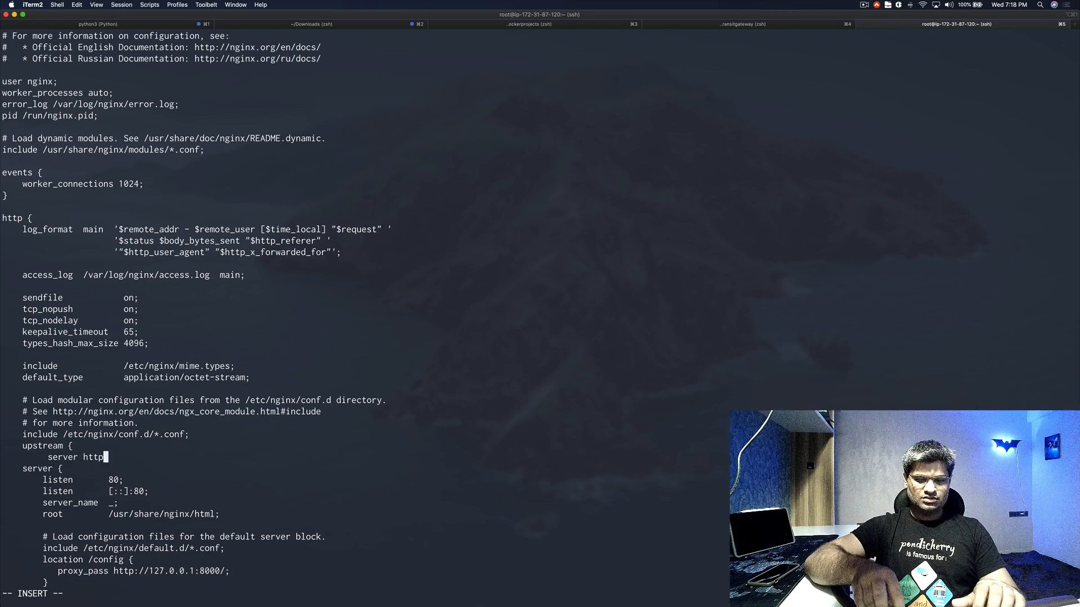
text(://)
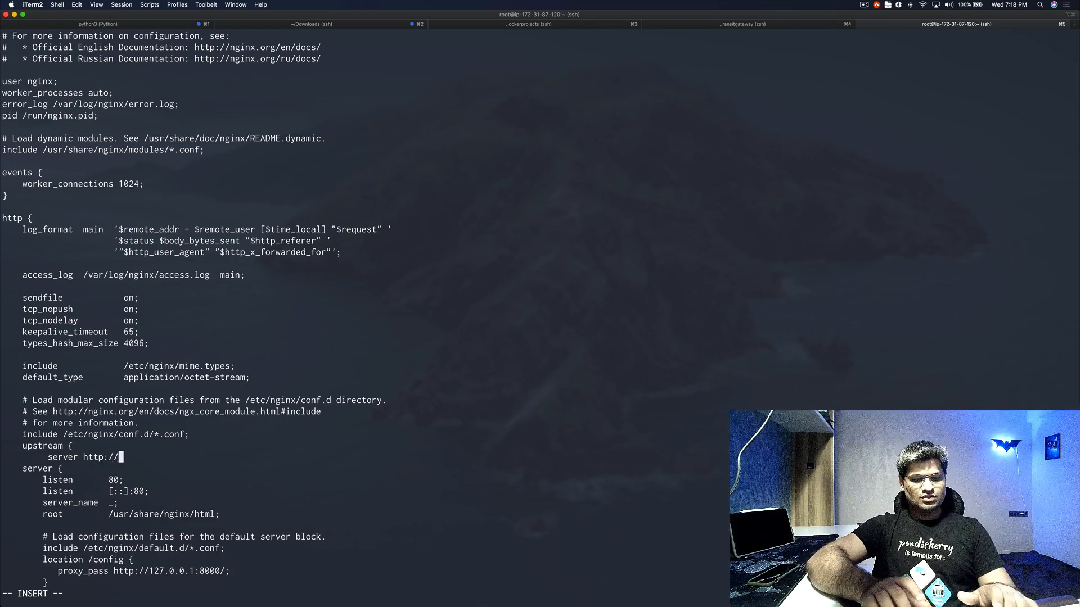
text(127.0)
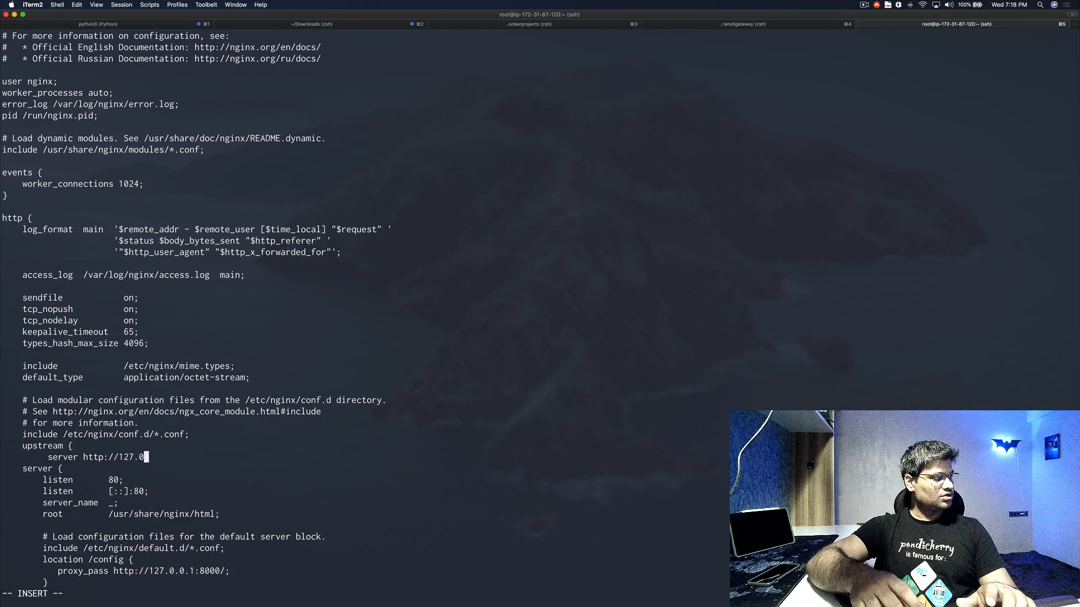
text(.0)
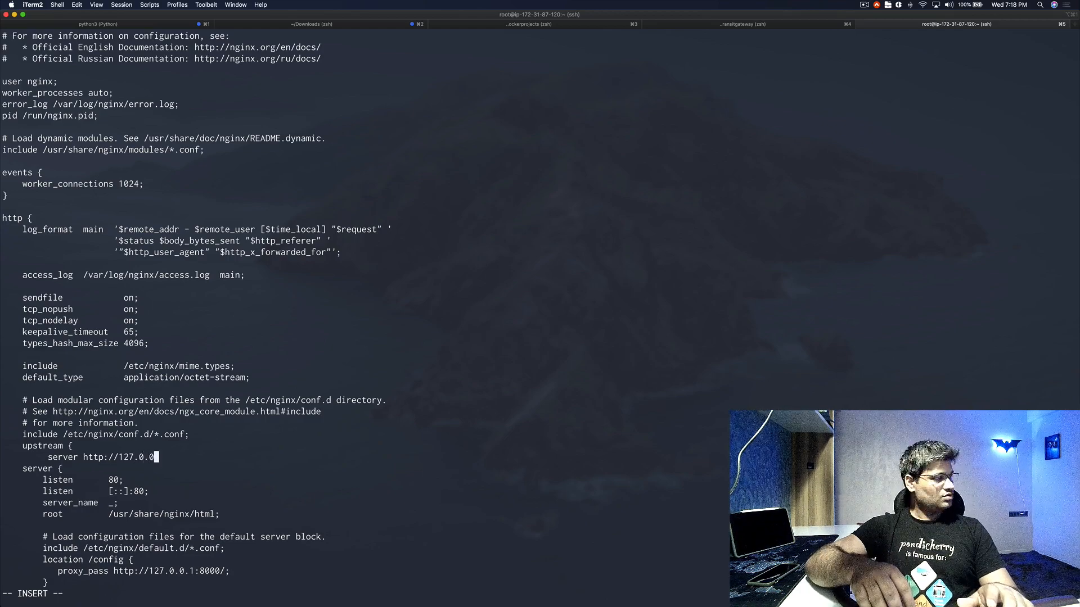
text(.1)
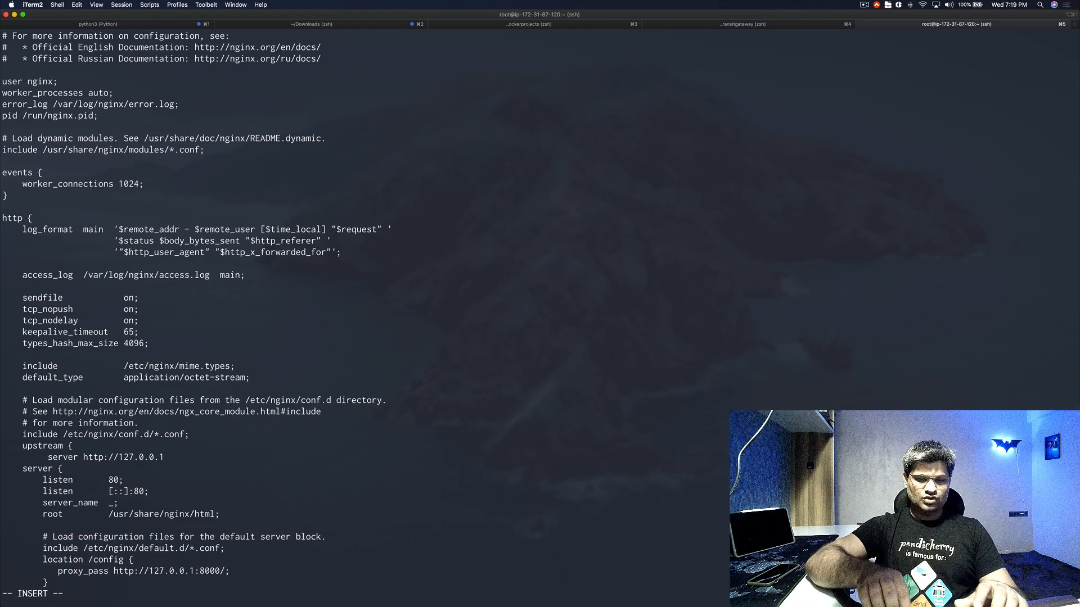
text(:700)
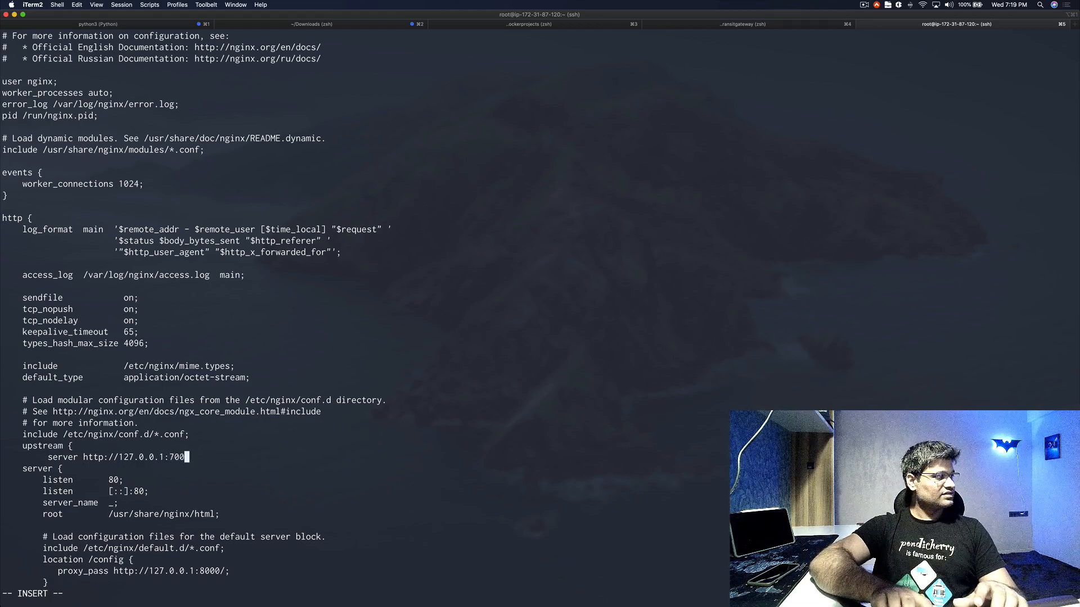
text(0;)
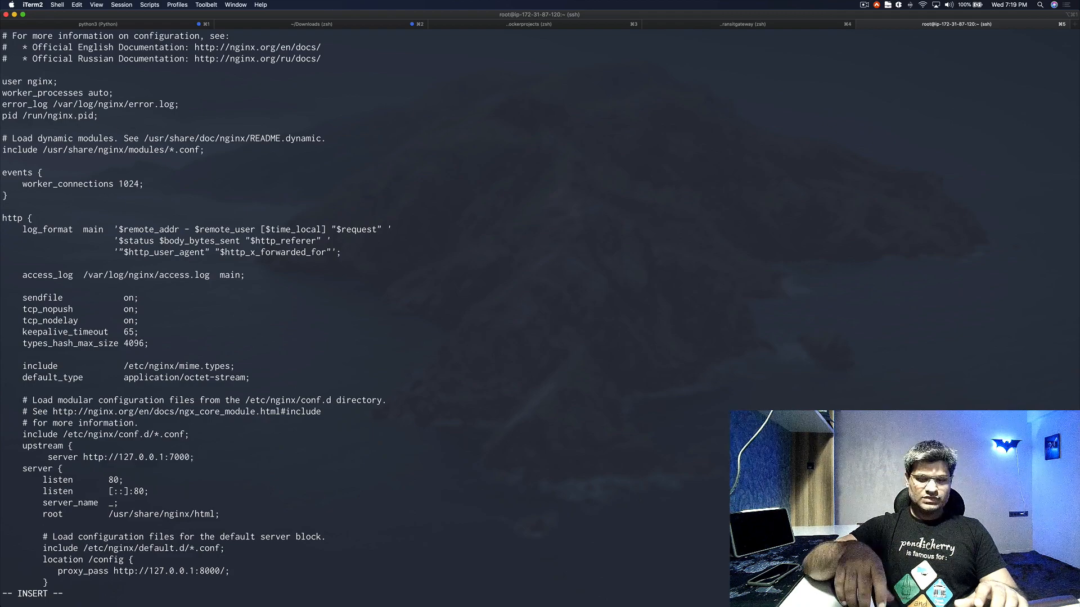
key(enter)
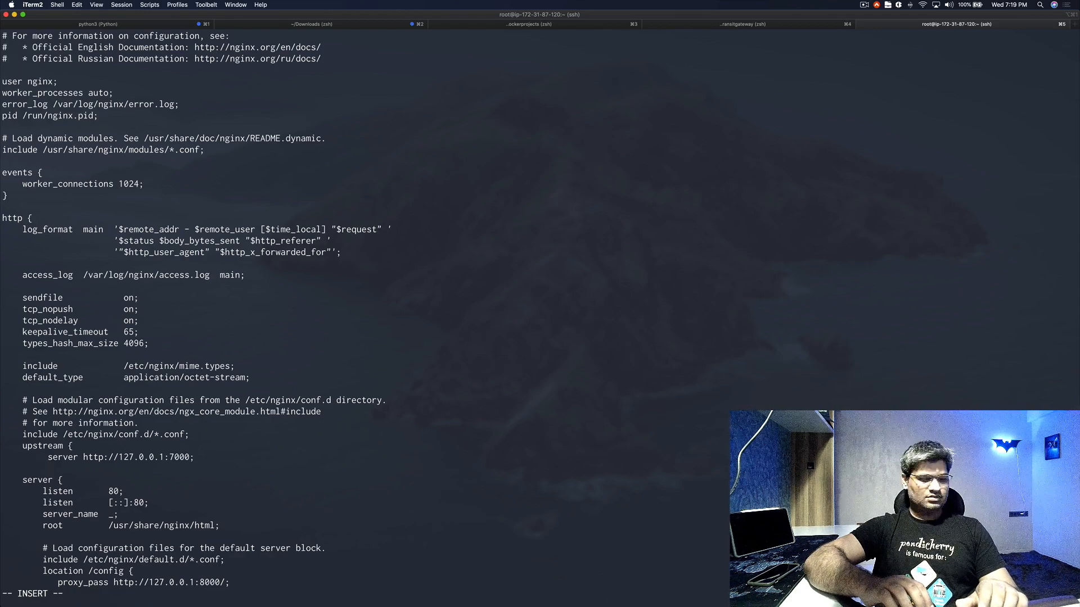
text(server)
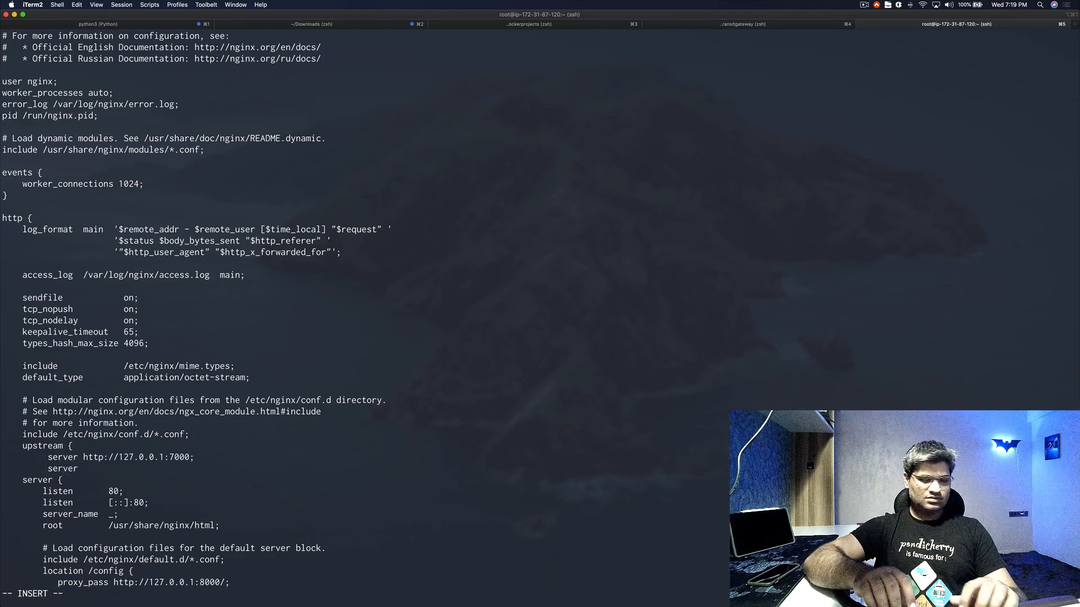
text(http://)
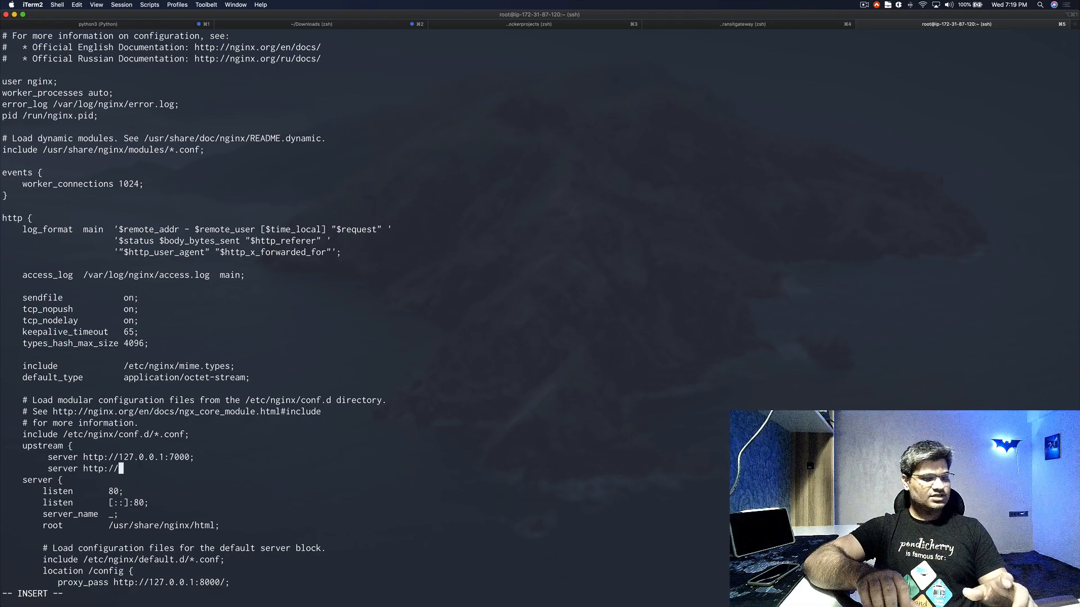
text(127.)
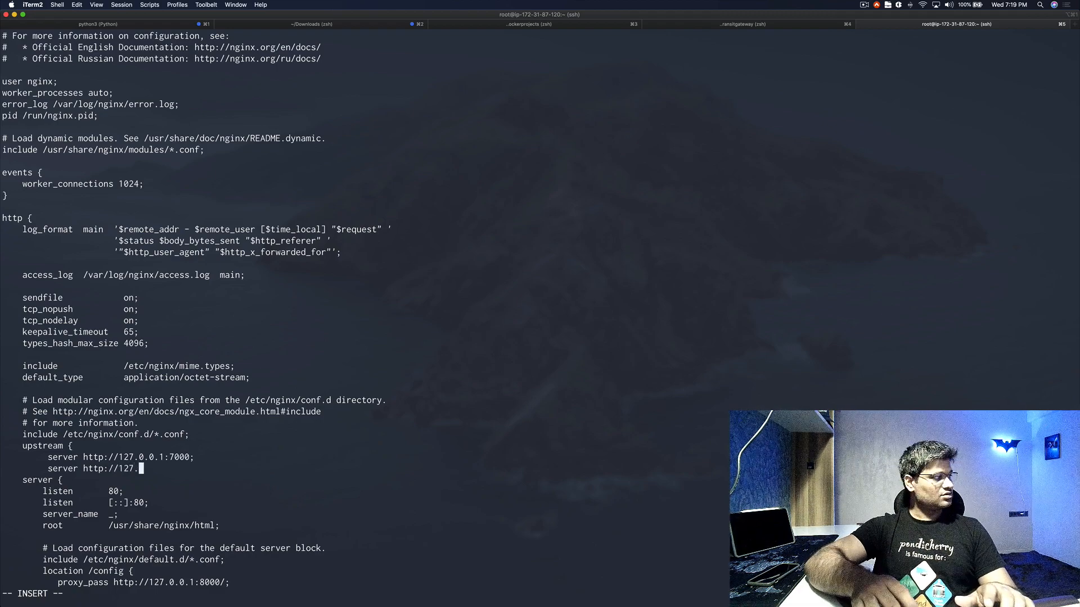
text(0.0.0)
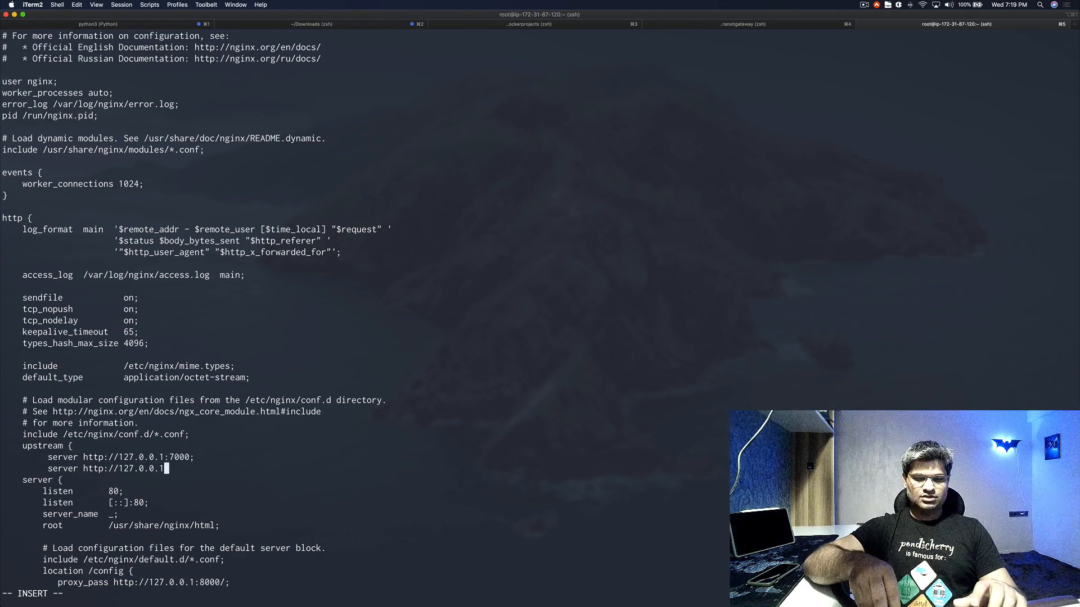
text(800)
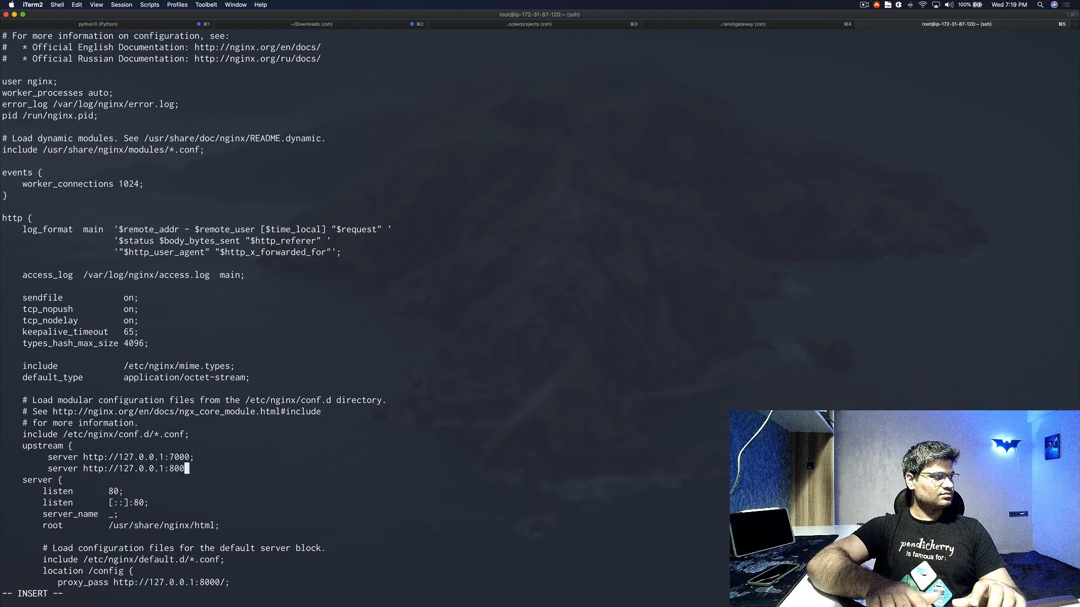
text(0;)
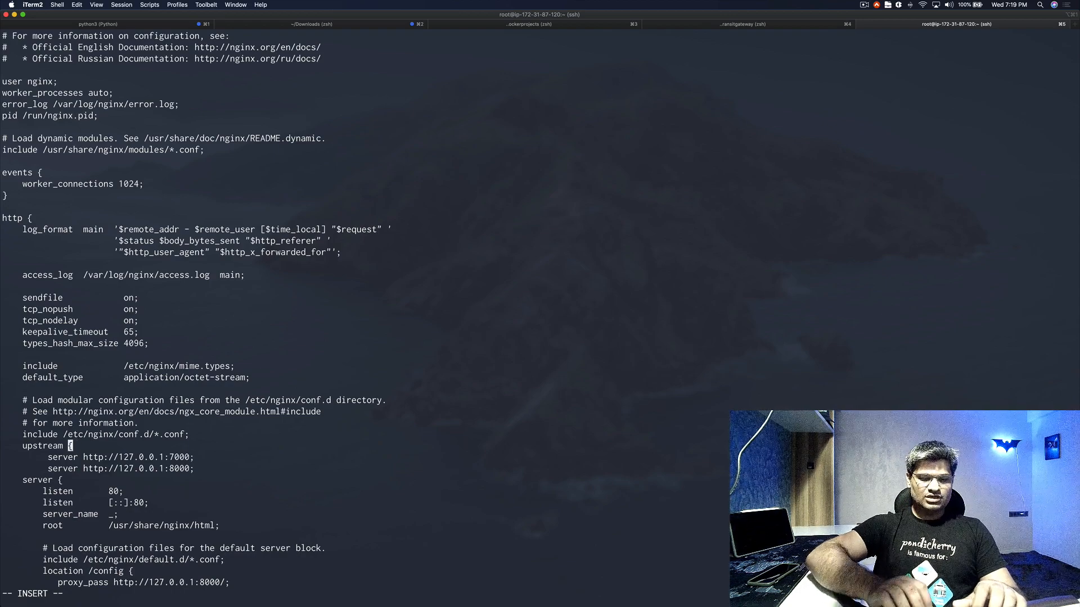
text(my_)
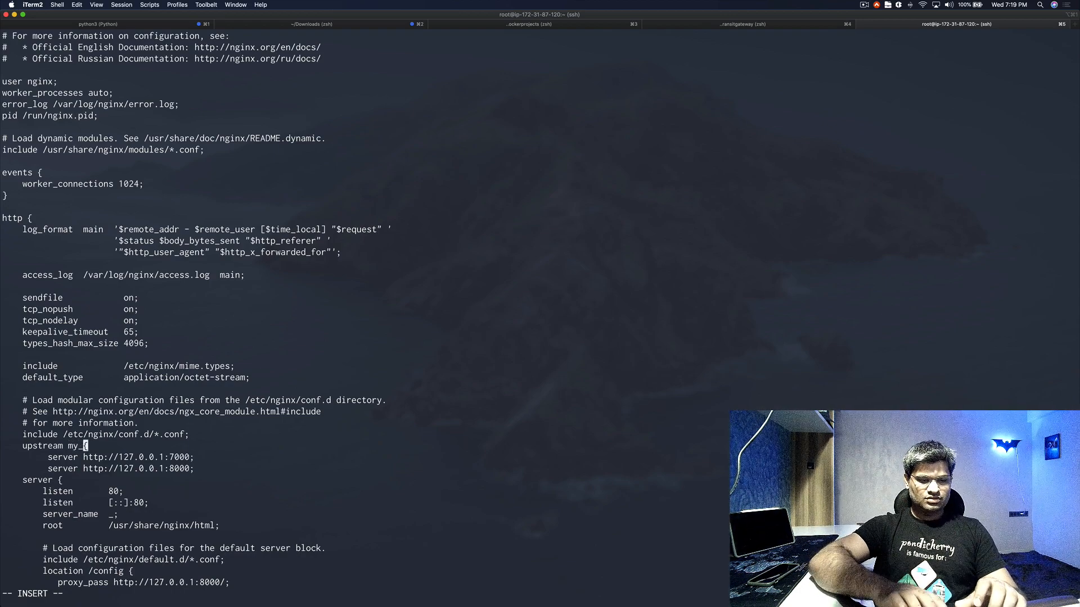
text(backend)
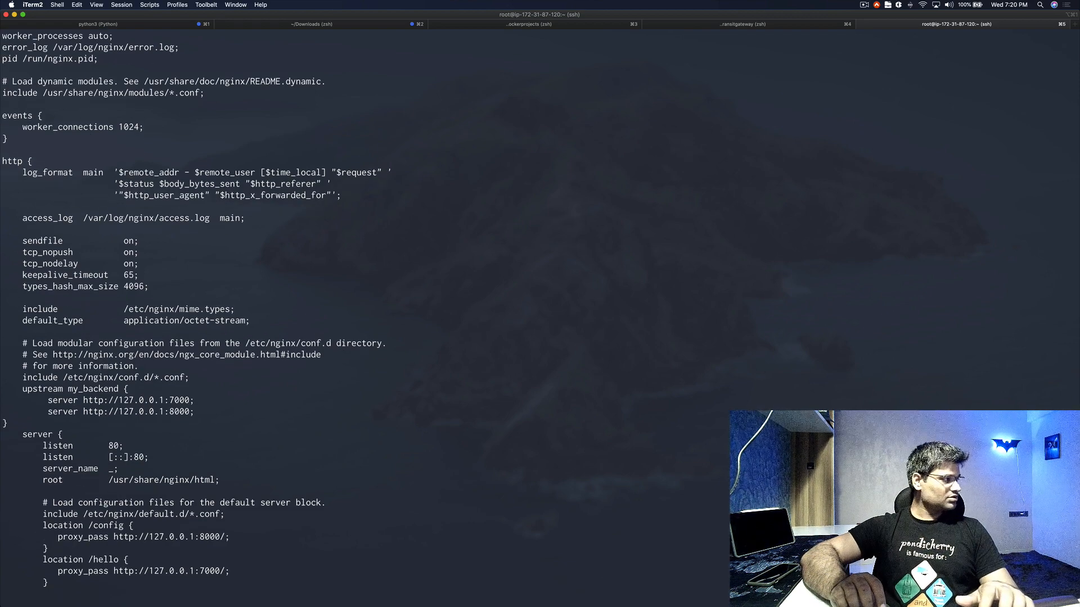
scroll(down, 3)
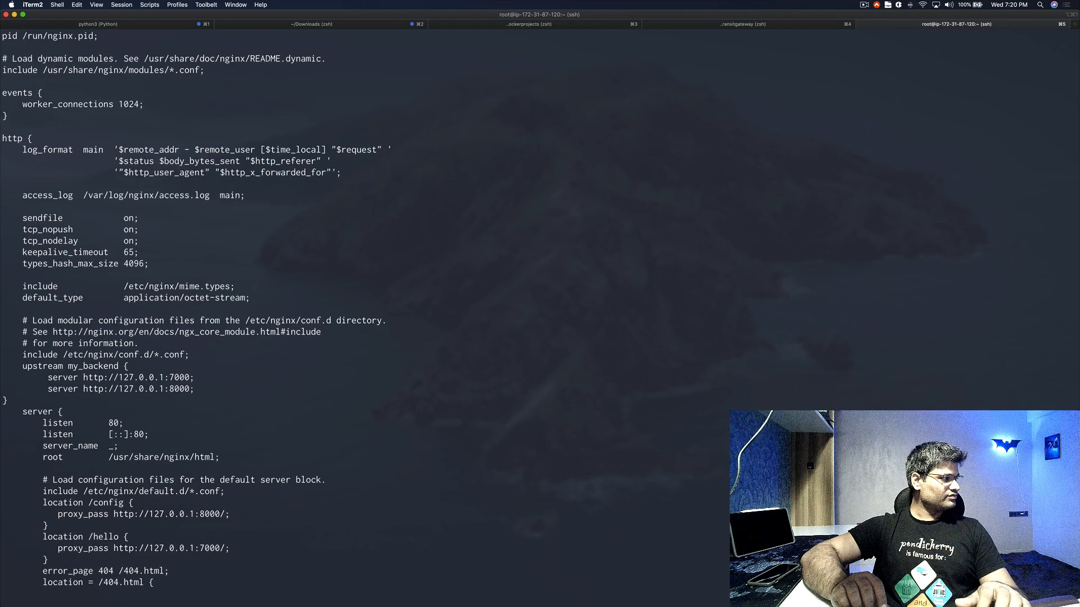
scroll(down, 3)
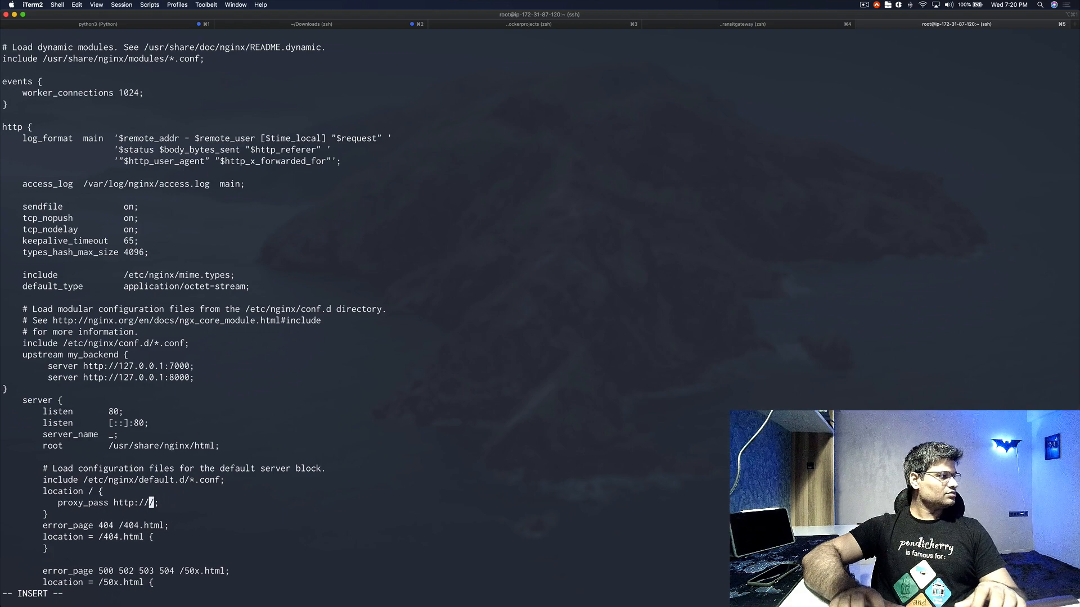
text(m)
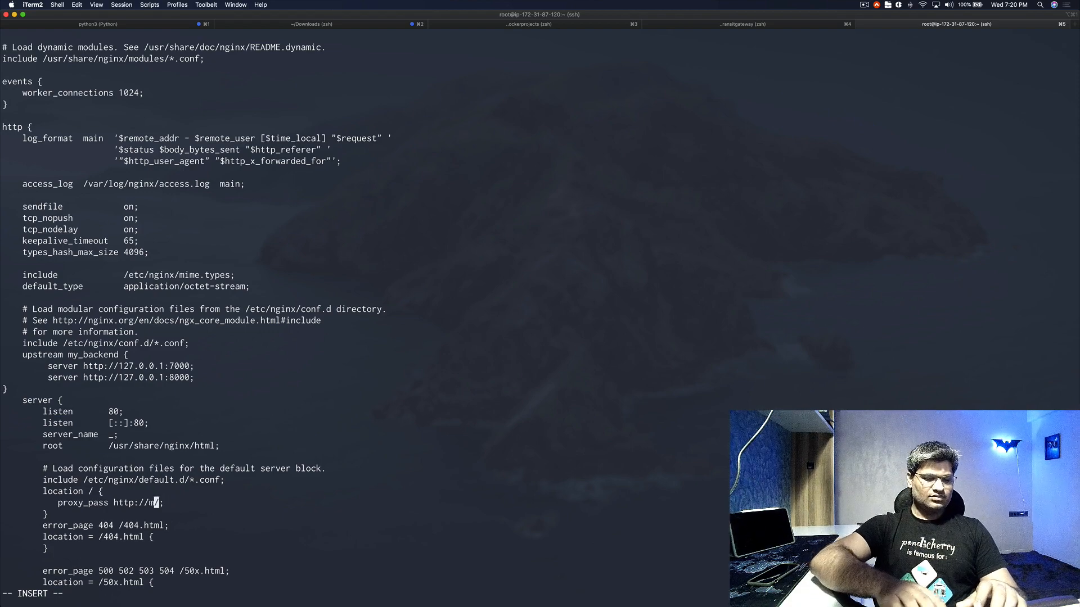
text(y)
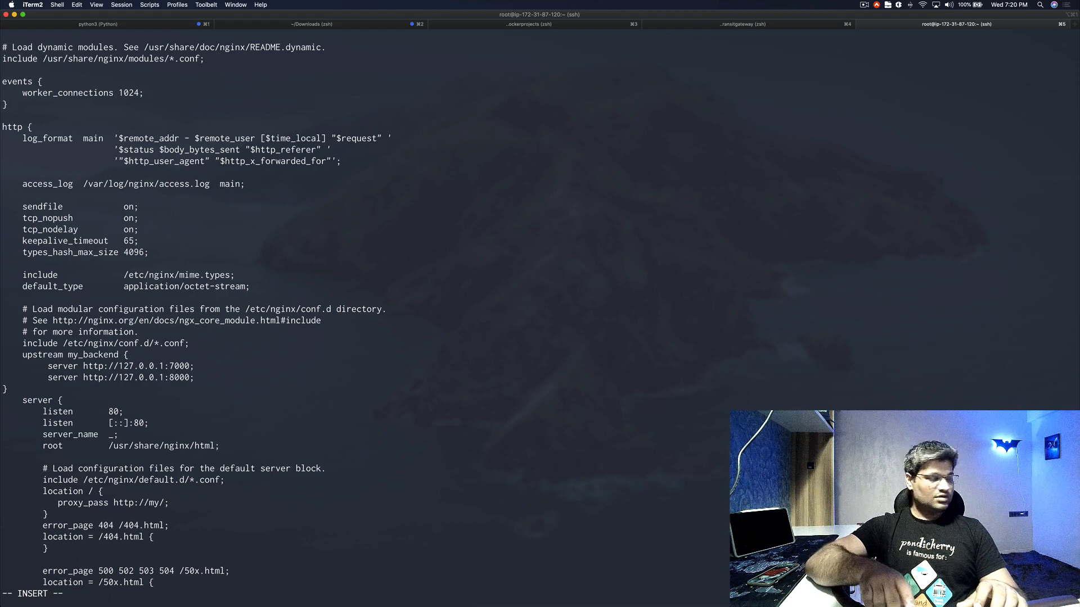
text(_)
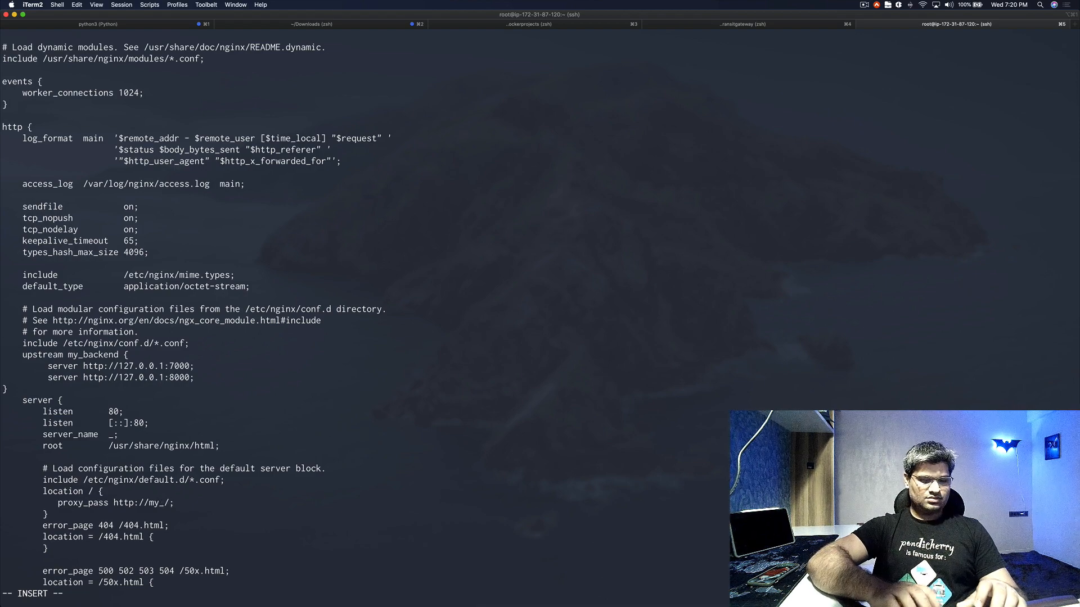
text(back)
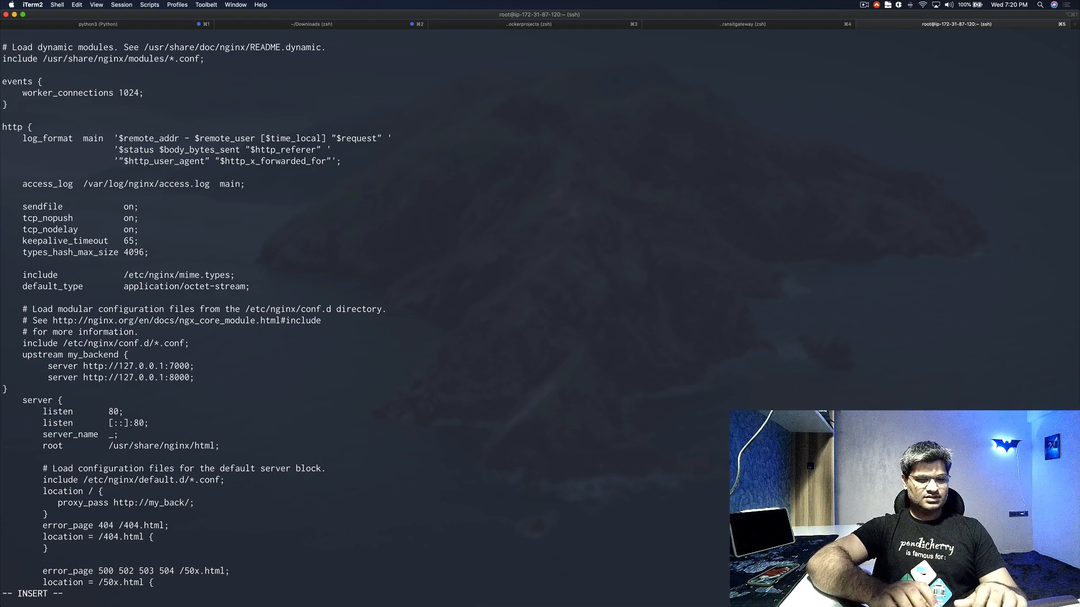
text(end)
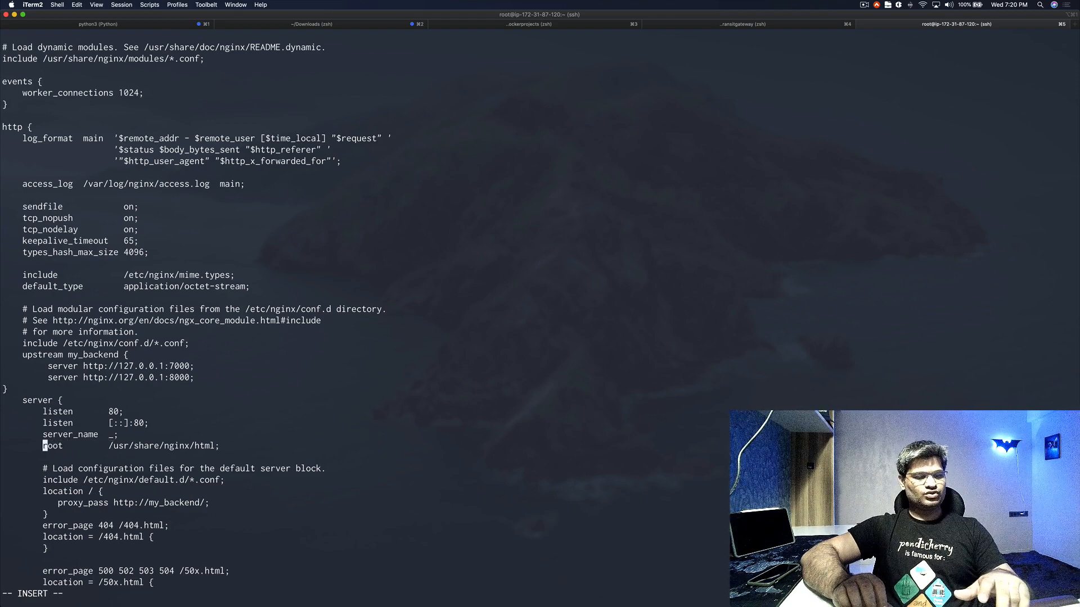
Comment out root, give both upstream servers weight=5, and save with :wq!
text(#)
click(119, 366)
text( we)
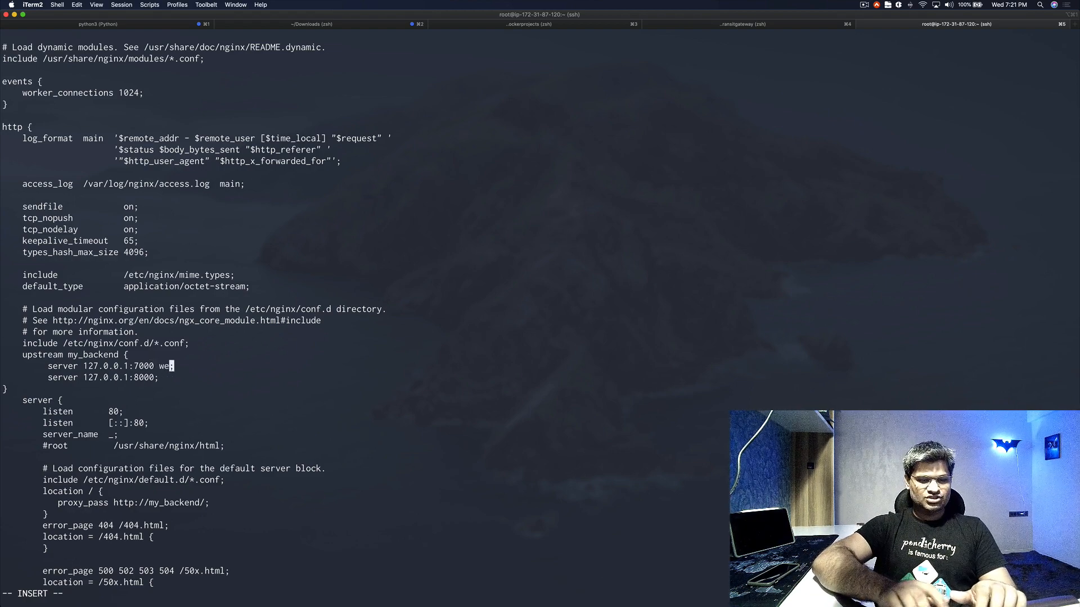
text(ight)
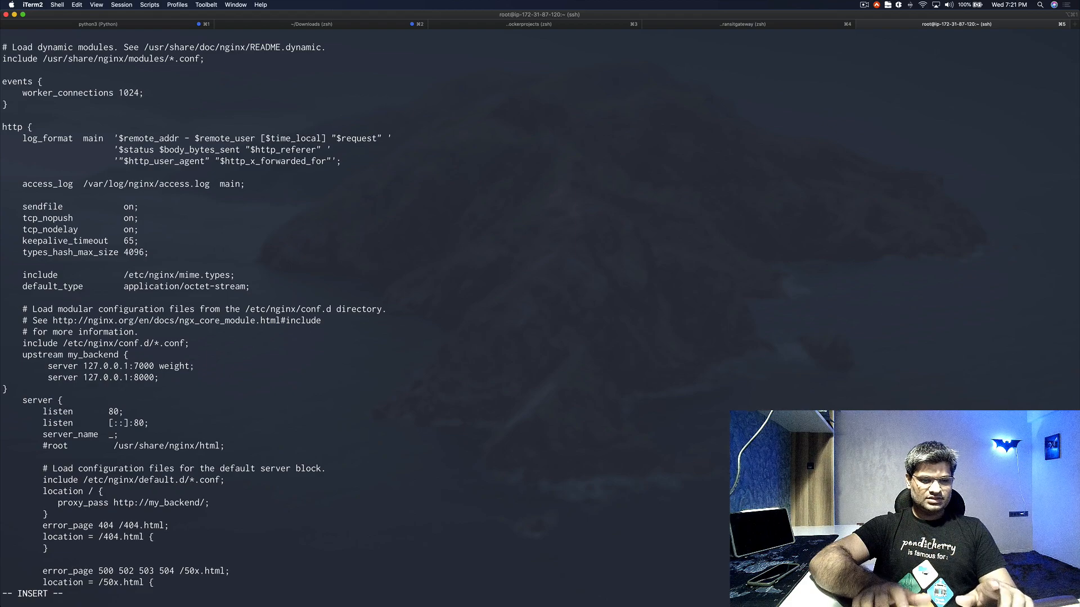
text(=5)
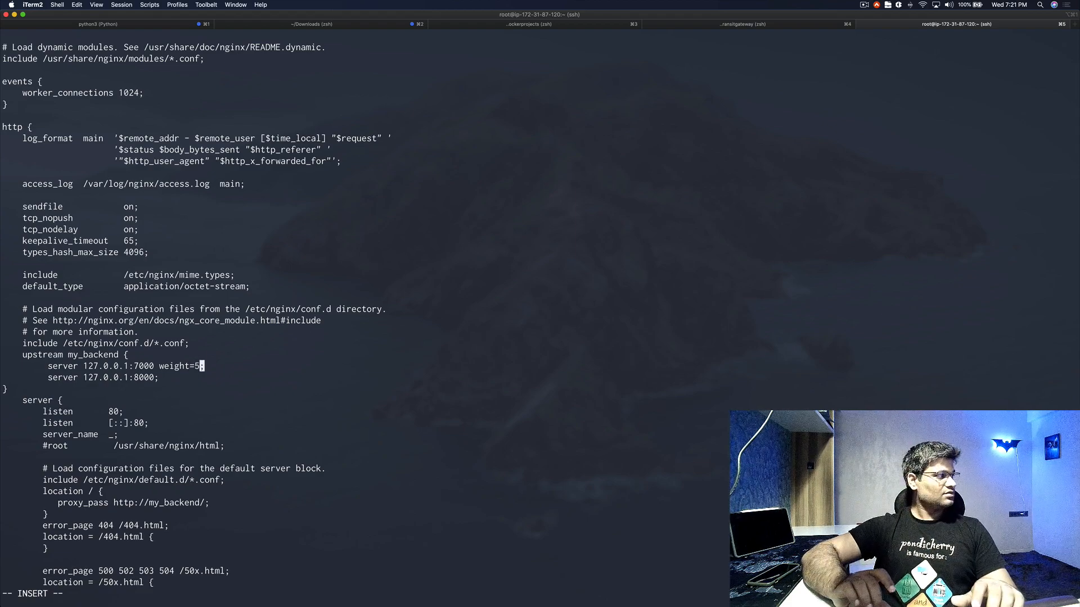
text(wei)
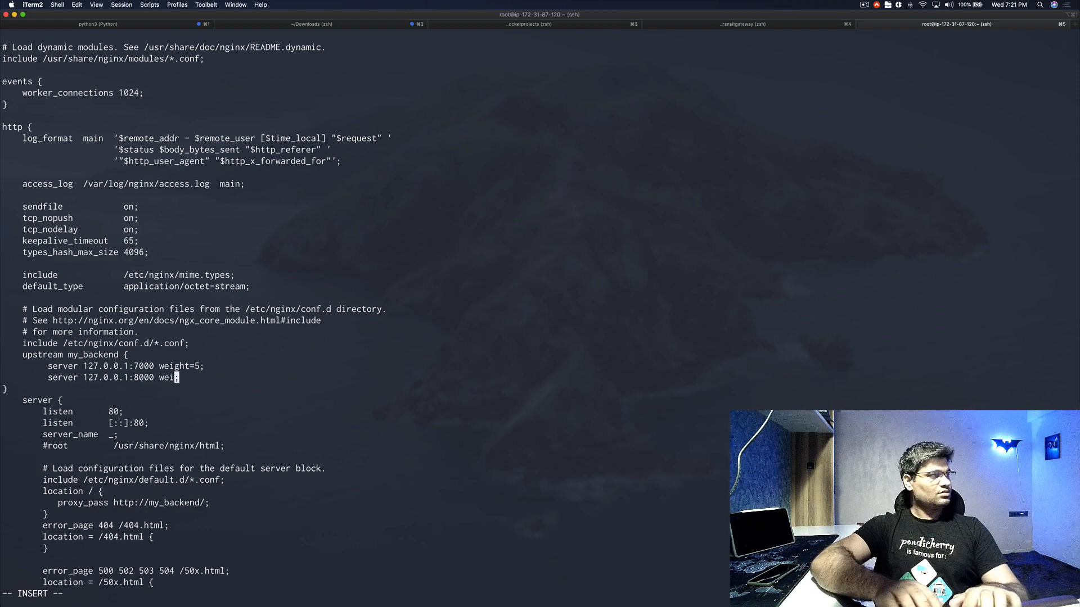
text(ght=5)
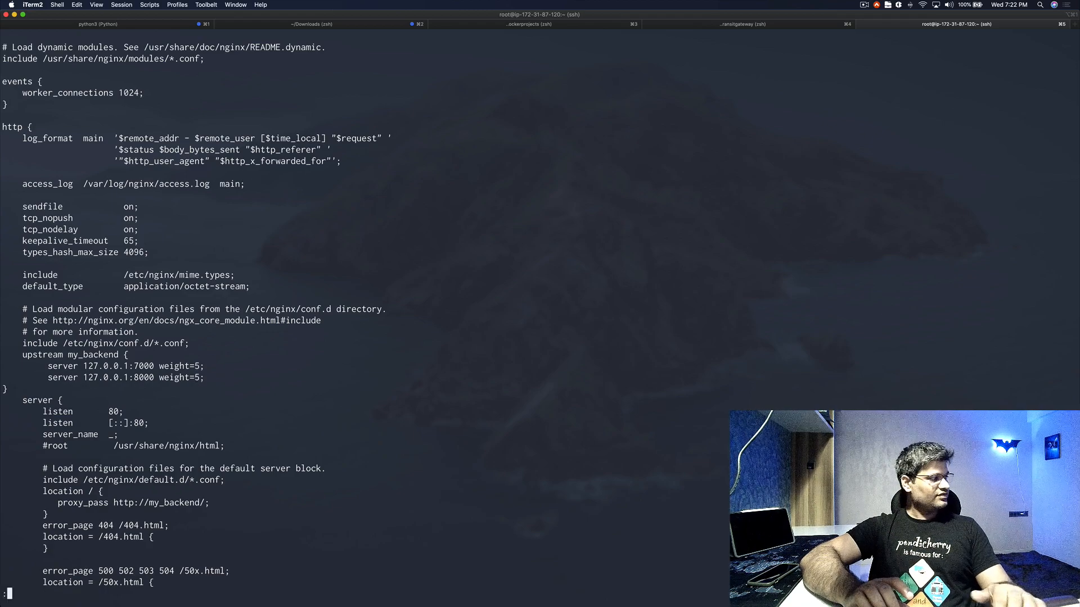
text(:wq!)
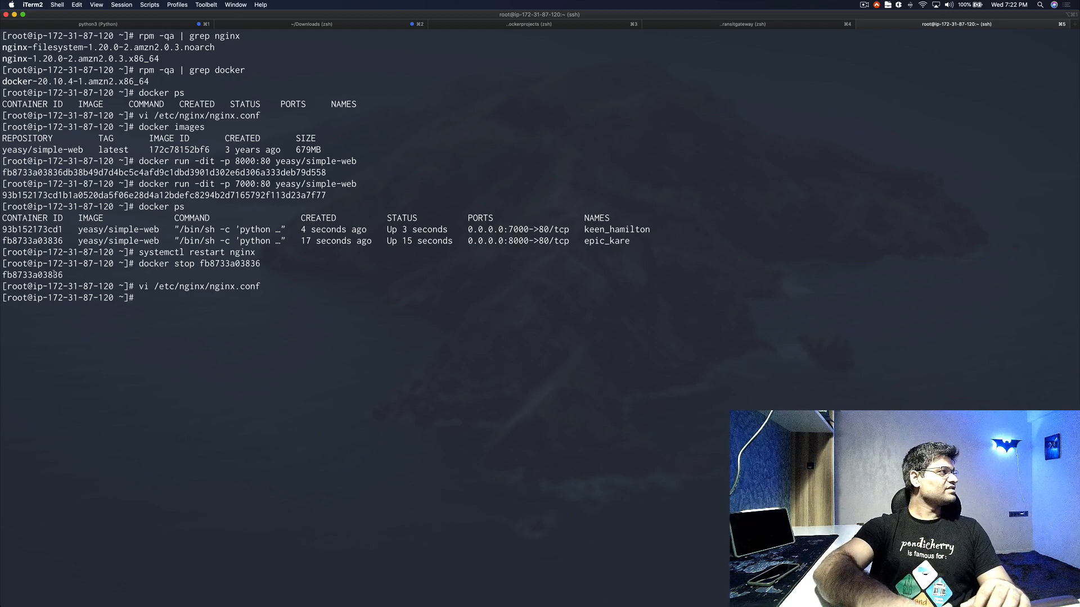
Start container fb8733a03836 again and check running containers with docker ps
double_click(33, 275)
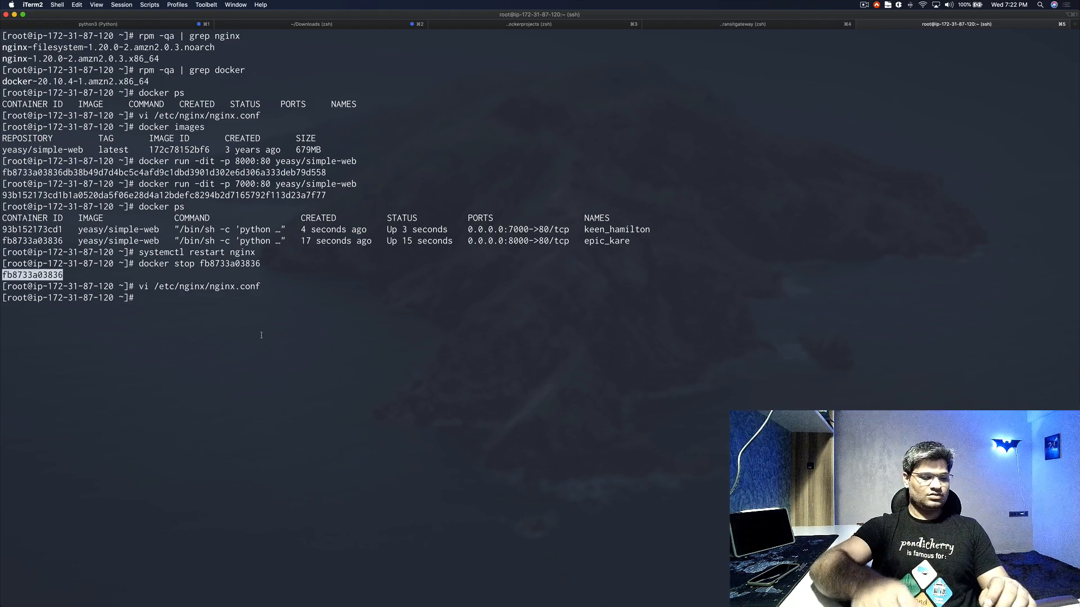
text(docker)
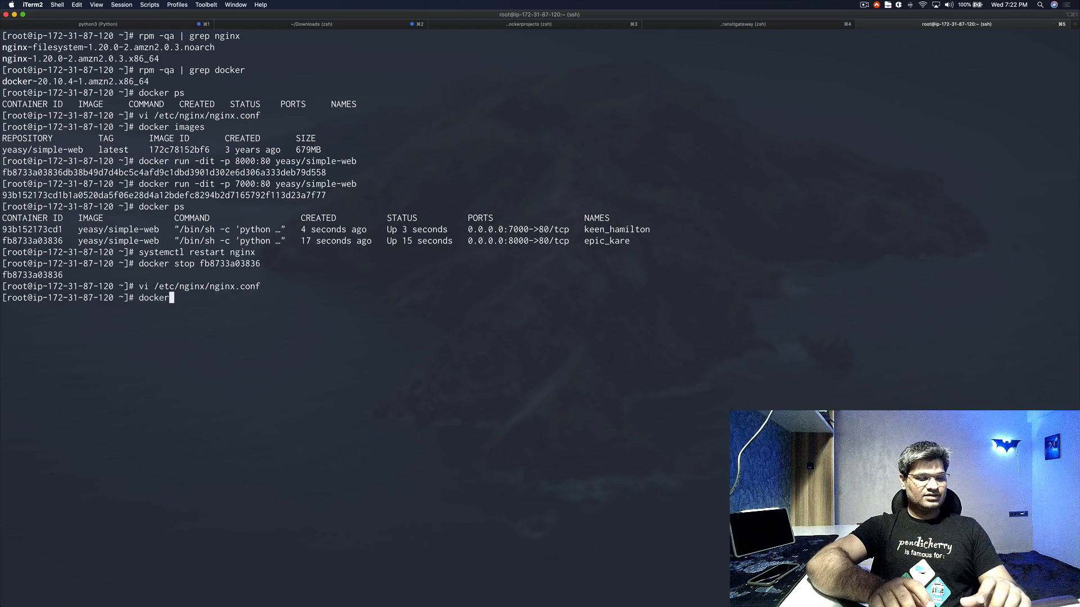
text(star)
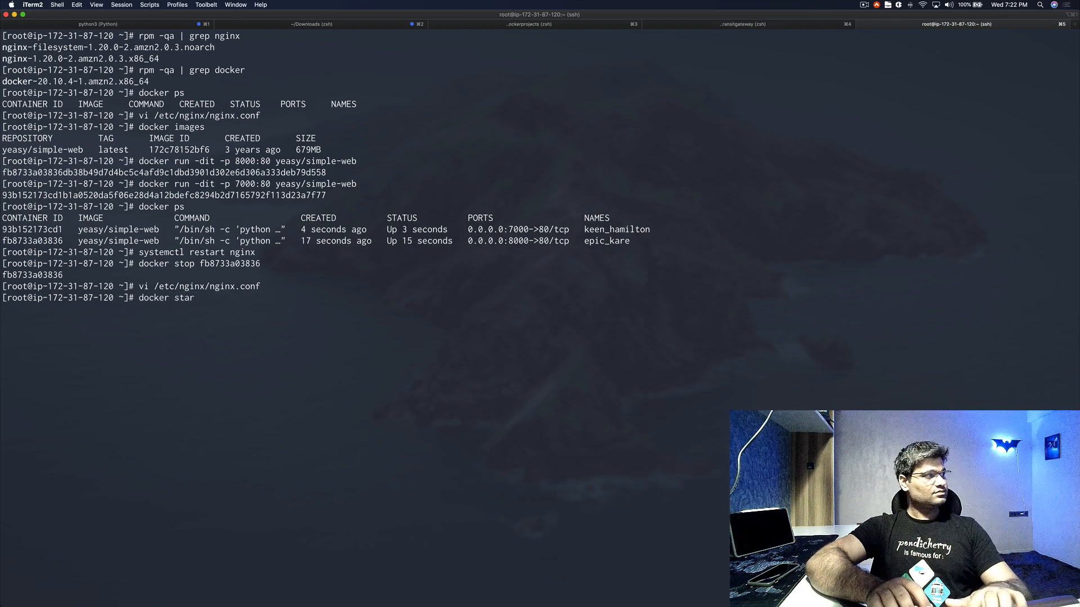
text(t fb8733a03836)
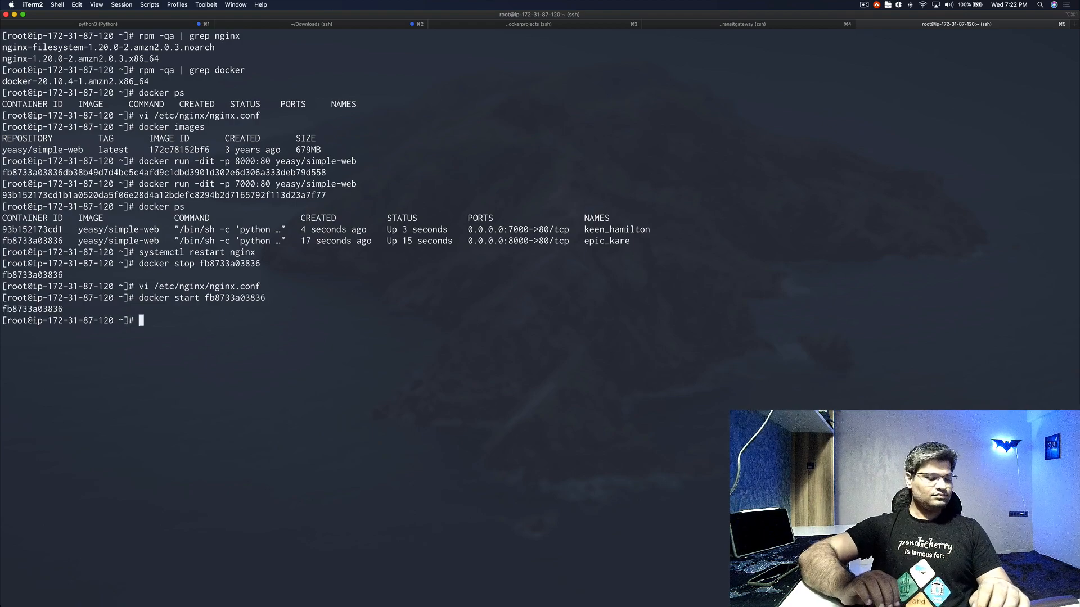
text(docker ps)
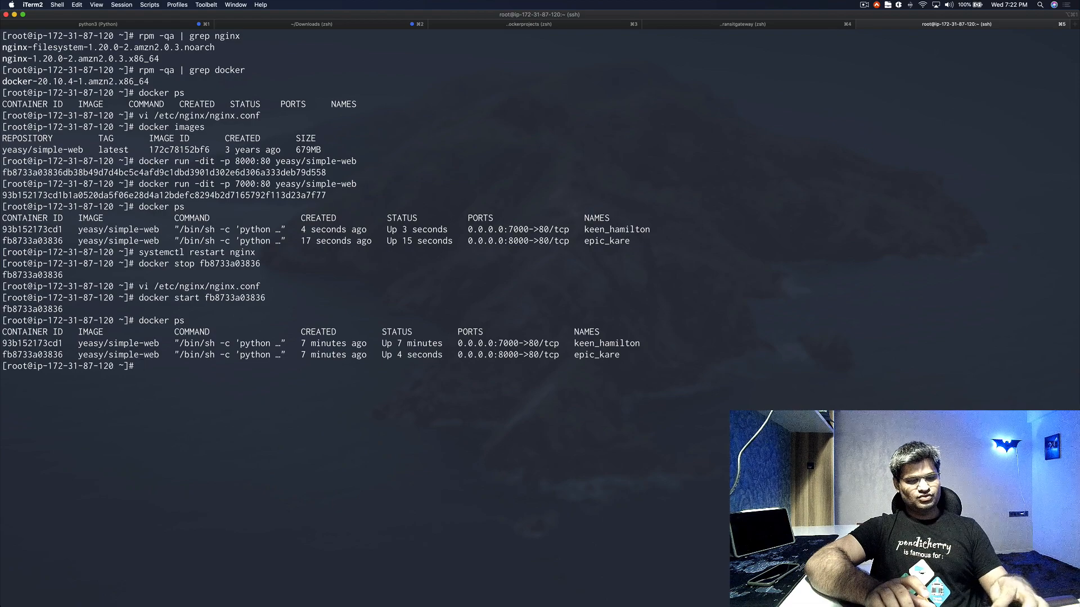
Recall systemctl restart nginx from history and run it to restart nginx
key(ctrl+r)
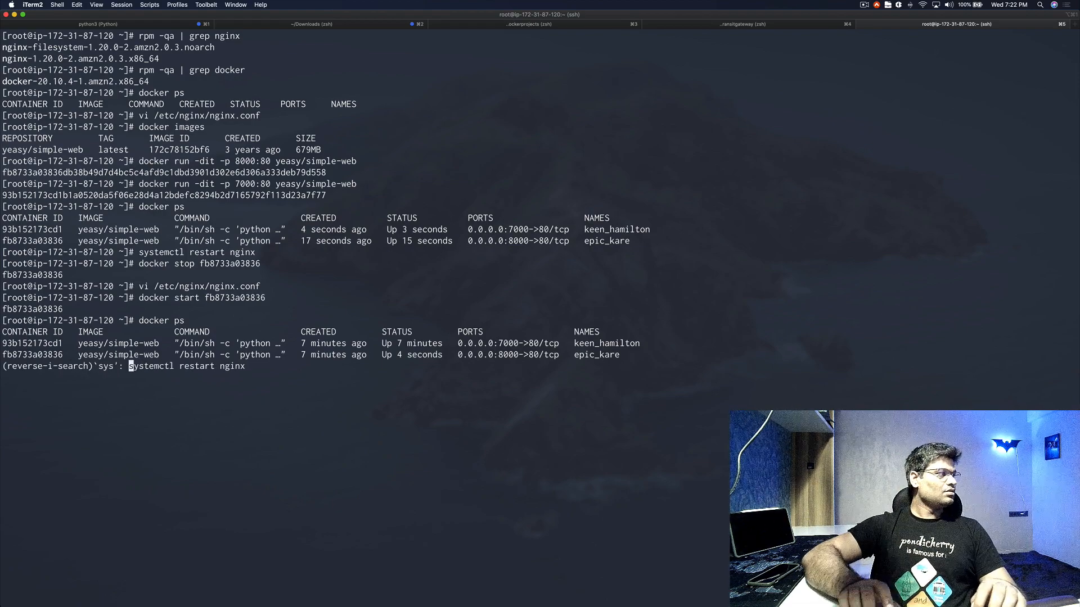
key(enter)
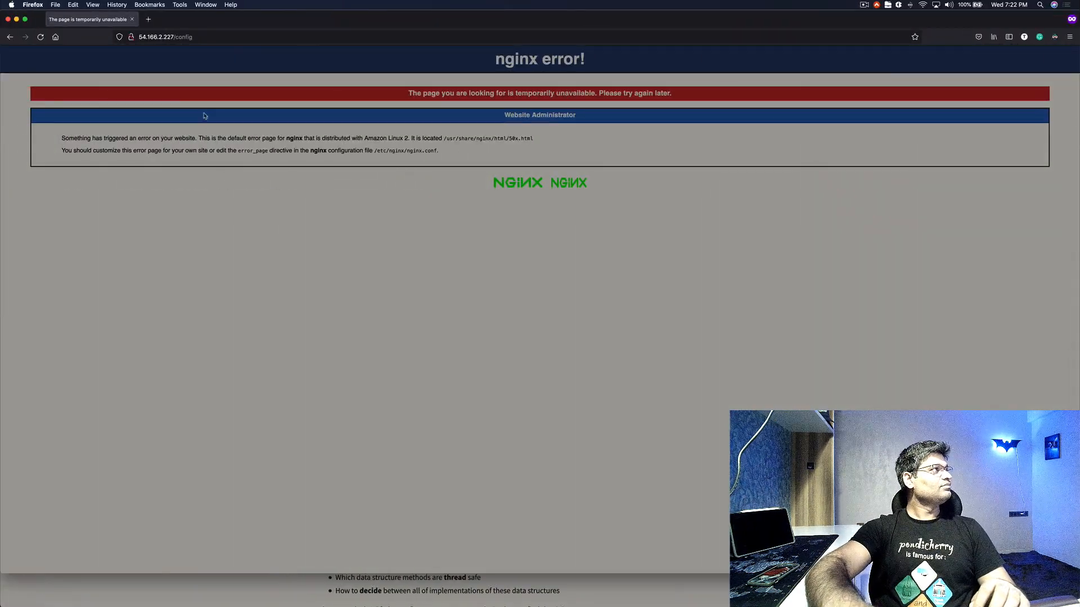
View 54.166.2.227/config in Firefox, which returns nginx's error page
click(165, 36)
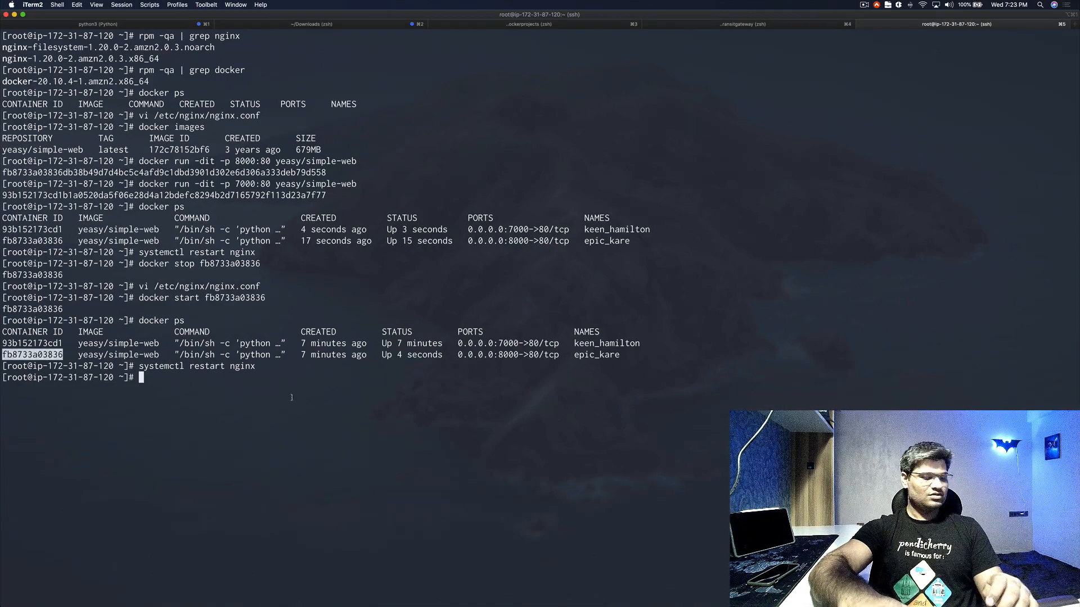
Run docker stop fb8733a03836 to stop the port 8000 container
text(stop)
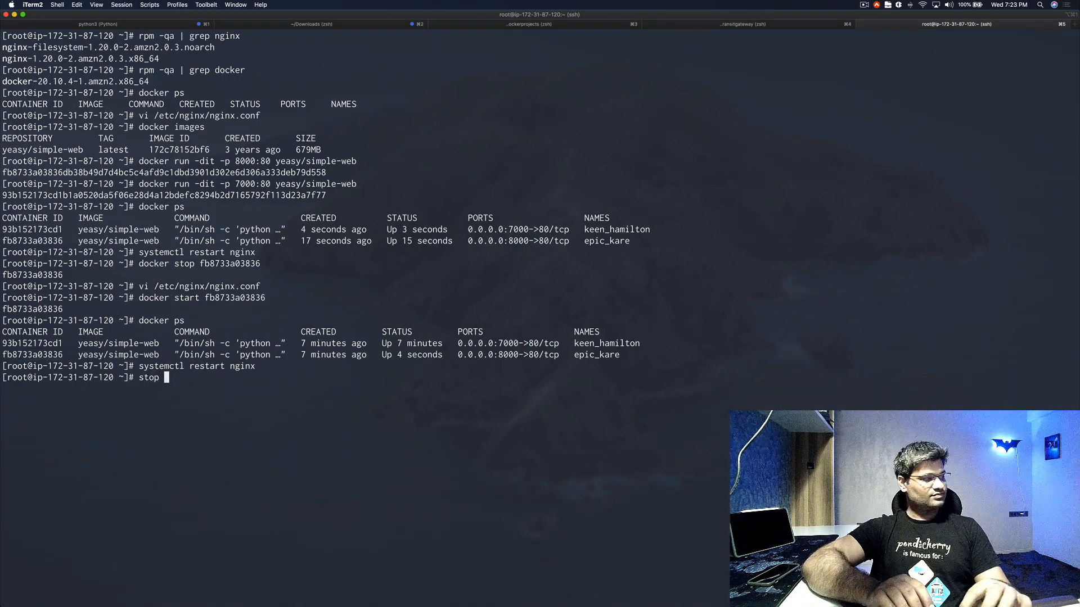
text(fb8733a03836)
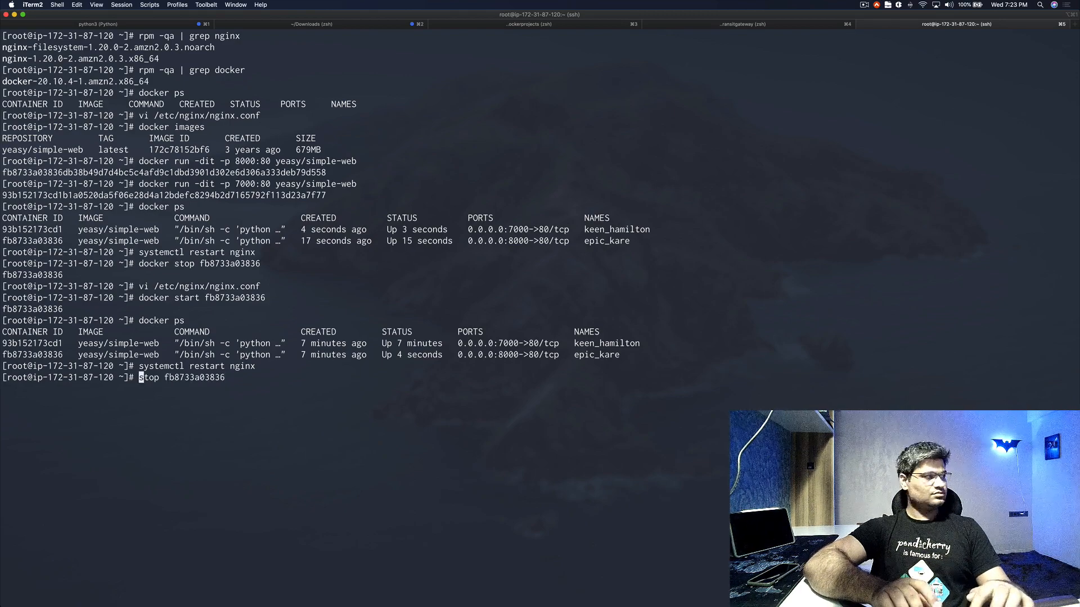
text(docker)
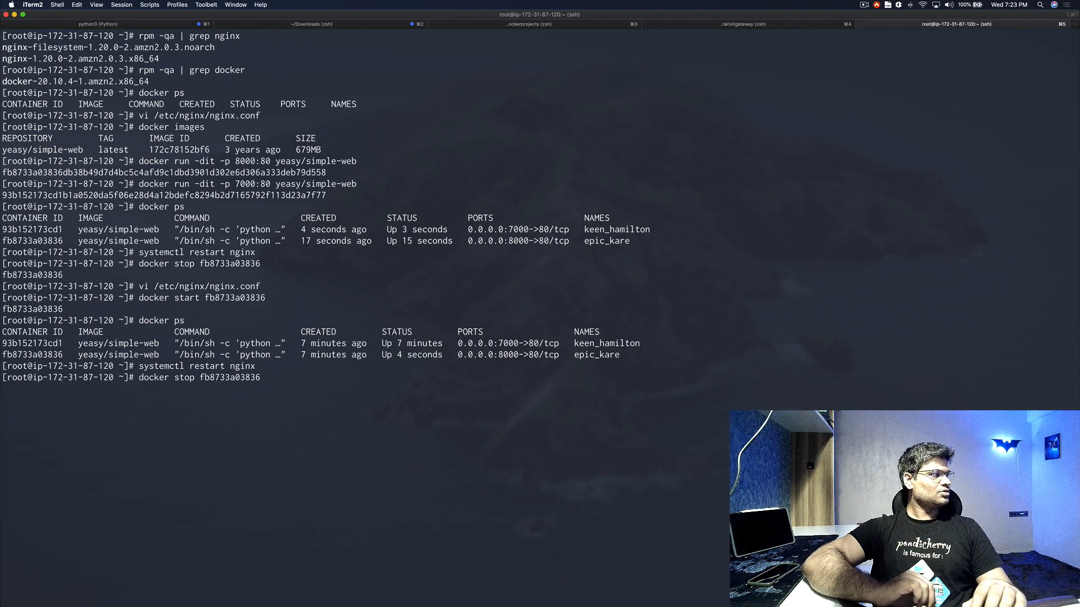
key(Return)
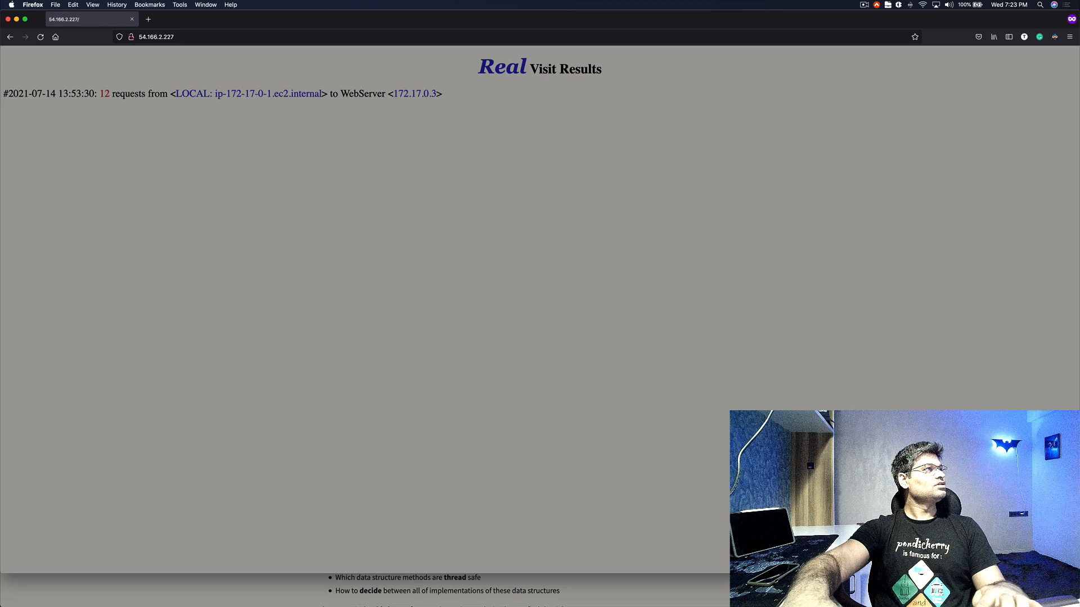
Reload 54.166.2.227/ repeatedly and highlight WebServer 172.17.0.3 still answering
click(40, 37)
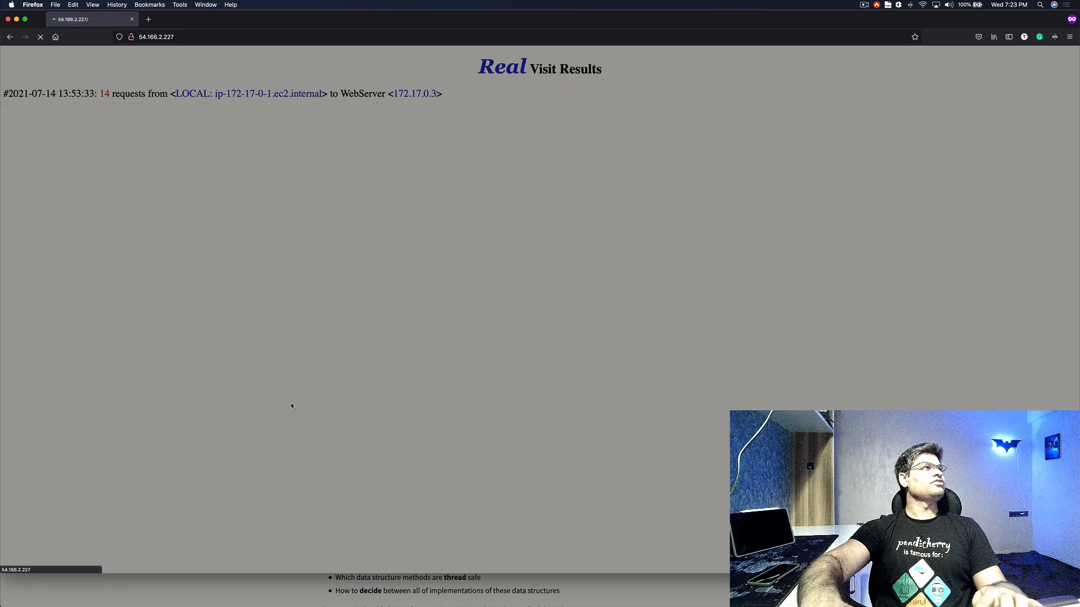
click(39, 36)
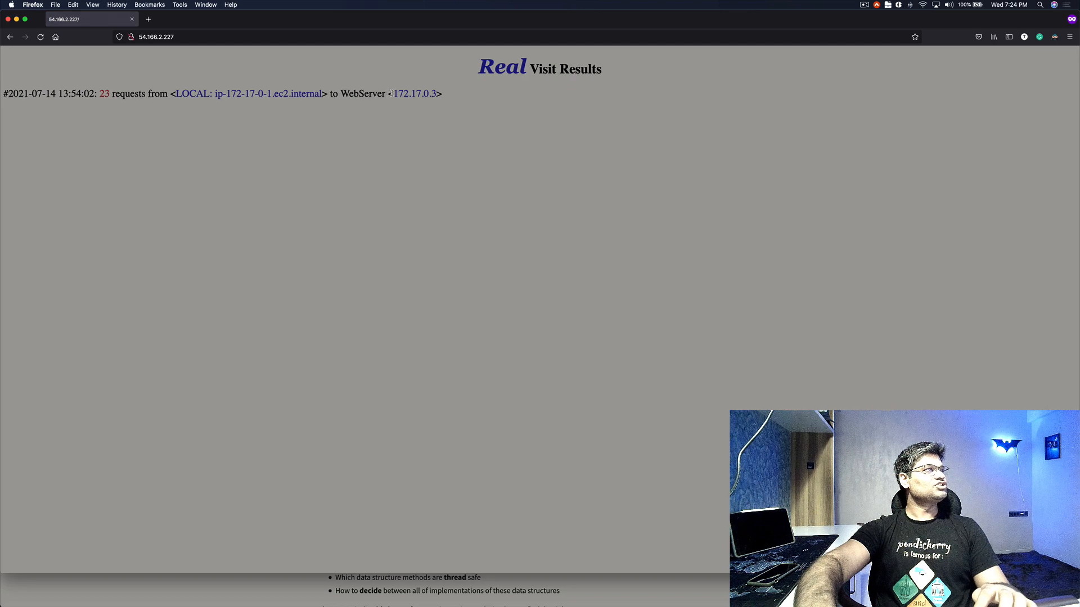
double_click(416, 94)
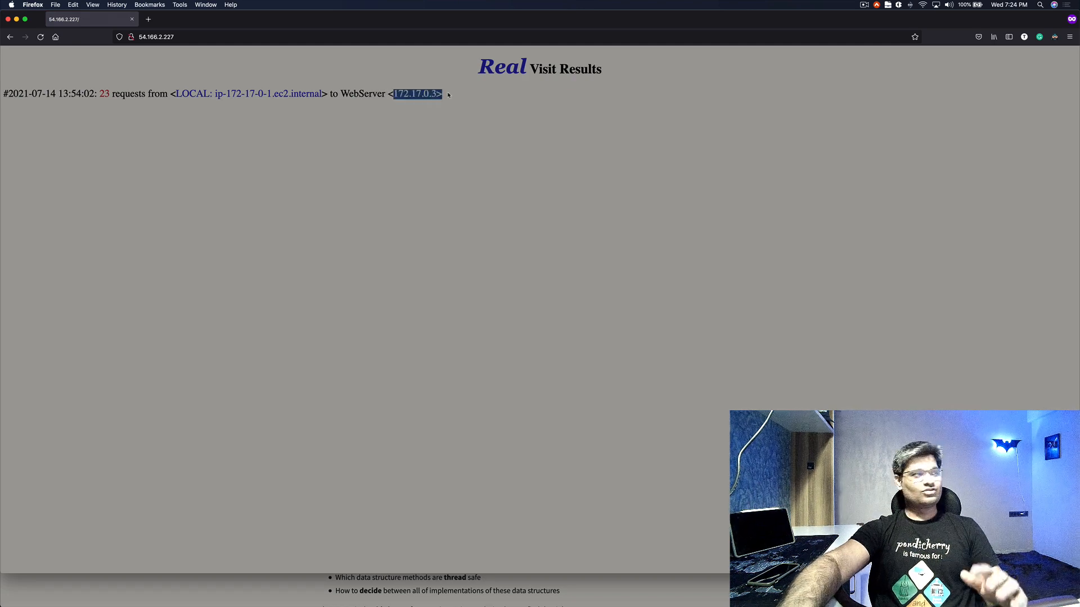